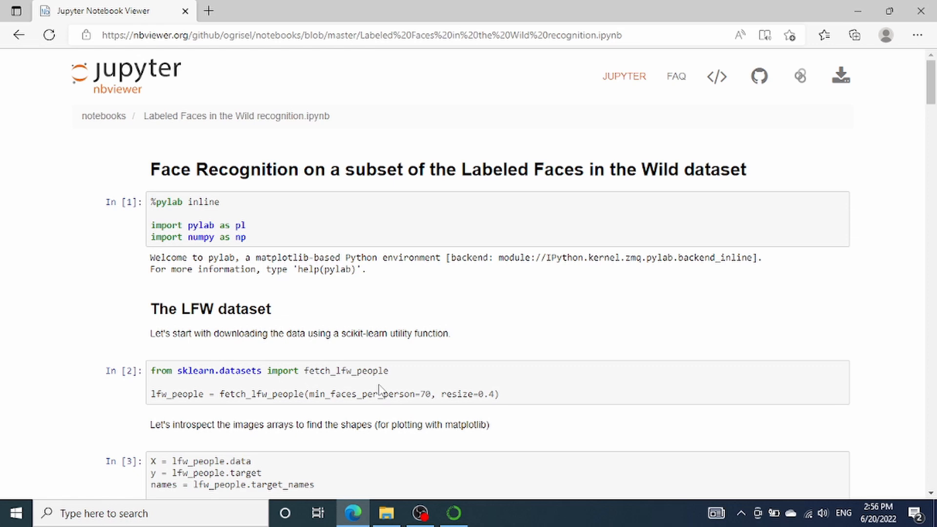
mouse_move(467, 442)
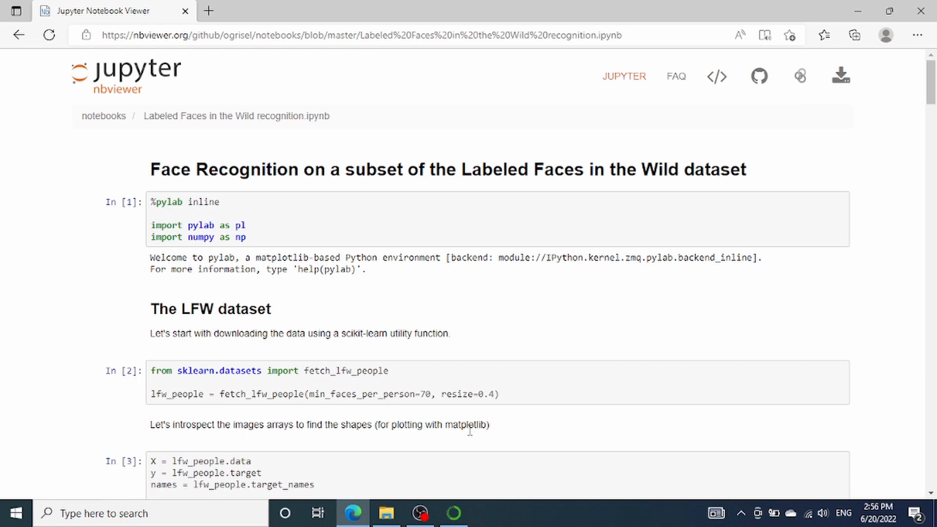
Scroll down through the notebook viewer page and partway back up
scroll("down", 3)
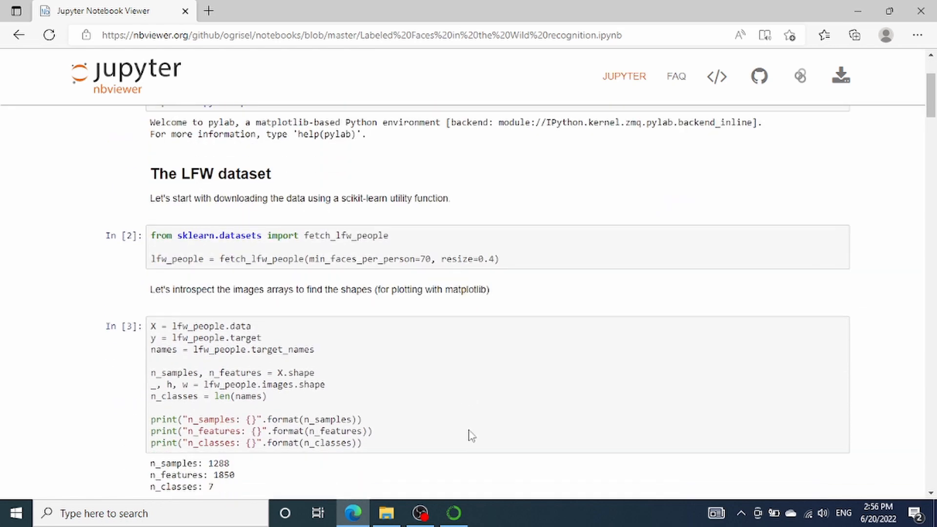
scroll("down", 3)
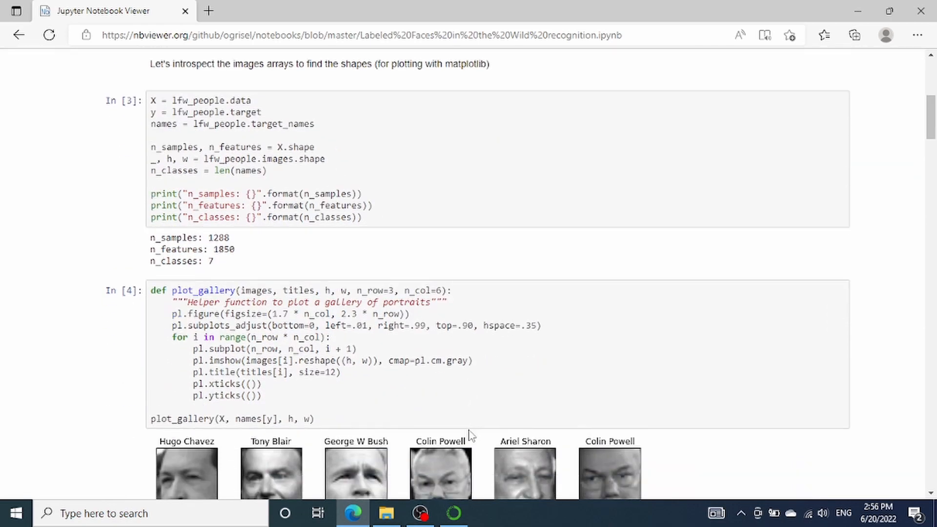
scroll("down", 3)
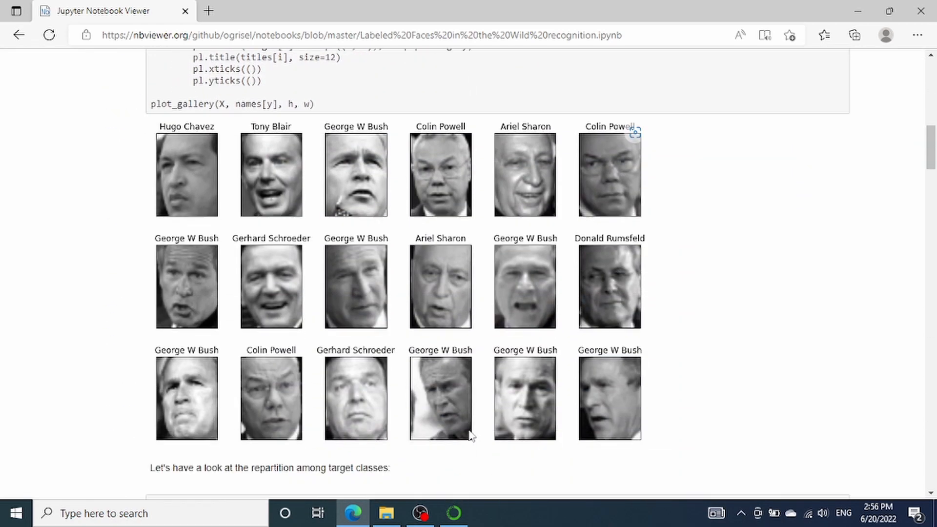
scroll("down", 3)
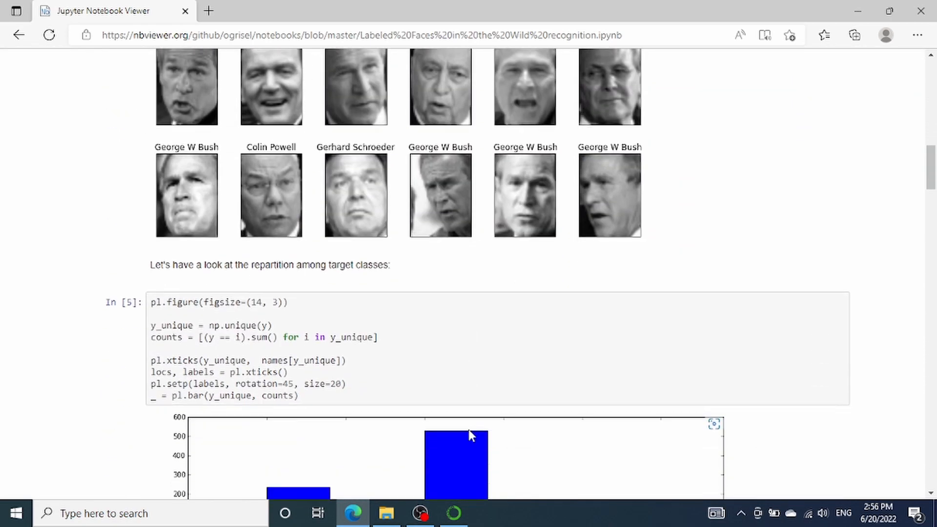
scroll("down", 3)
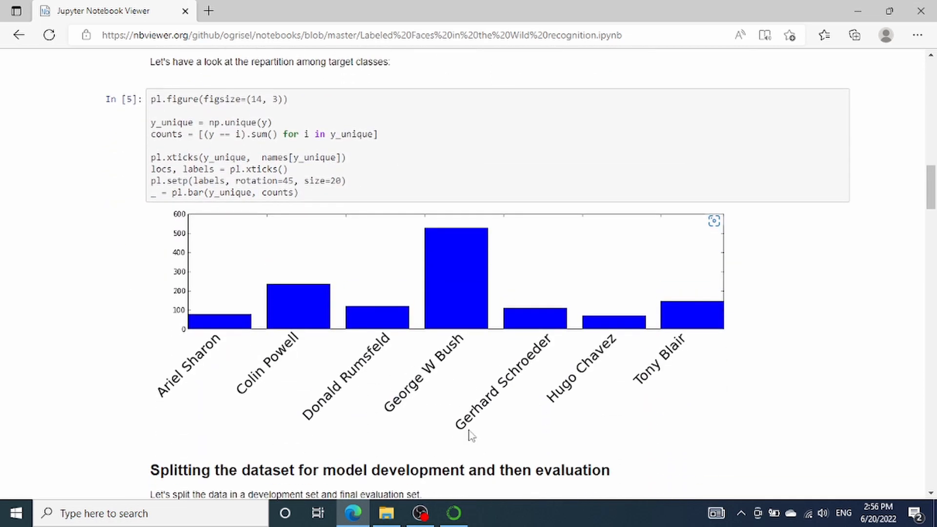
scroll("down", 3)
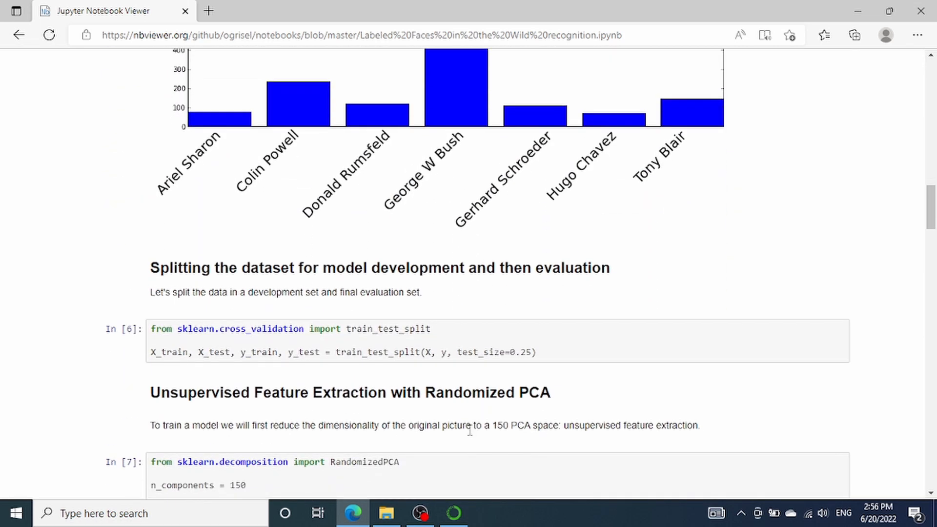
scroll("down", 3)
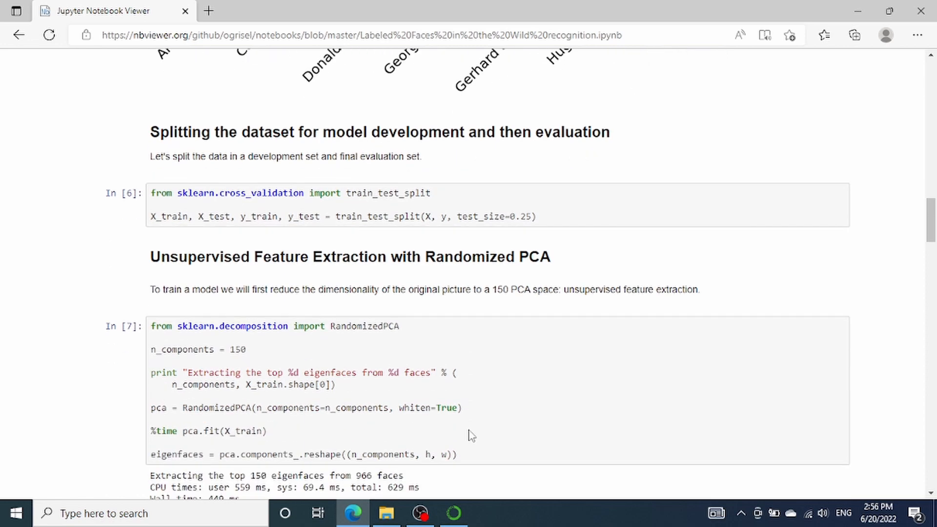
scroll("down", 3)
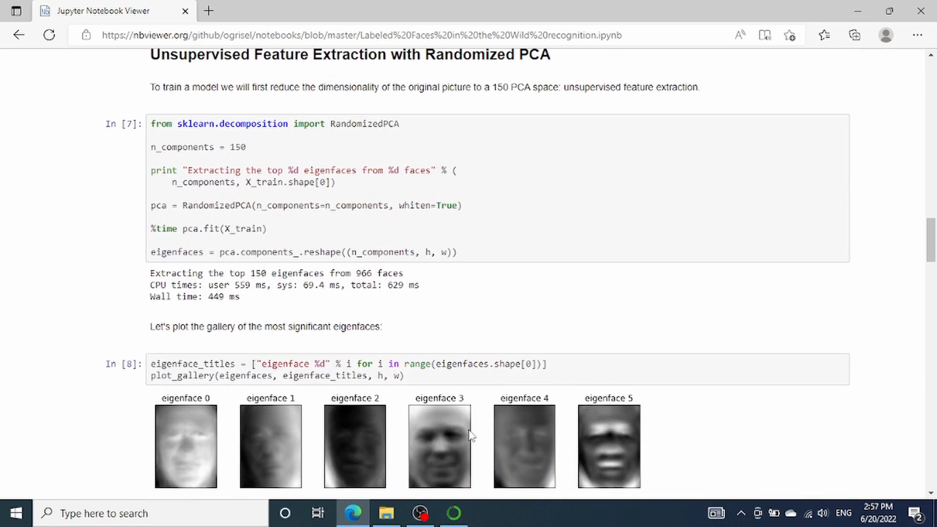
scroll("down", 3)
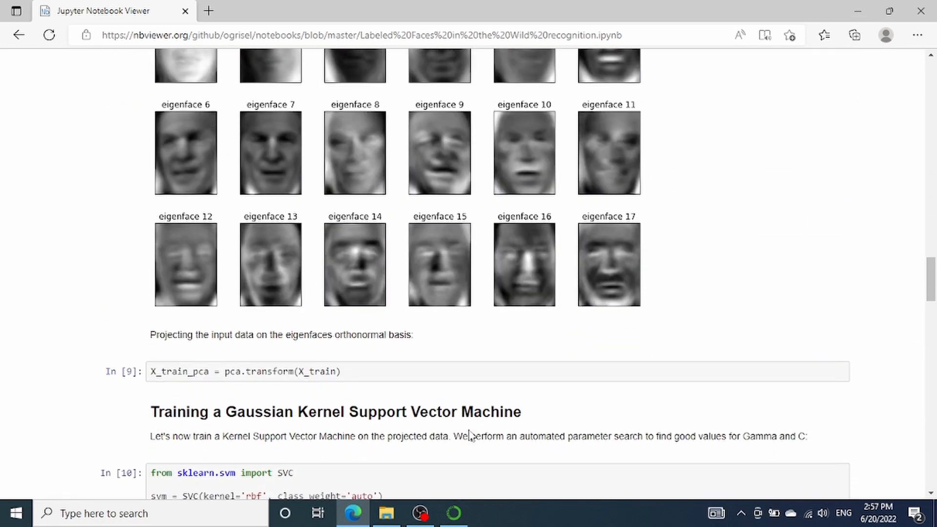
scroll("down", 3)
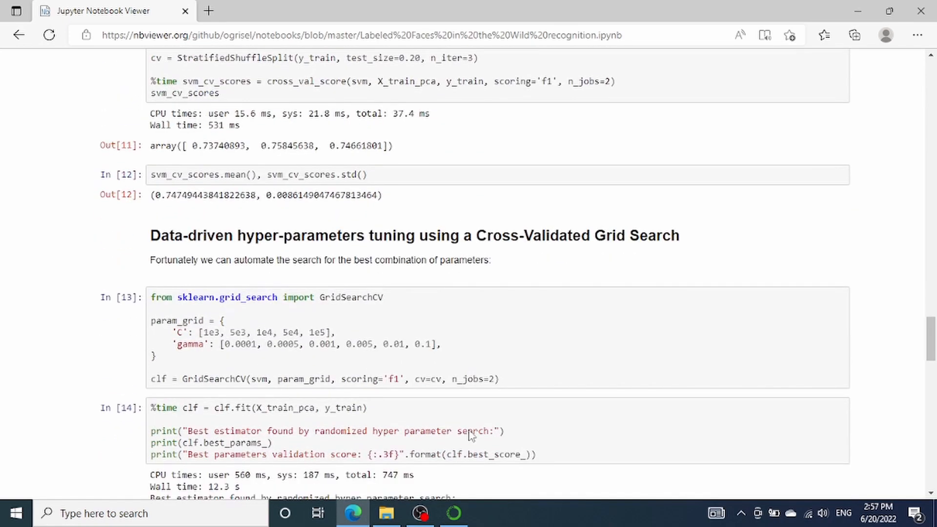
scroll("down", 3)
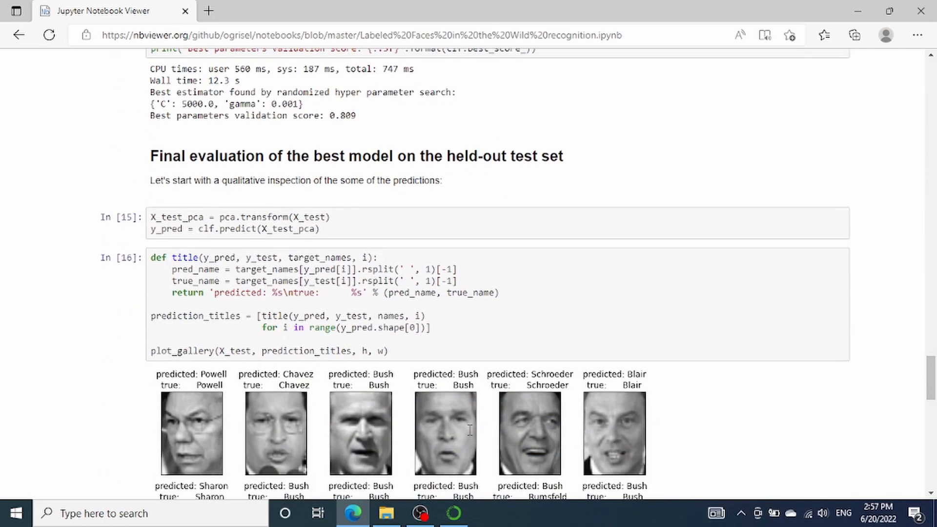
scroll("down", 3)
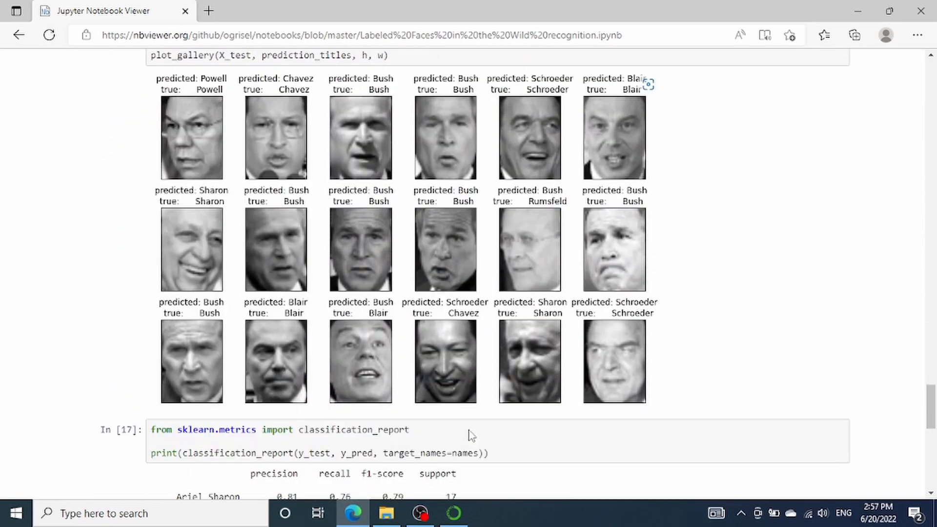
scroll("down", 3)
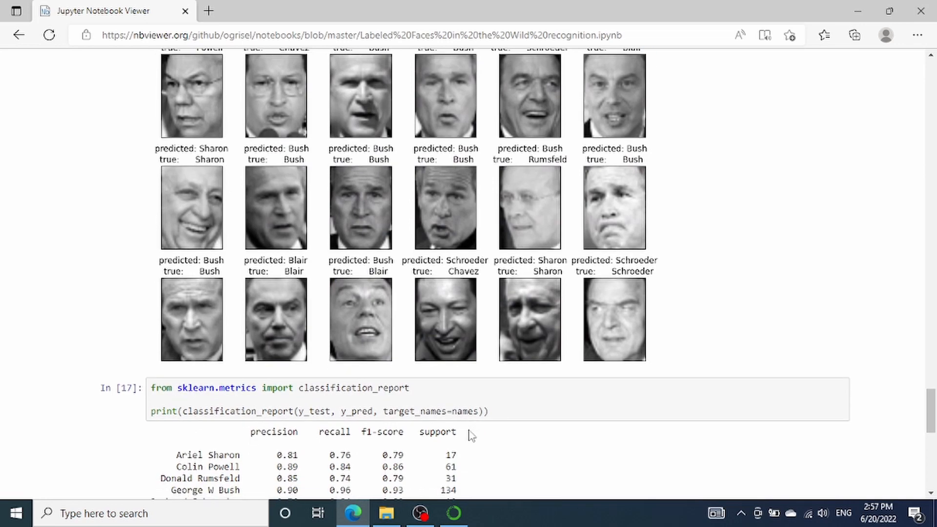
scroll("down", 3)
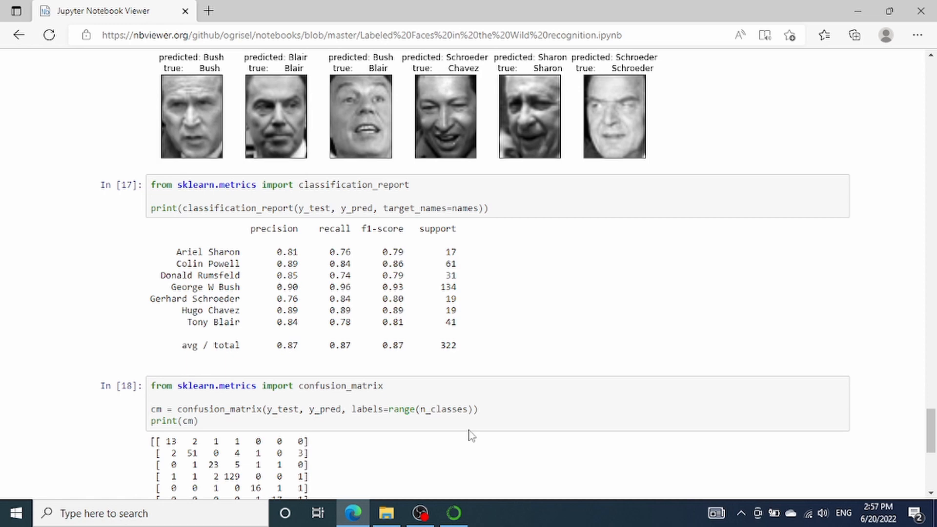
scroll("down", 3)
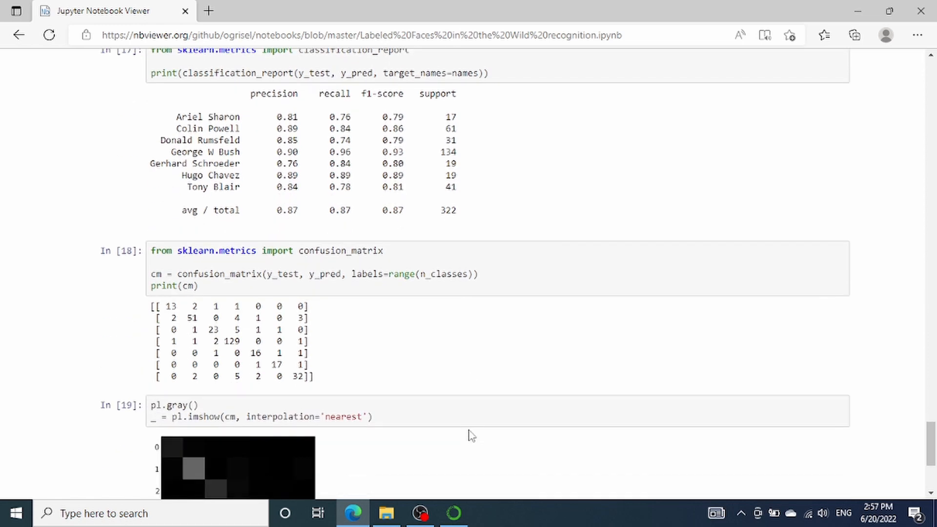
scroll("down", 3)
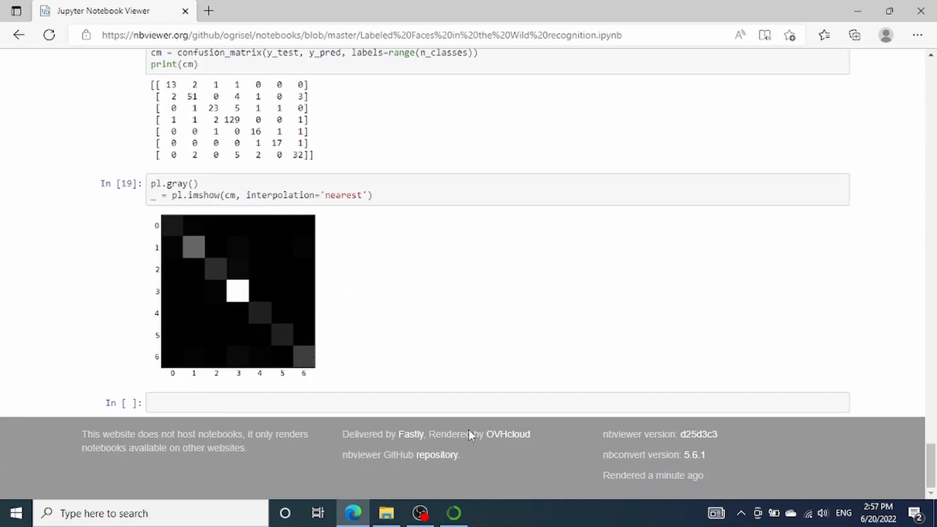
mouse_move(469, 431)
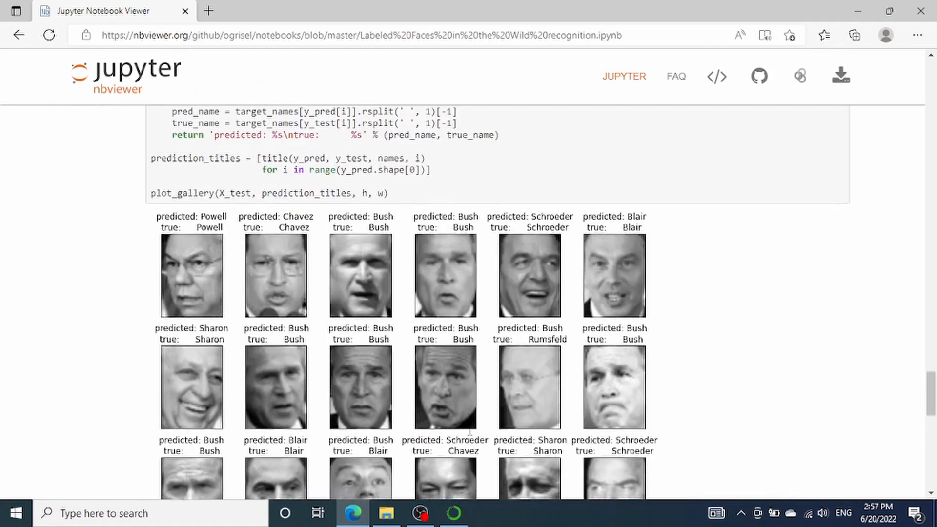
scroll("up", 3)
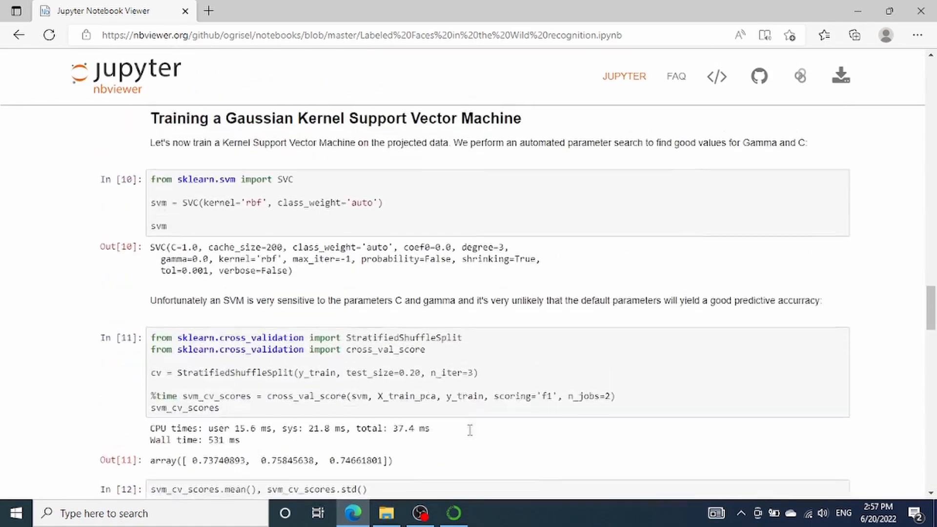
scroll("up", 3)
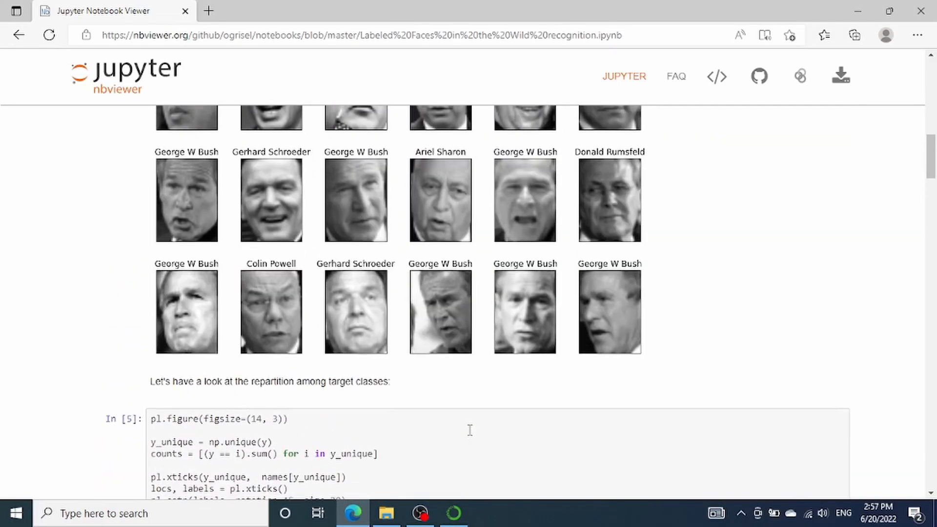
scroll("up", 3)
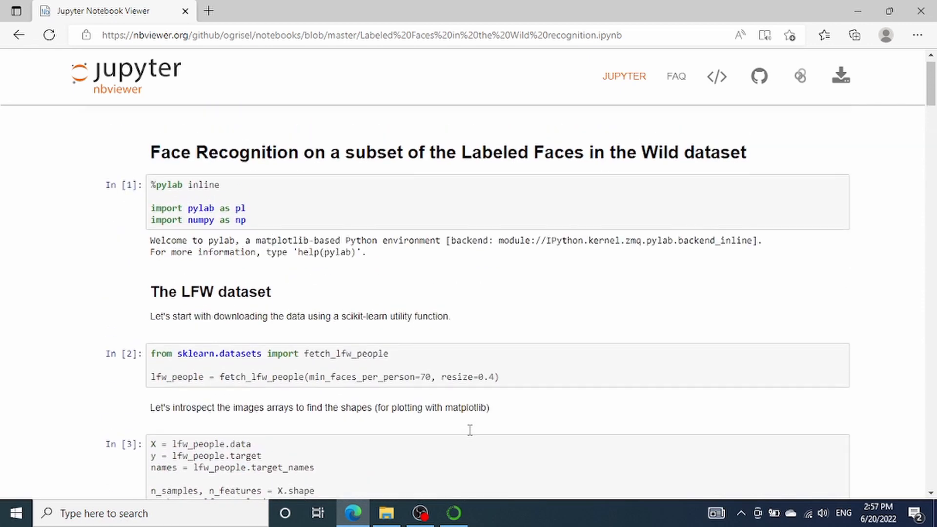
scroll("up", 3)
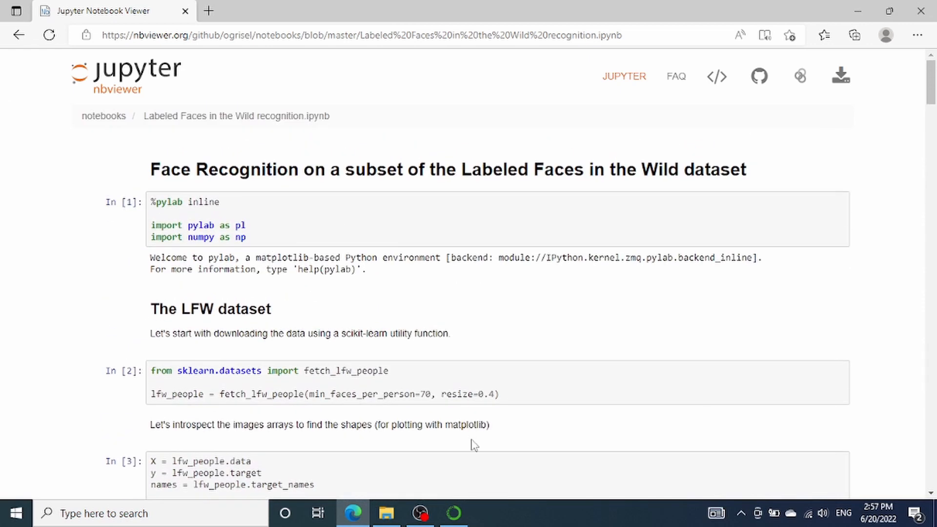
mouse_move(478, 438)
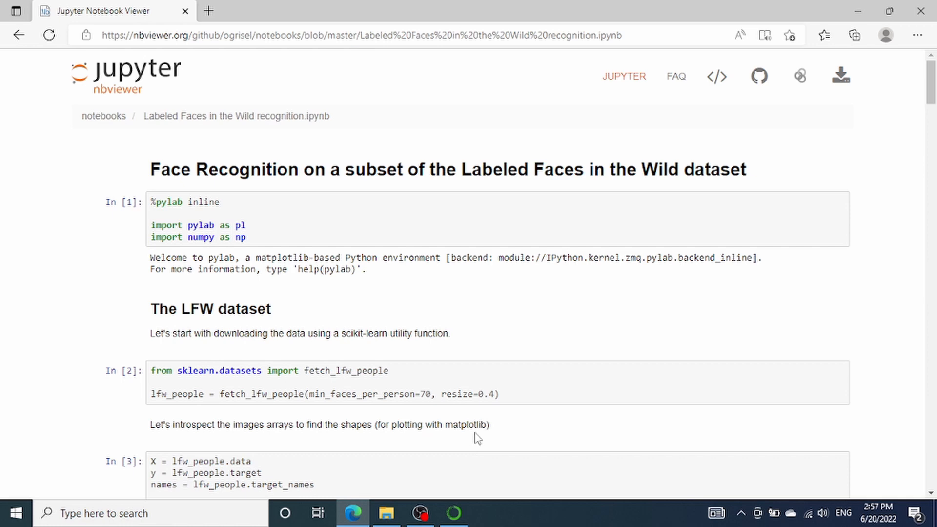
mouse_move(496, 394)
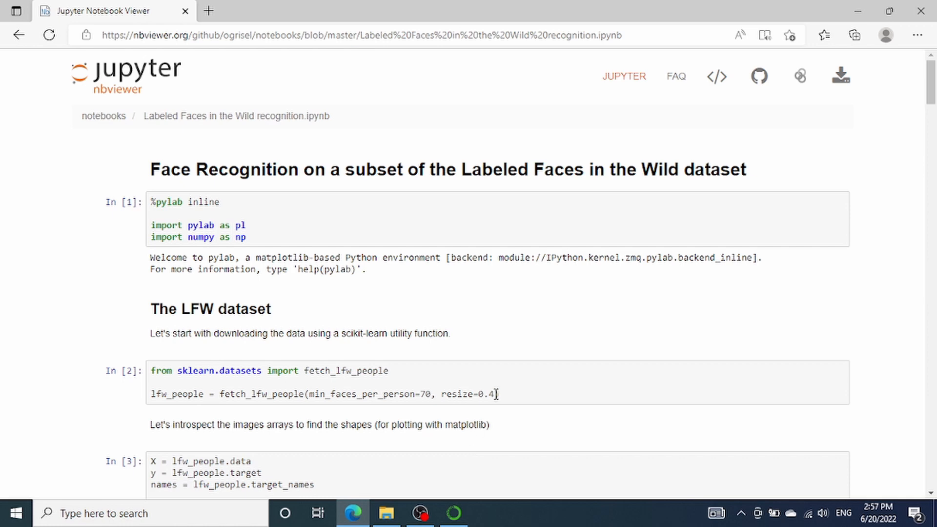
mouse_move(859, 11)
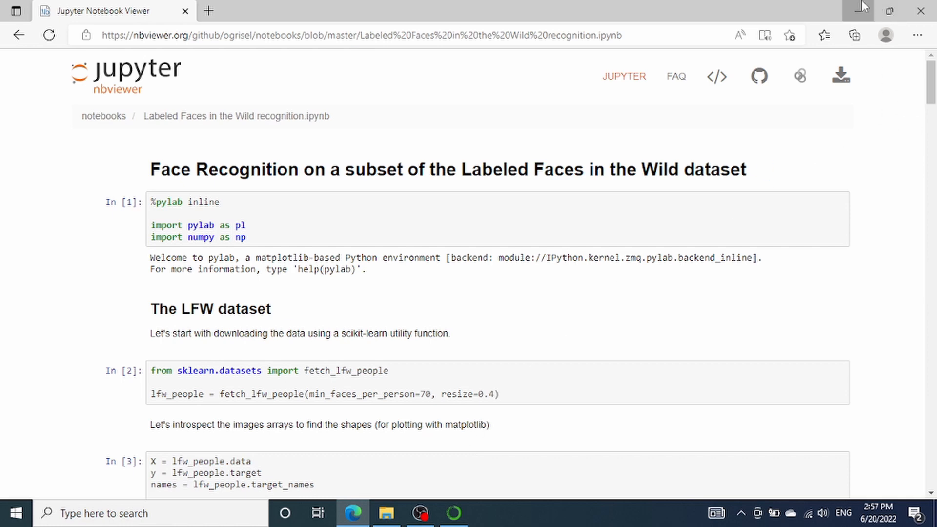
Minimize the browser and scroll Navigator's Home applications to the Jupyter Notebook tile
left_click(452, 513)
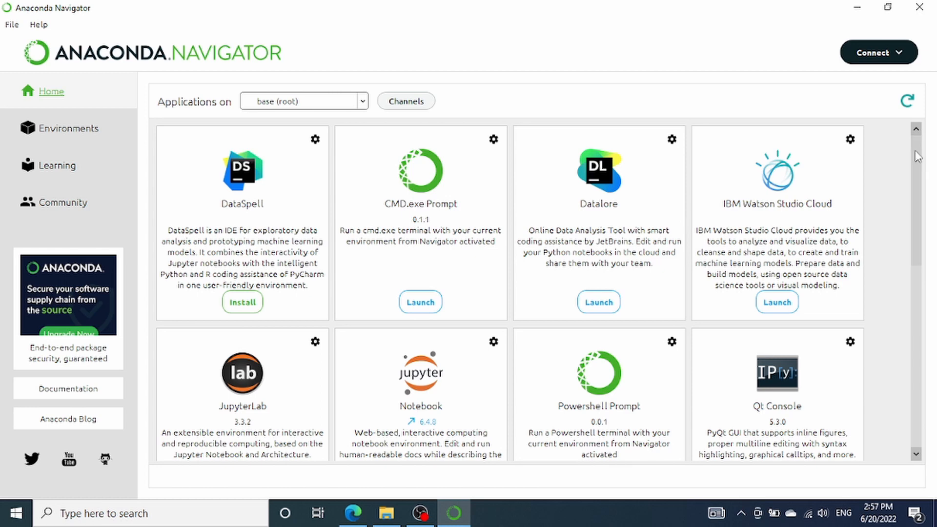
scroll("down", 3)
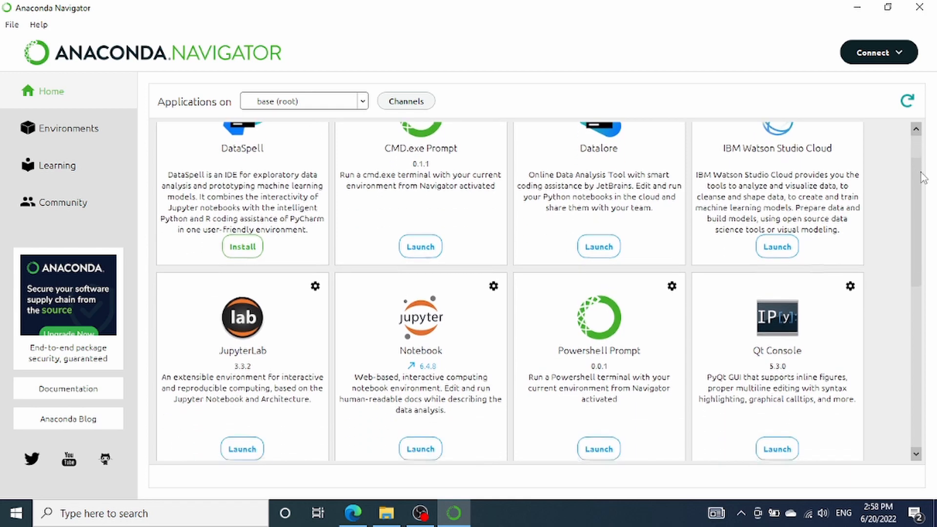
scroll("down", 3)
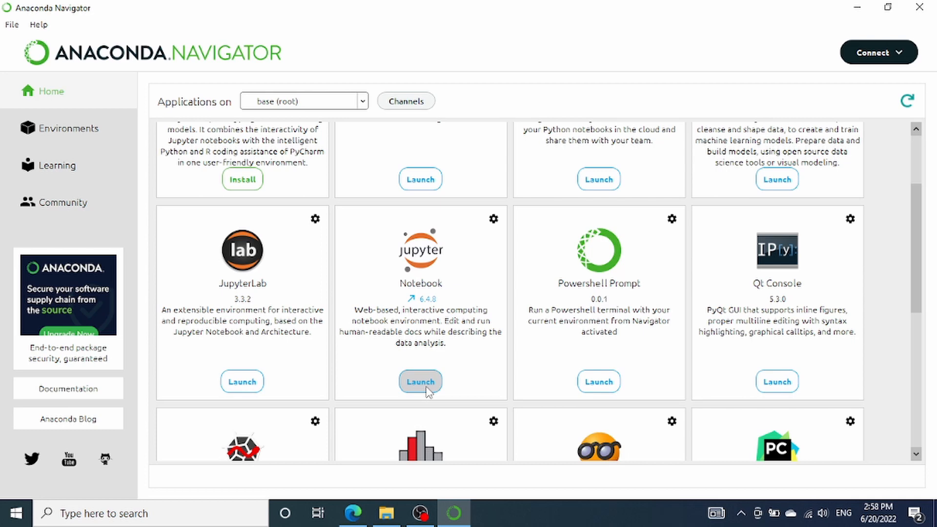
mouse_move(319, 304)
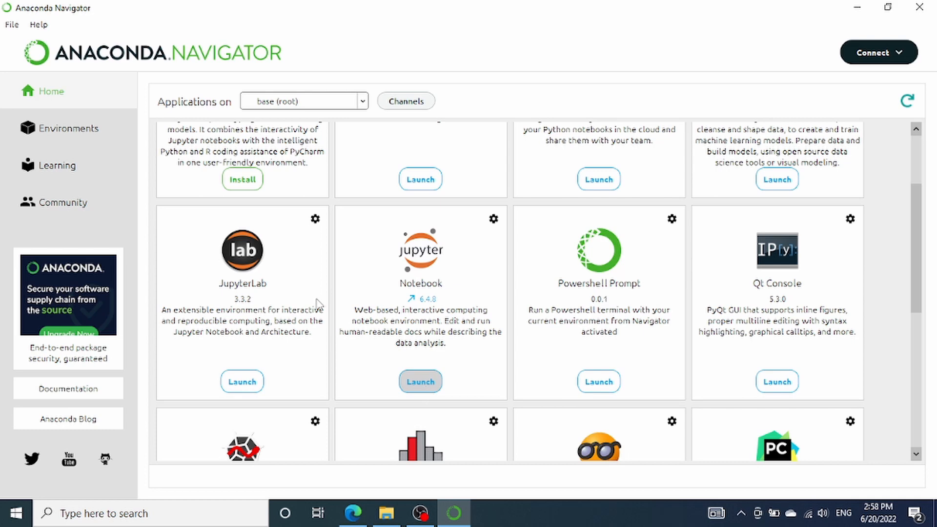
mouse_move(77, 127)
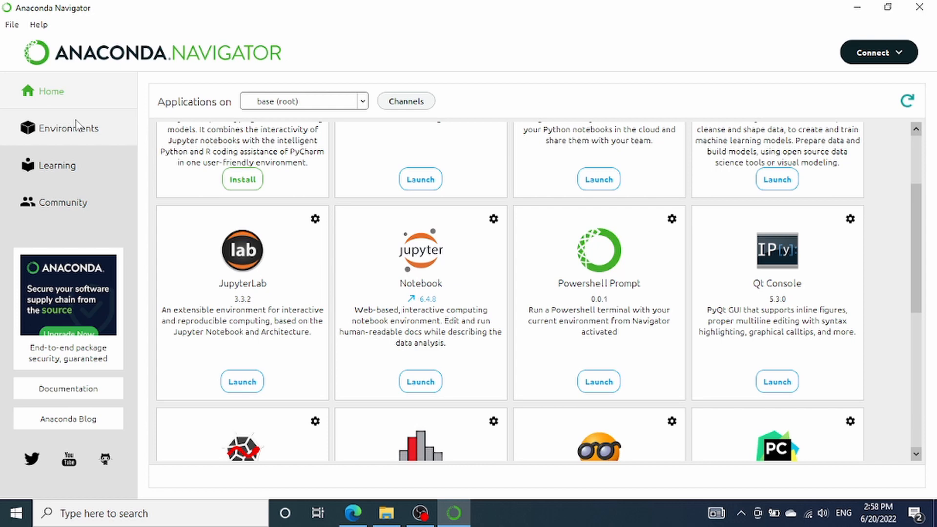
Activate the python_tutorial environment in Environments and return to its Home applications
left_click(68, 127)
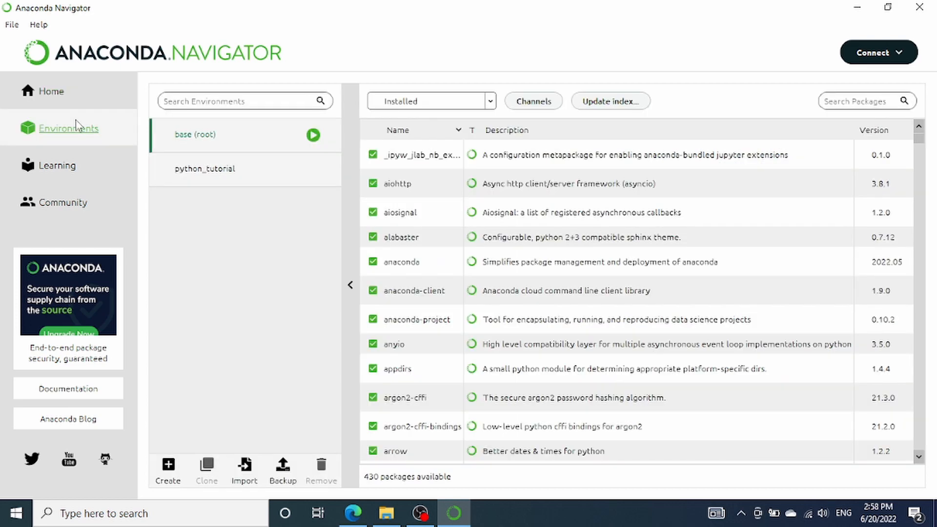
left_click(204, 169)
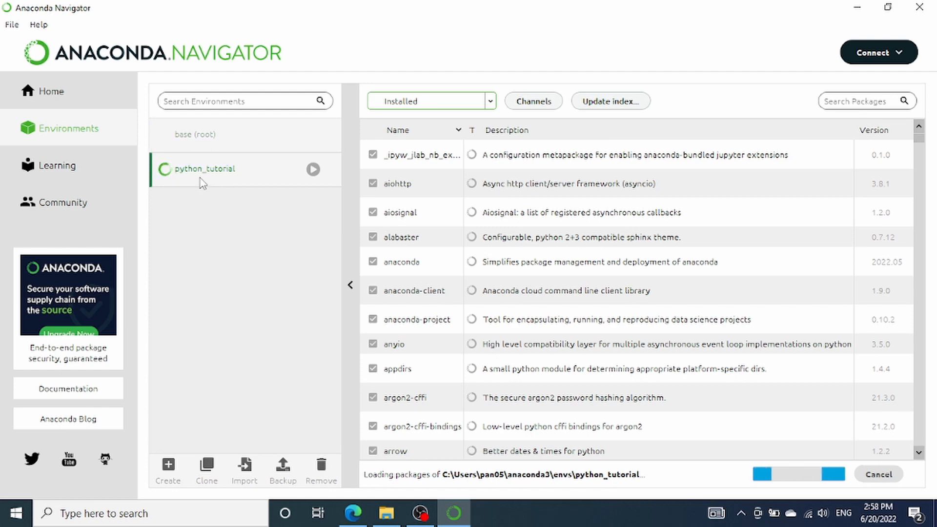
left_click(50, 90)
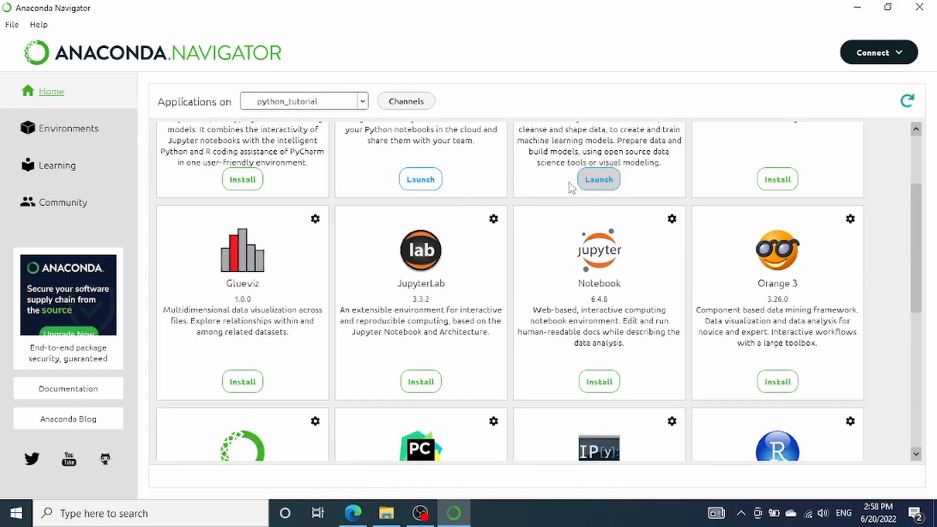
mouse_move(606, 349)
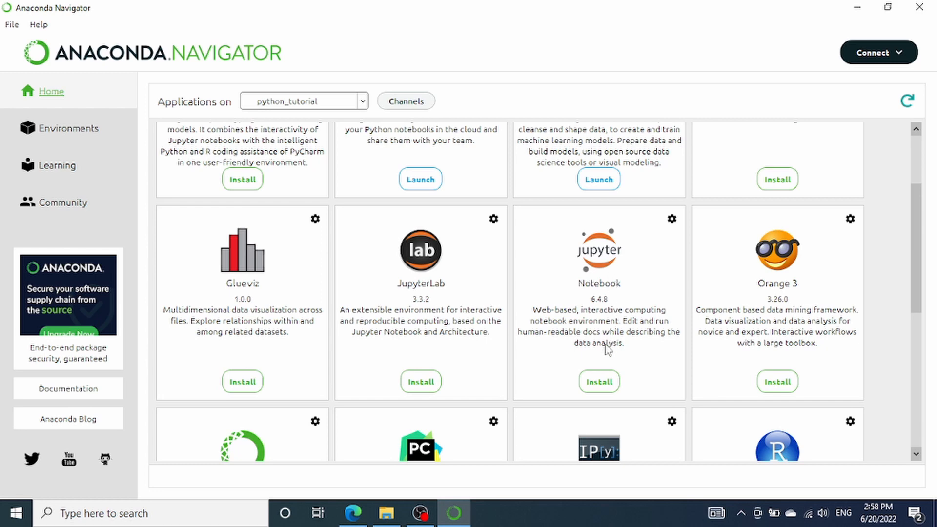
mouse_move(609, 289)
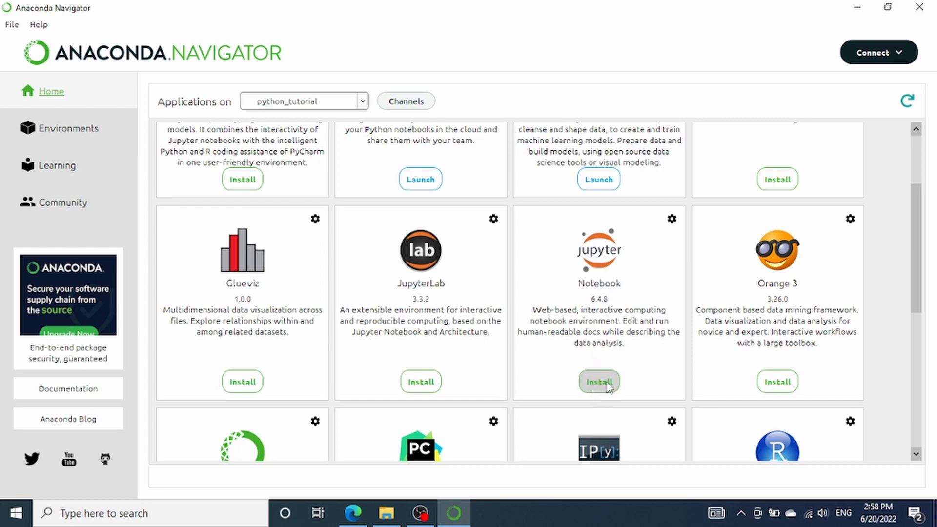
mouse_move(591, 394)
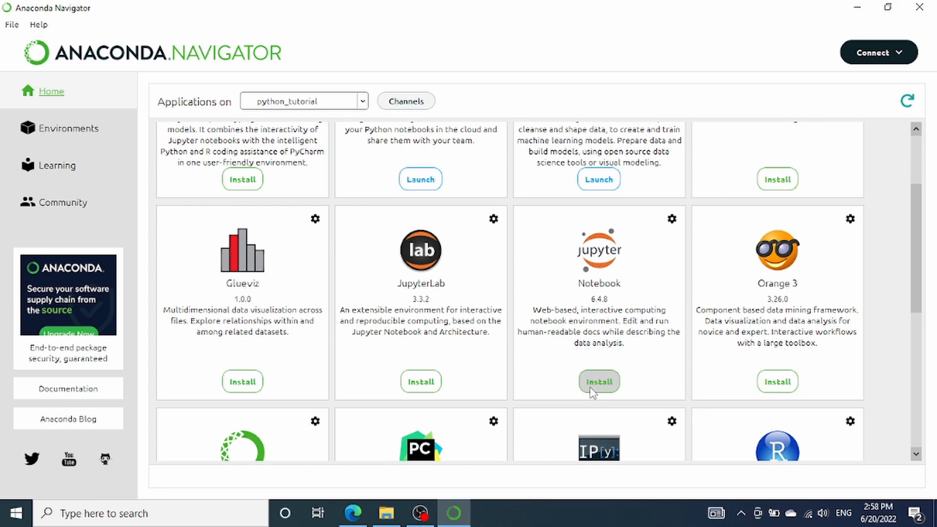
Install Jupyter Notebook into the python_tutorial environment from its Home tile
left_click(598, 382)
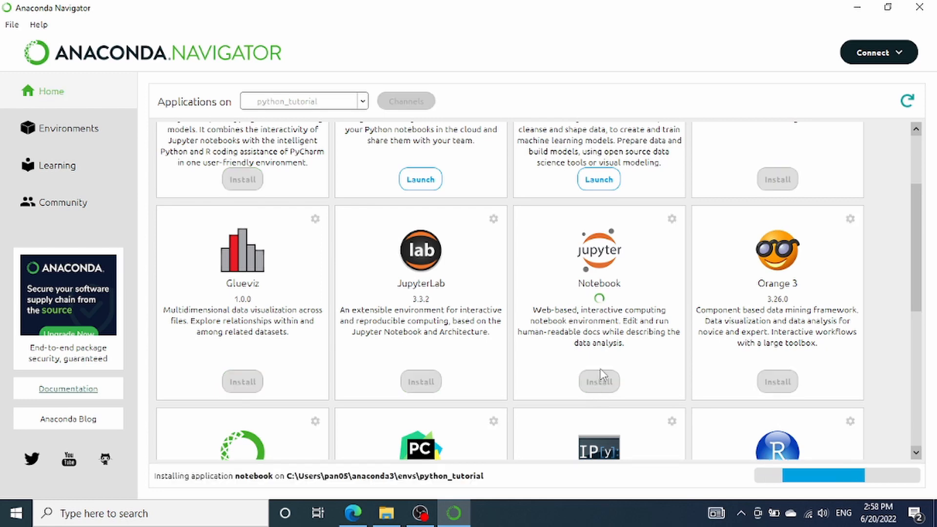
mouse_move(615, 351)
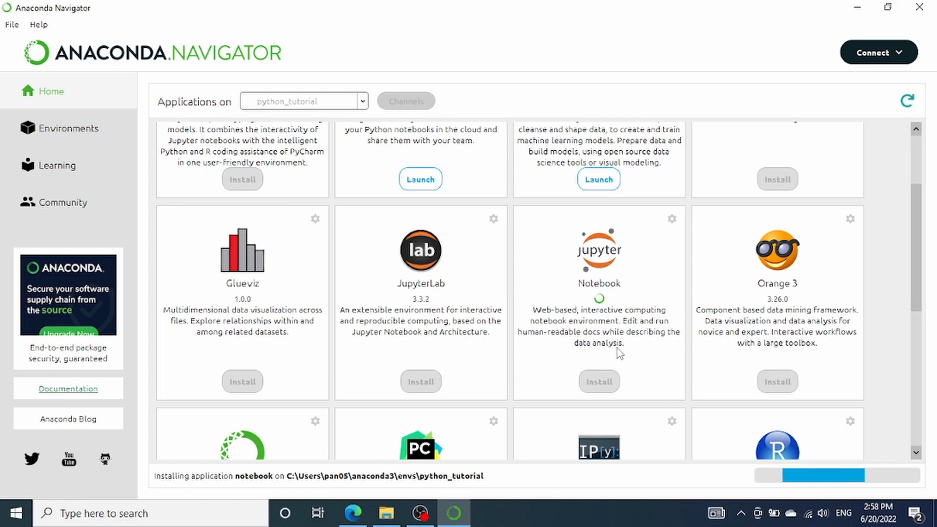
scroll("up", 3)
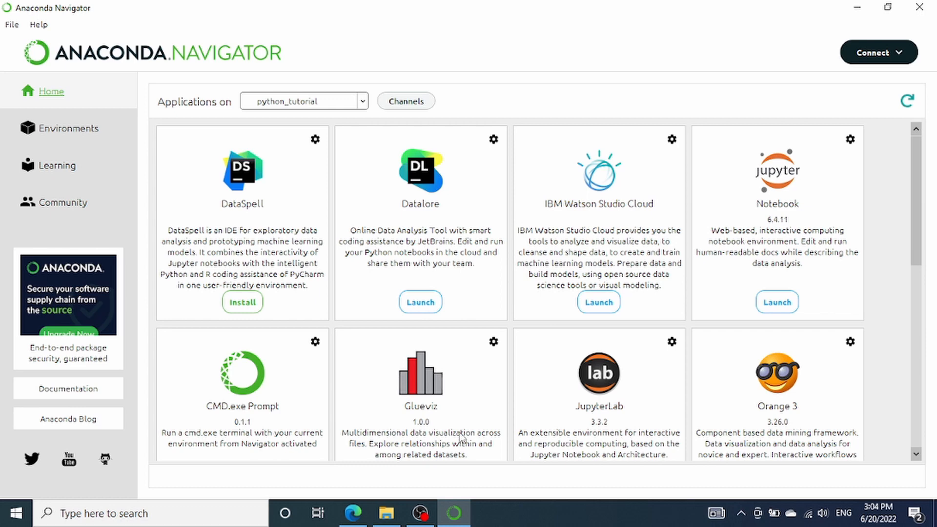
Launch Jupyter Notebook and select the localhost:8890/tree server address in the browser
left_click(776, 302)
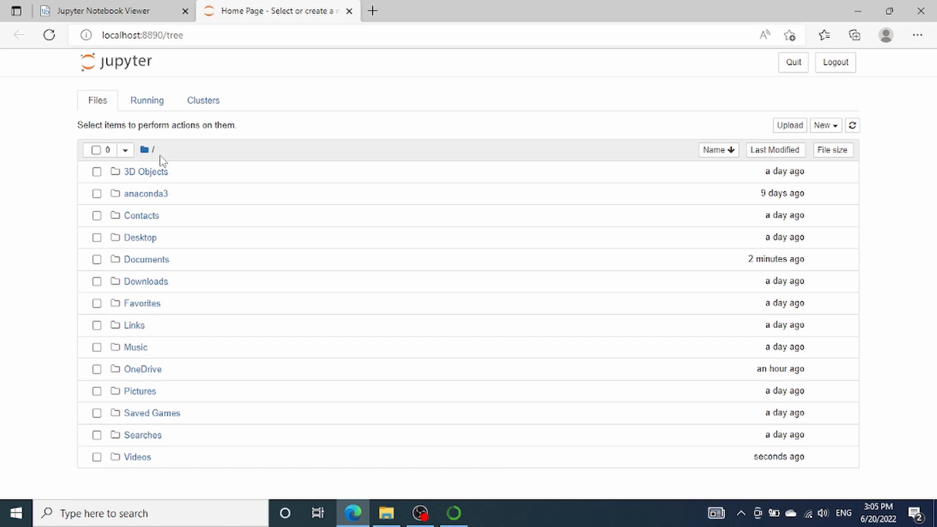
mouse_move(216, 58)
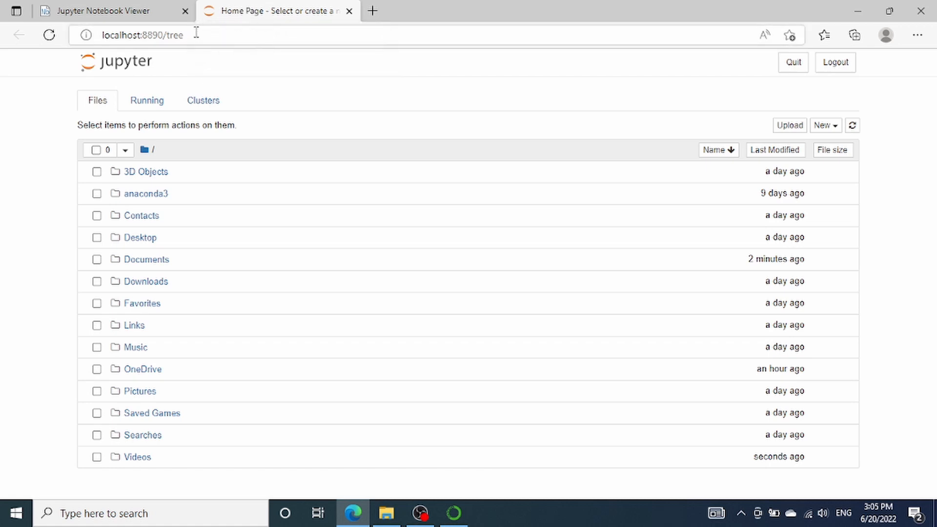
left_click(144, 35)
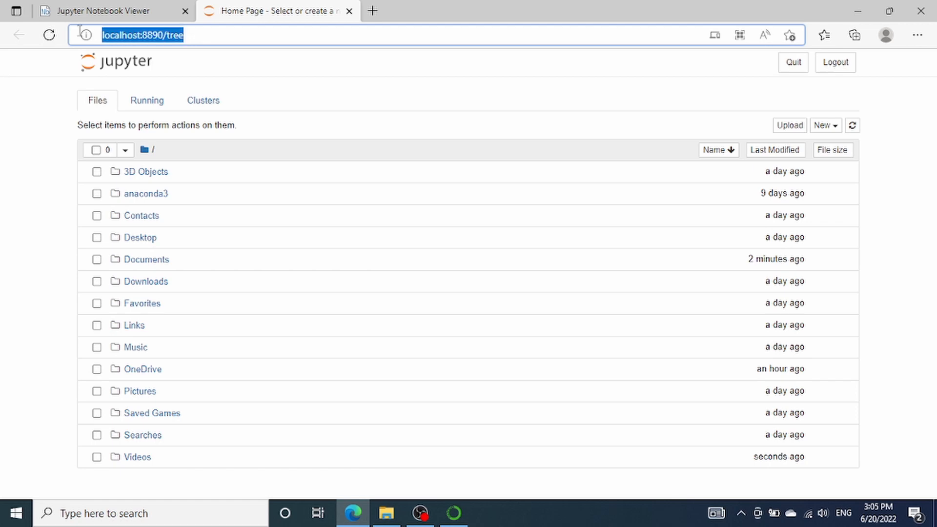
mouse_move(84, 35)
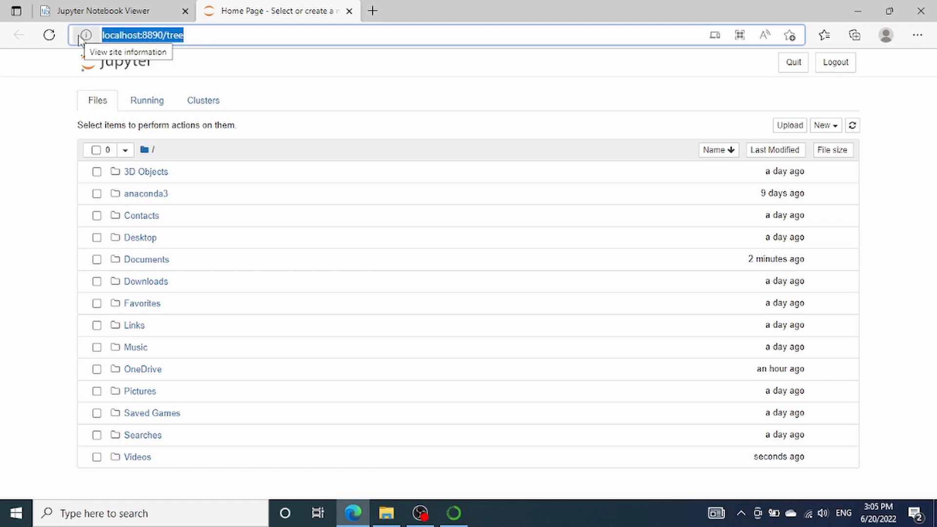
mouse_move(104, 87)
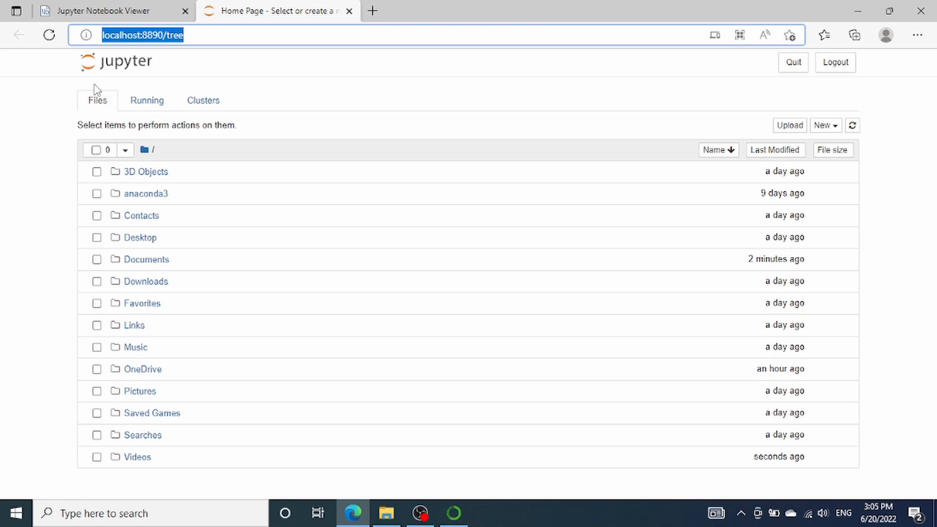
mouse_move(117, 82)
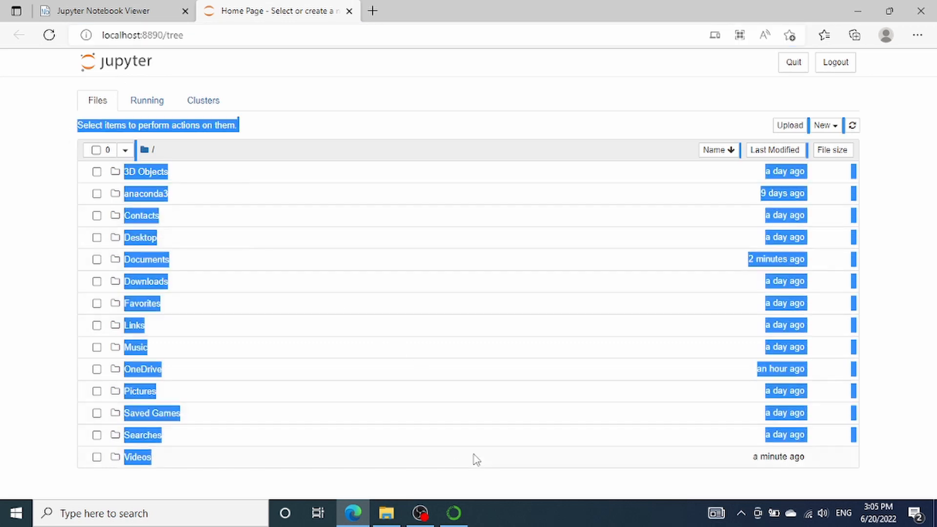
mouse_move(182, 298)
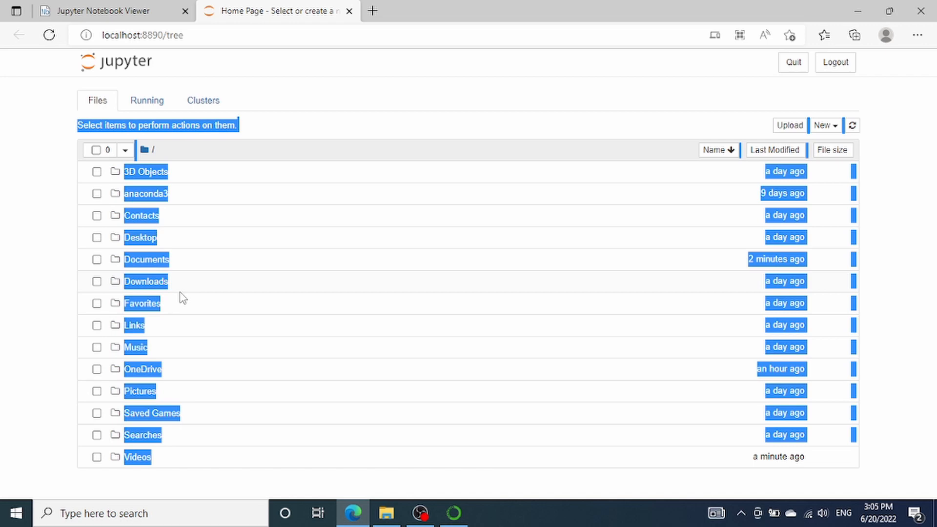
mouse_move(132, 210)
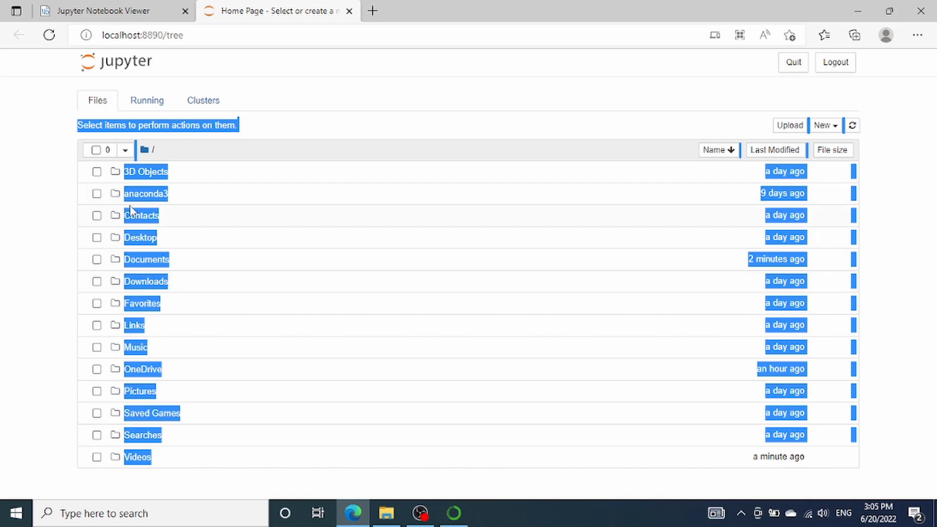
left_click(146, 193)
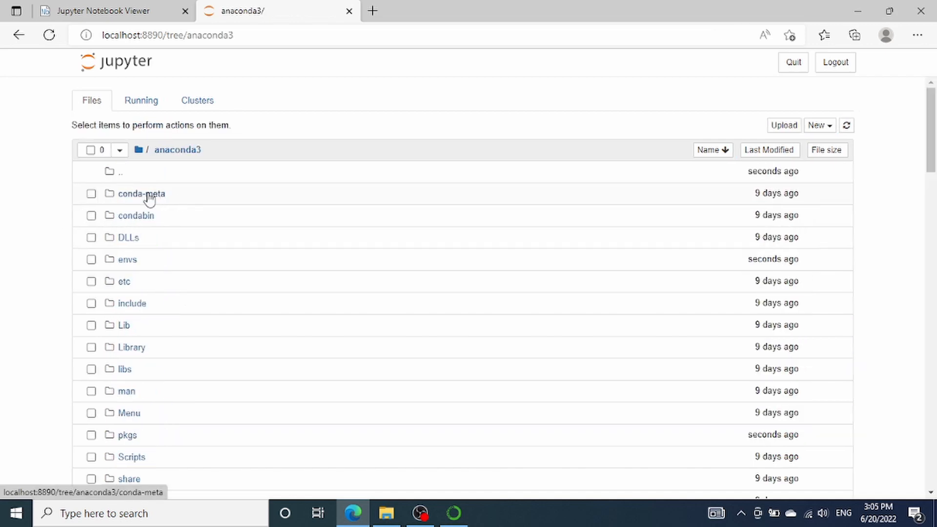
left_click(141, 193)
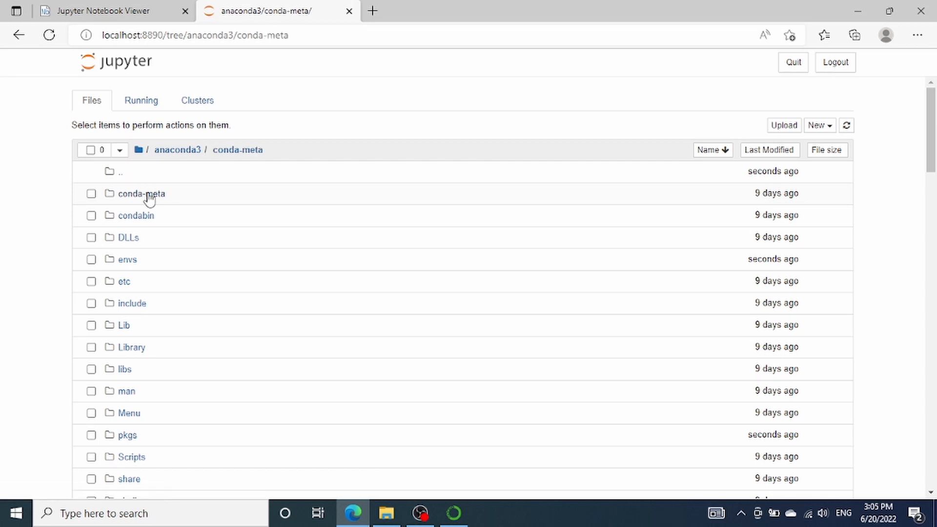
left_click(140, 193)
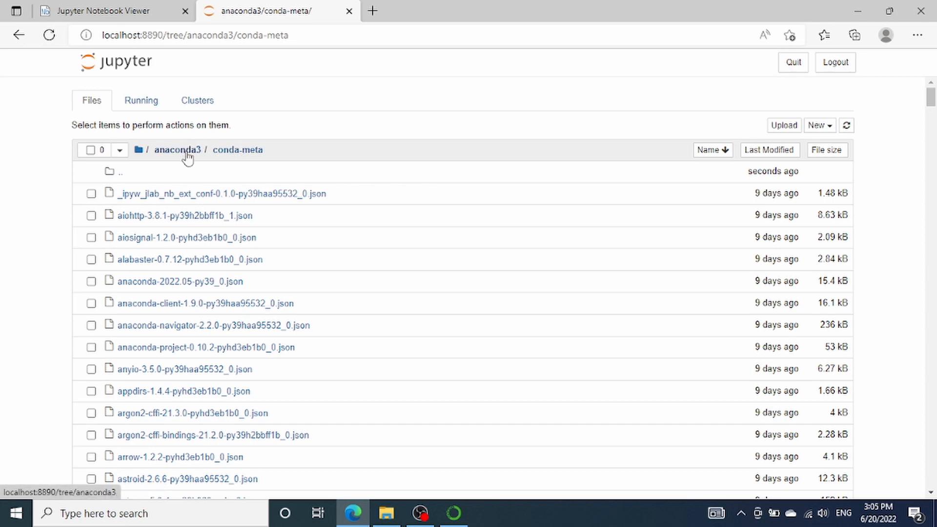
left_click(177, 150)
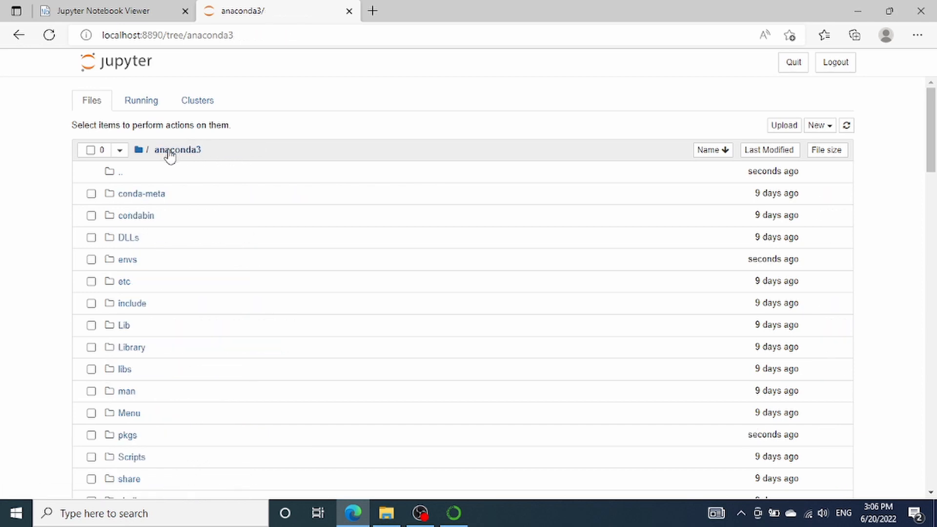
left_click(138, 150)
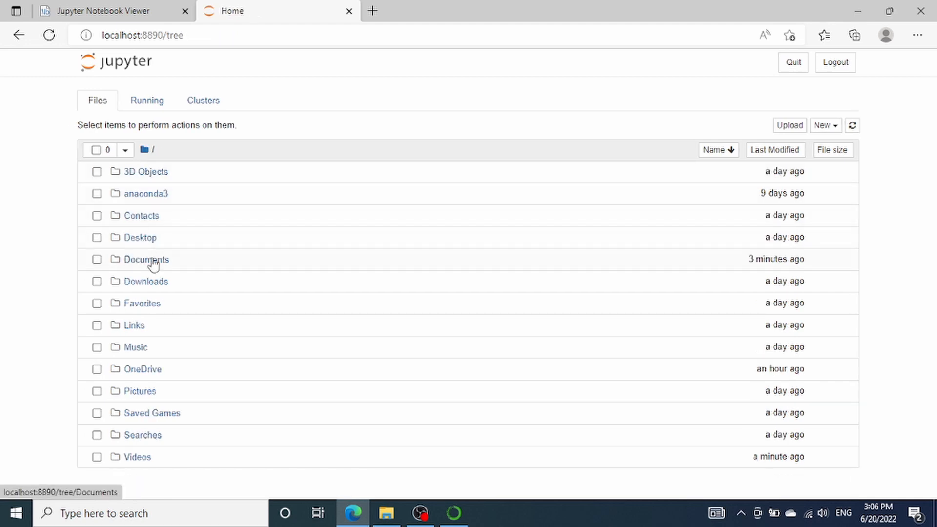
Create a new folder in Documents and rename it Python Tutorials
left_click(145, 259)
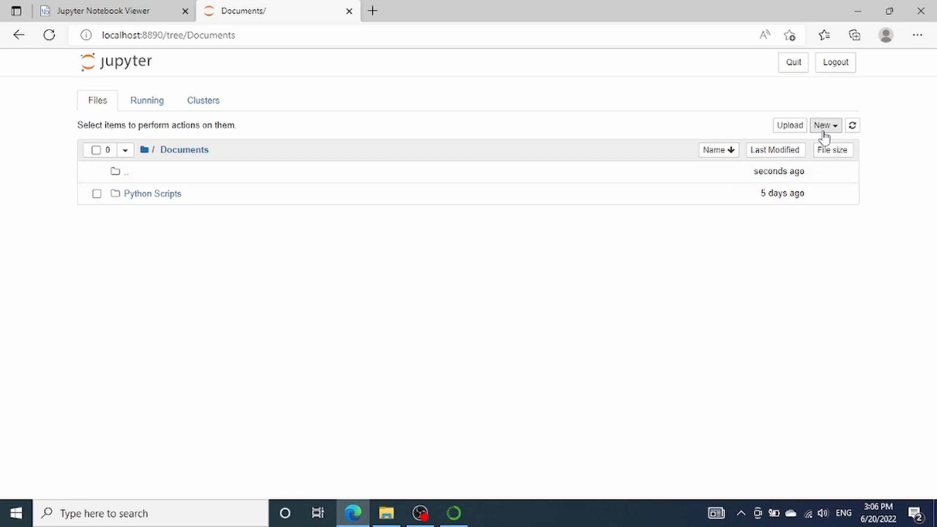
left_click(825, 125)
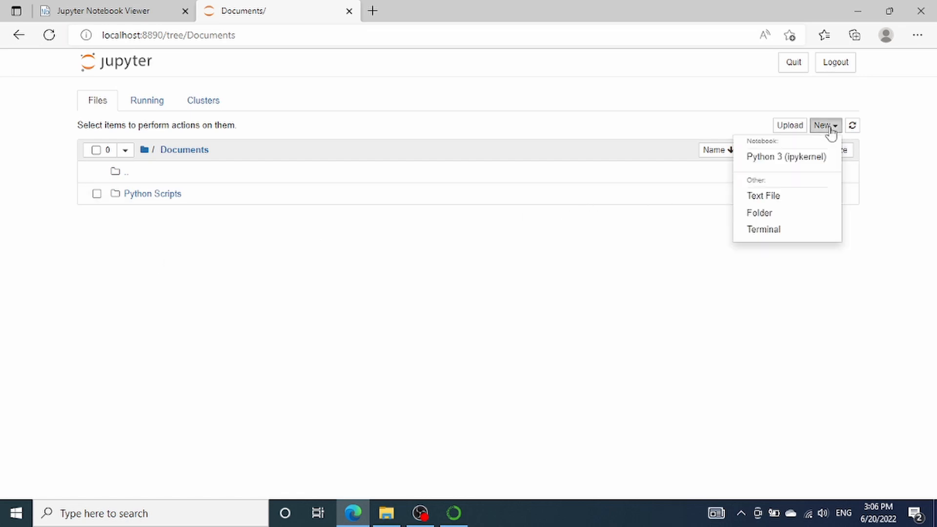
mouse_move(763, 229)
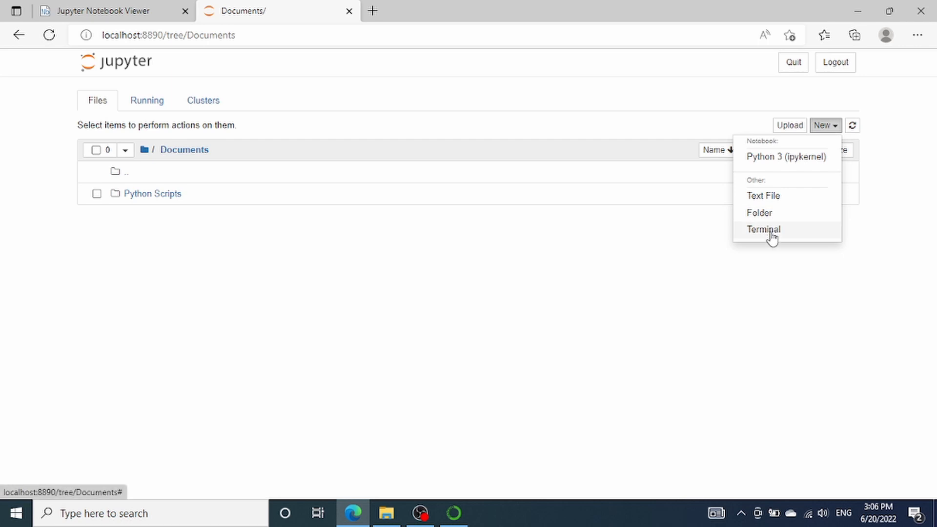
left_click(758, 213)
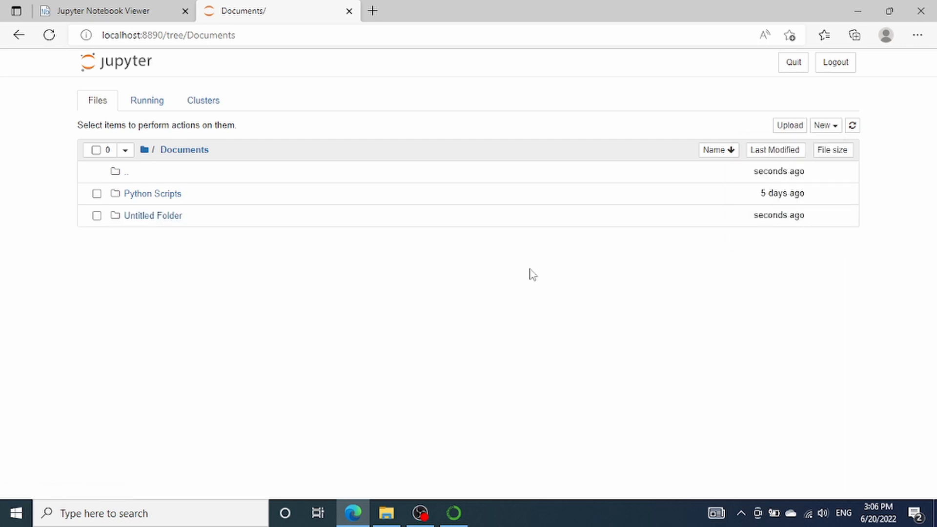
mouse_move(104, 230)
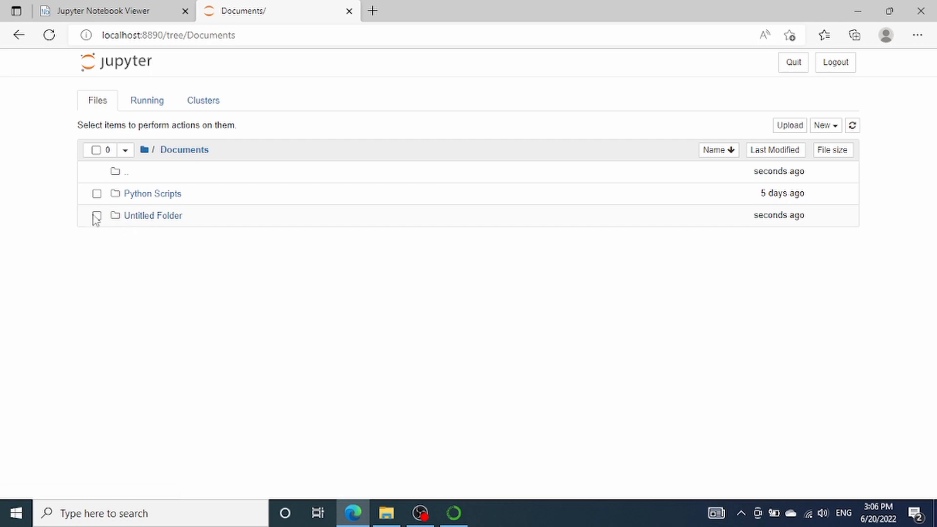
left_click(96, 216)
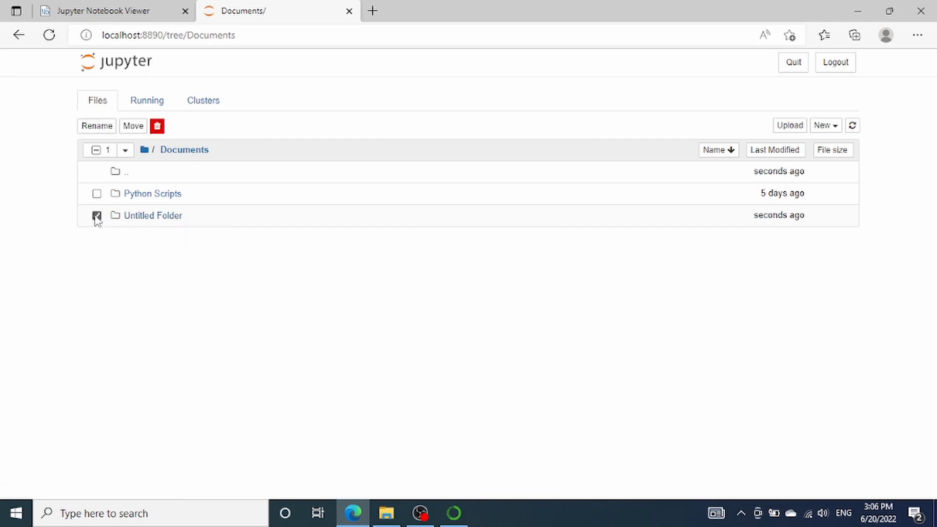
left_click(96, 125)
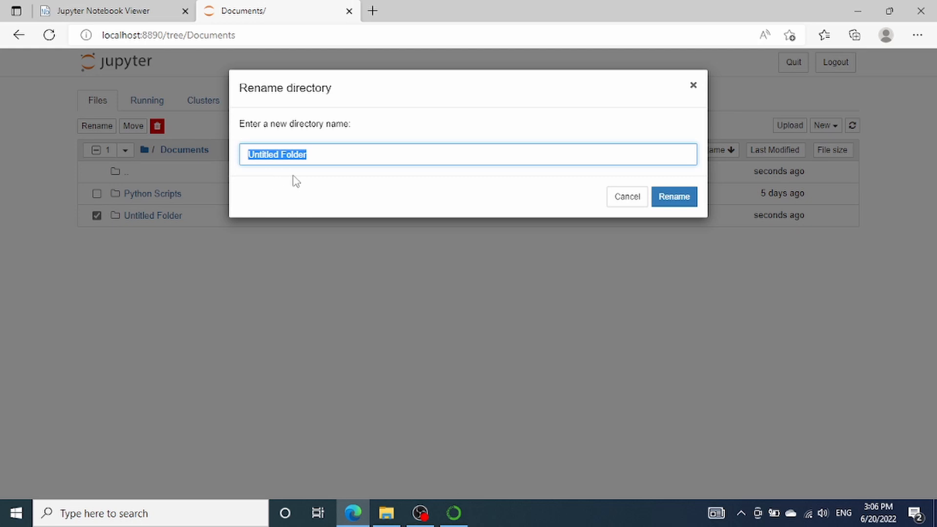
type("Python")
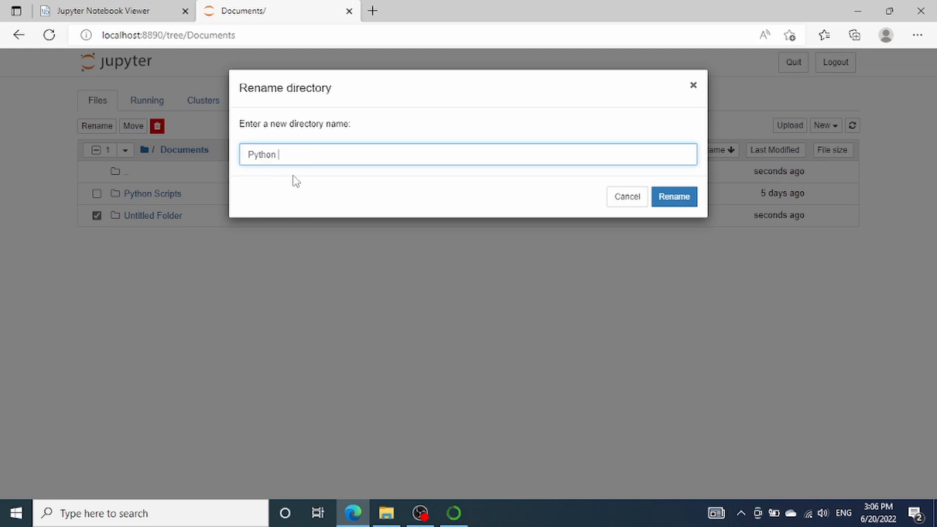
left_click(673, 196)
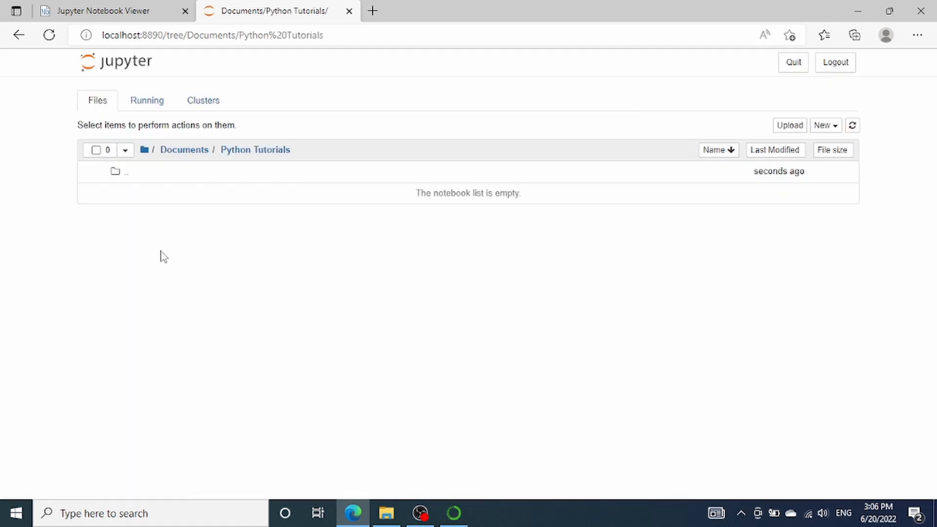
mouse_move(298, 239)
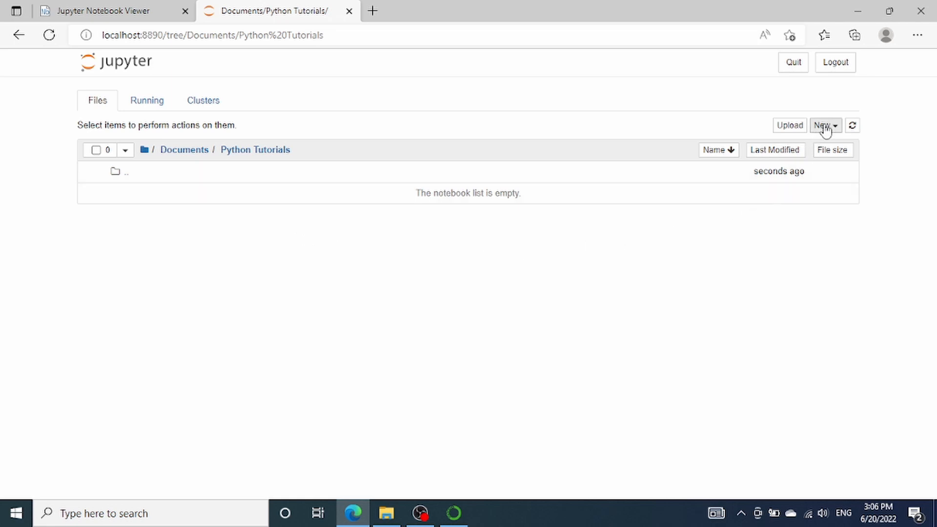
Create a new Python 3 (ipykernel) notebook inside Python Tutorials
left_click(824, 125)
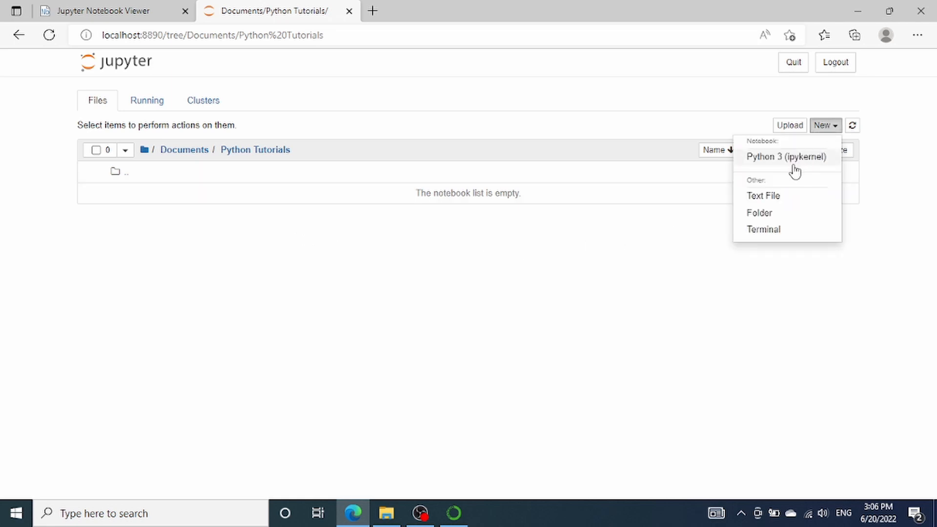
mouse_move(768, 165)
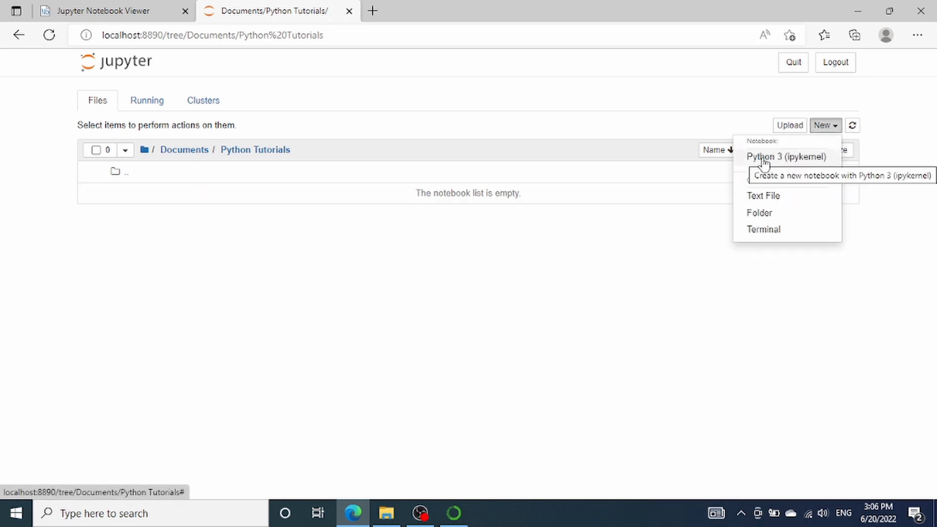
left_click(786, 157)
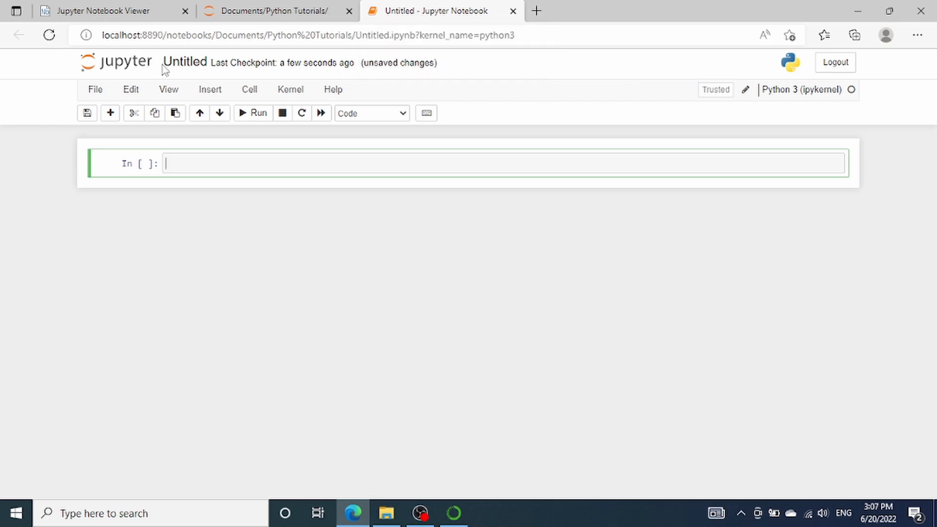
mouse_move(115, 77)
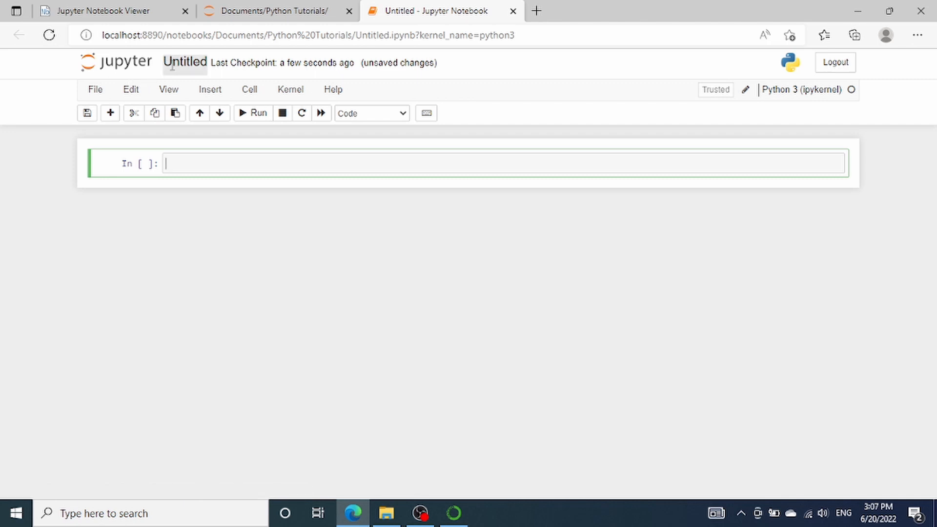
Rename the Untitled notebook to python_tutorial_02_jupyter_notebook_beginners_guider
left_click(184, 62)
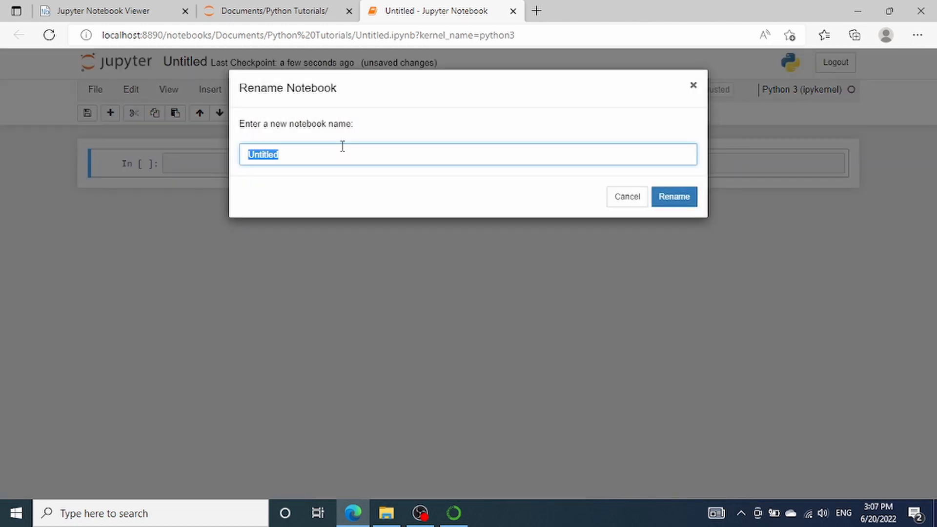
type("python_tut")
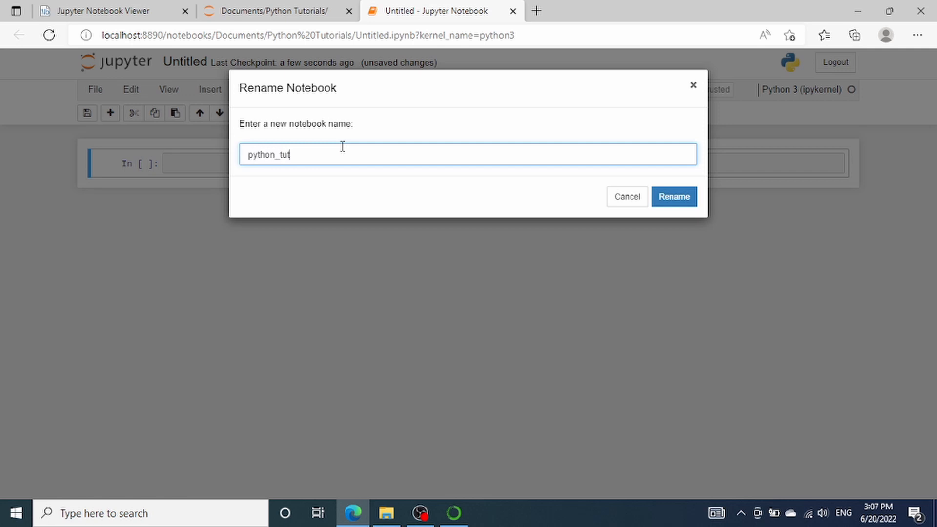
type("orial_02")
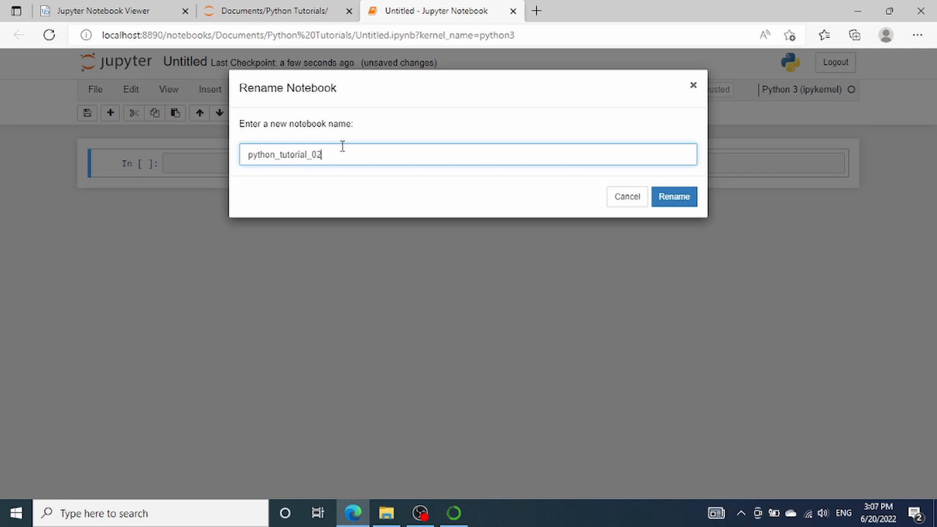
type("_jupy")
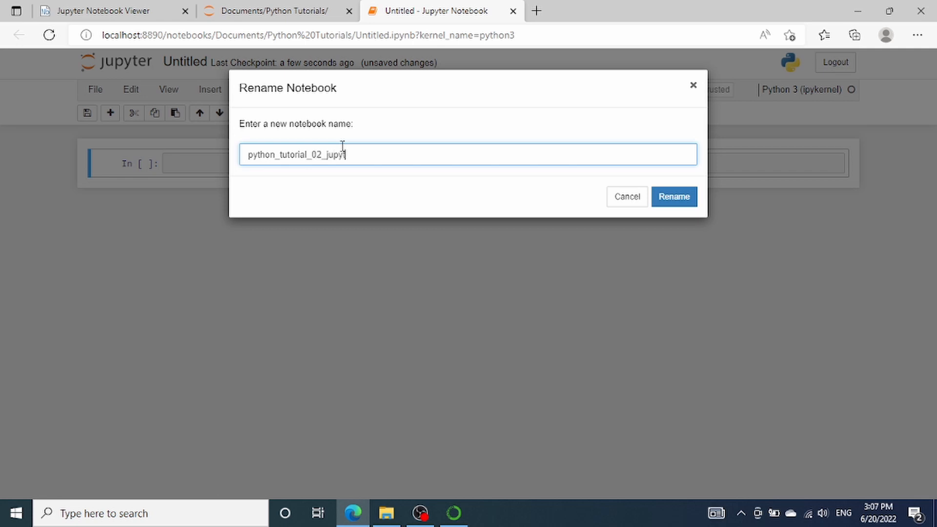
type("ter_notebook_beg")
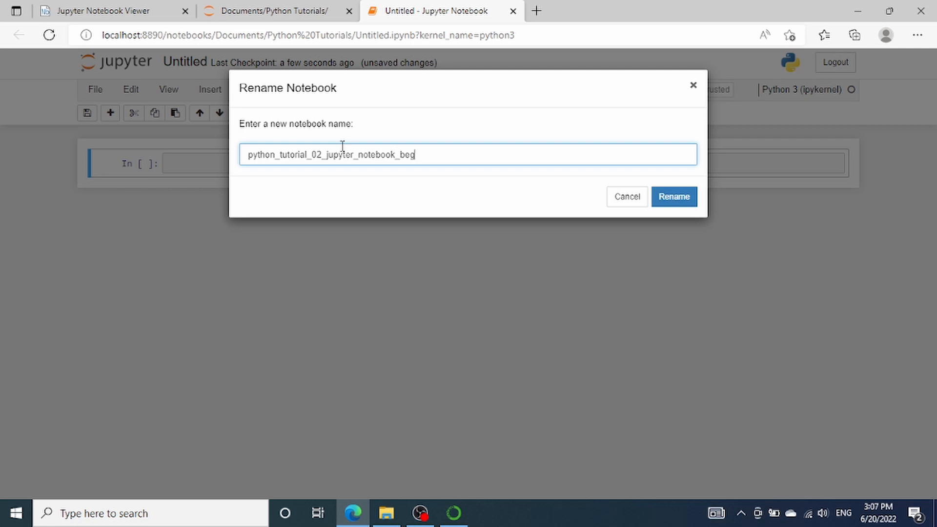
type("inners_")
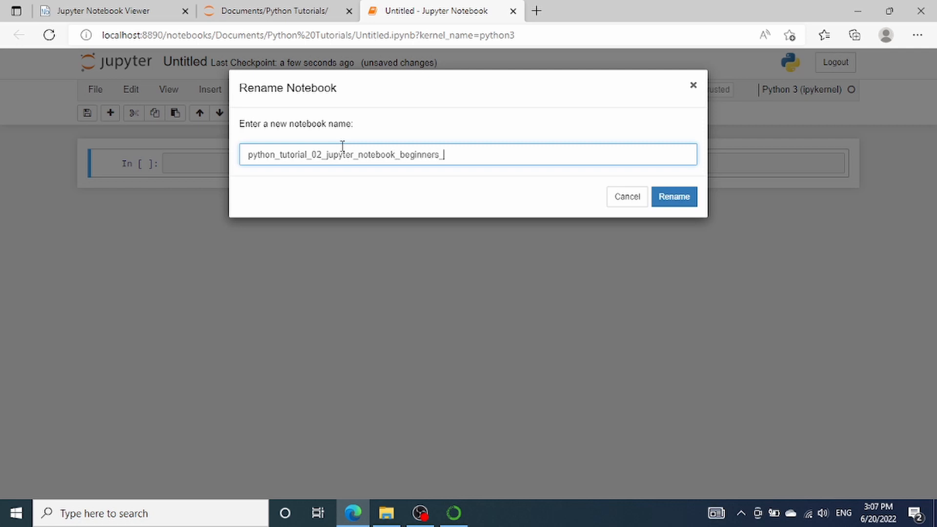
type("guider")
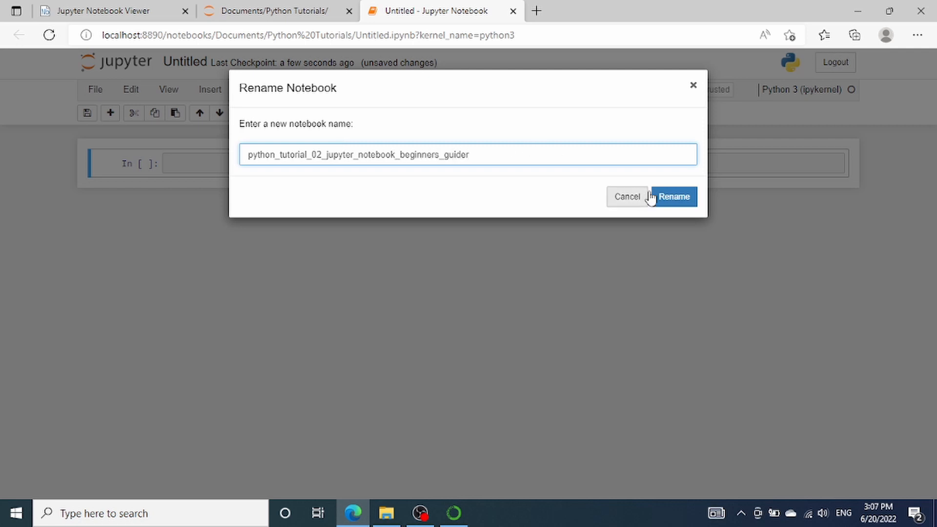
left_click(672, 197)
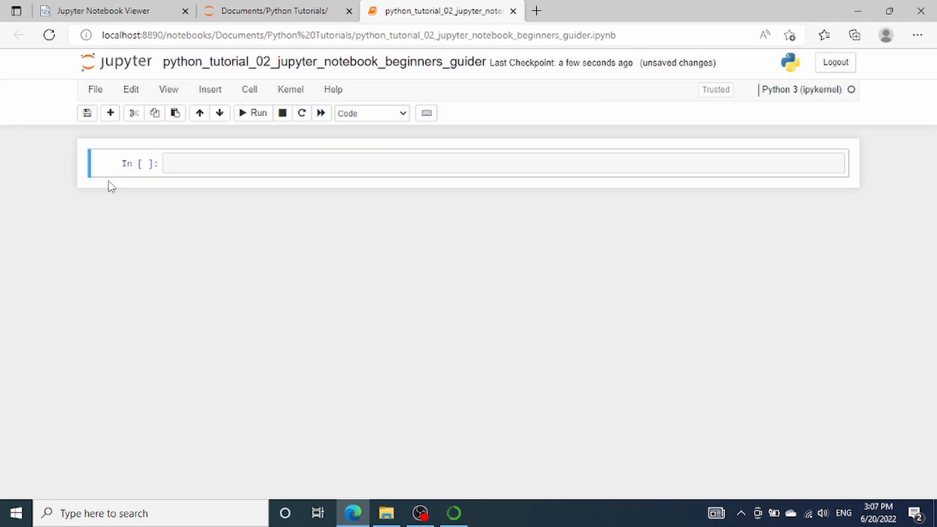
mouse_move(93, 186)
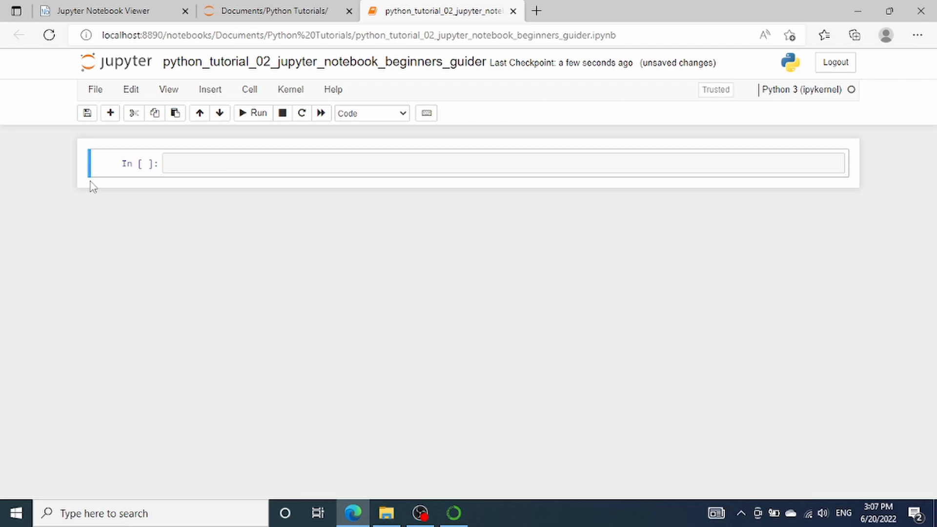
mouse_move(94, 169)
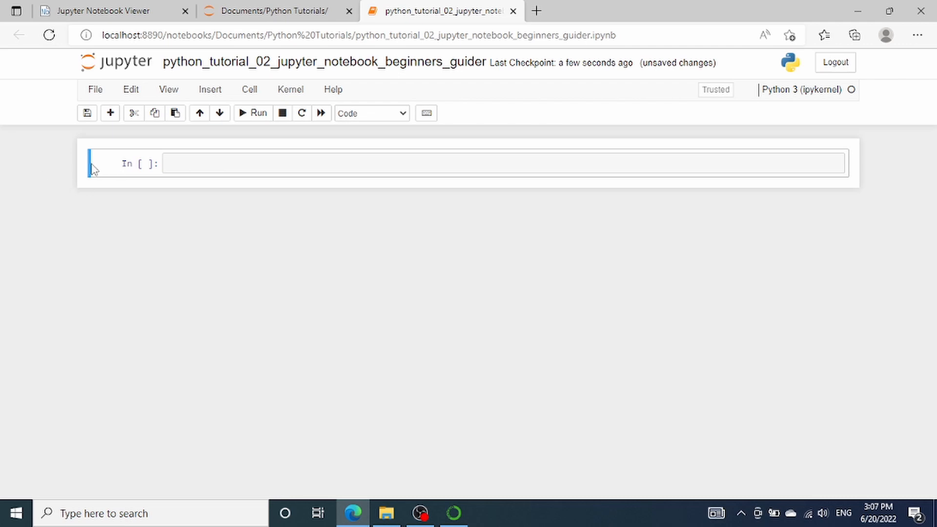
mouse_move(304, 186)
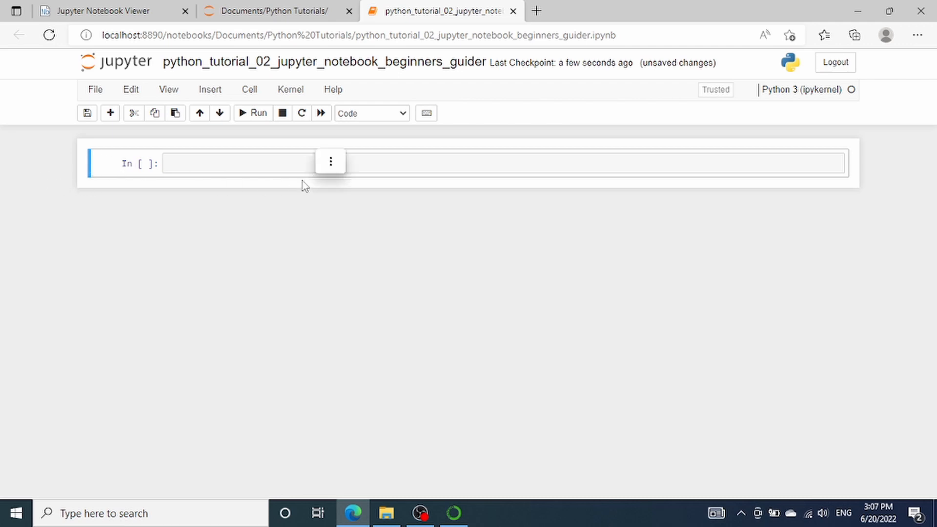
mouse_move(281, 171)
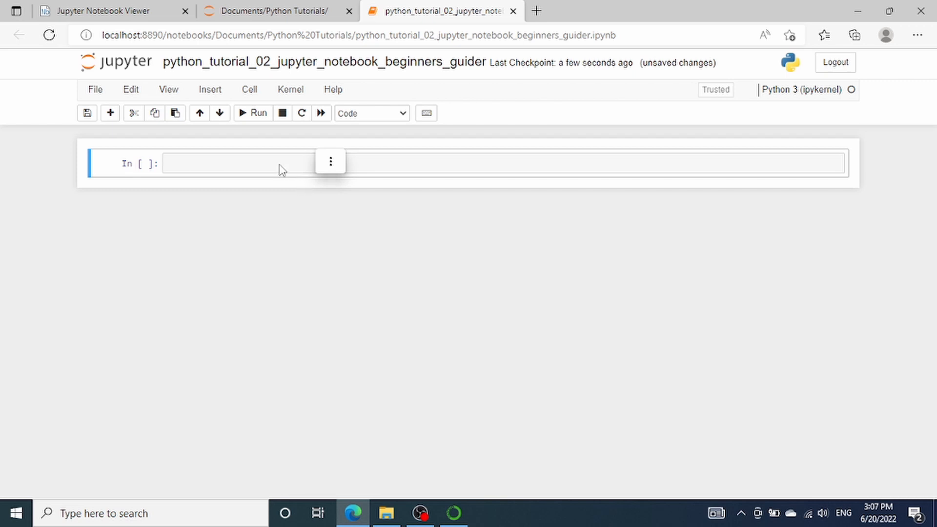
mouse_move(232, 170)
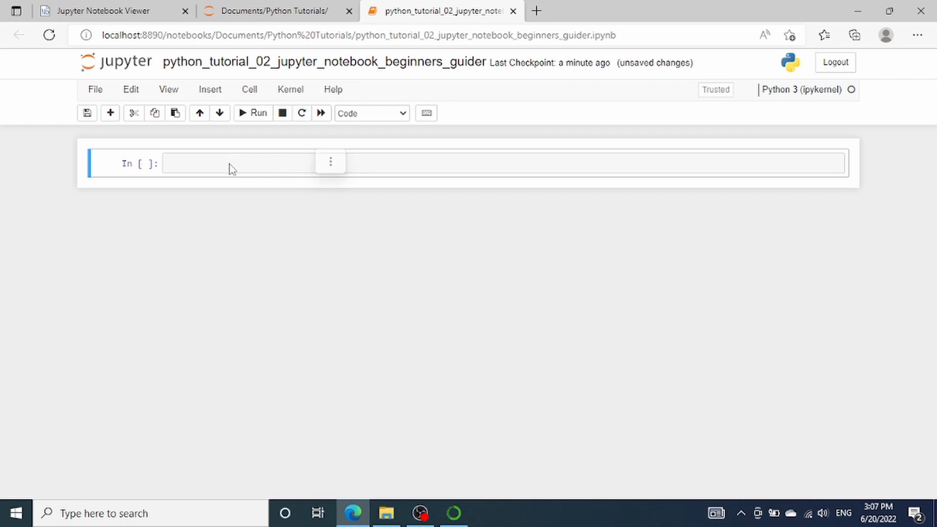
Enter 1 + 1 in the first cell and run it, producing output 2
left_click(239, 163)
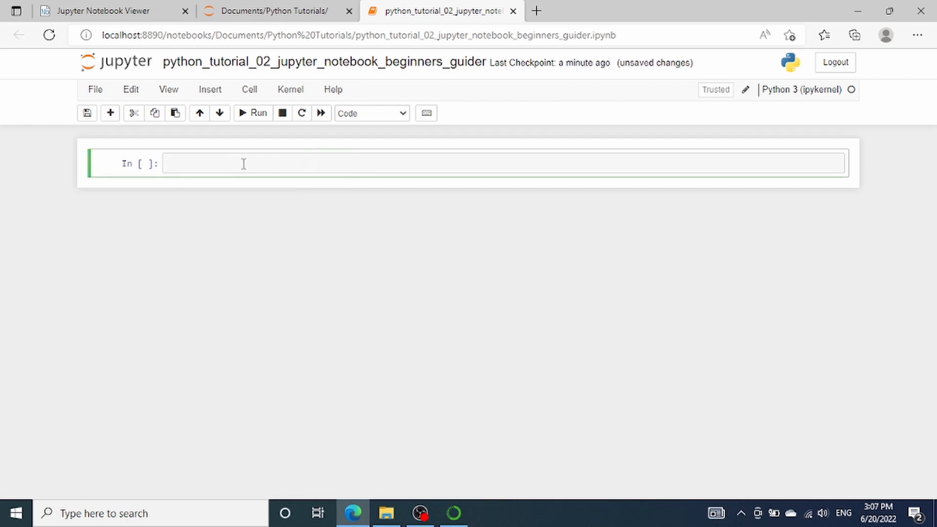
type("1")
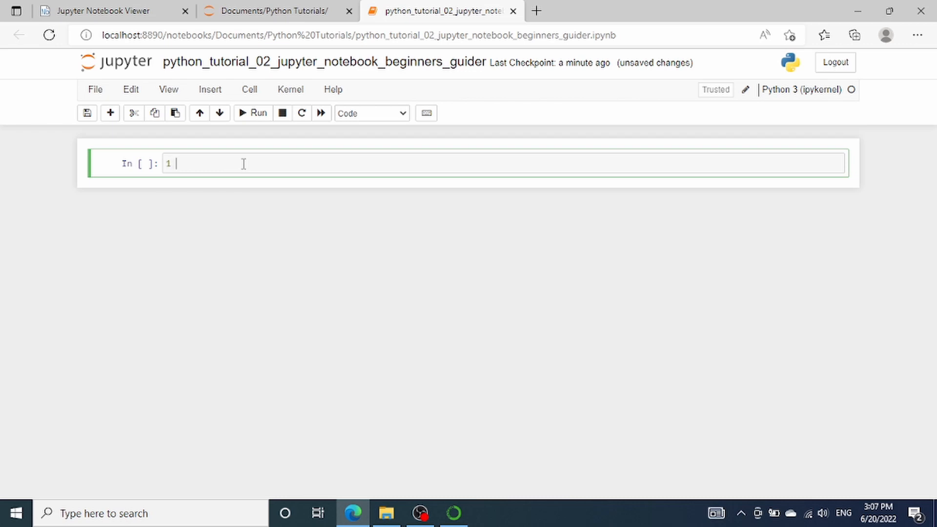
type("+ 1")
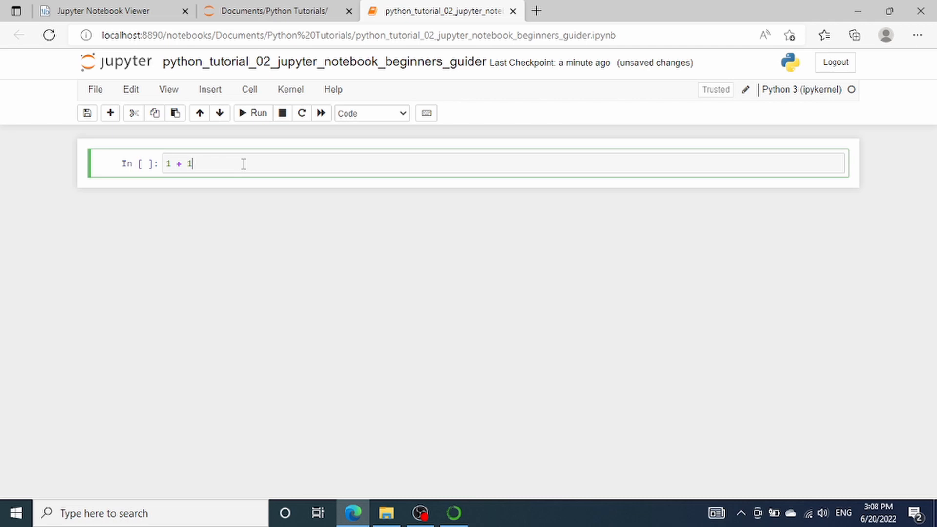
mouse_move(259, 113)
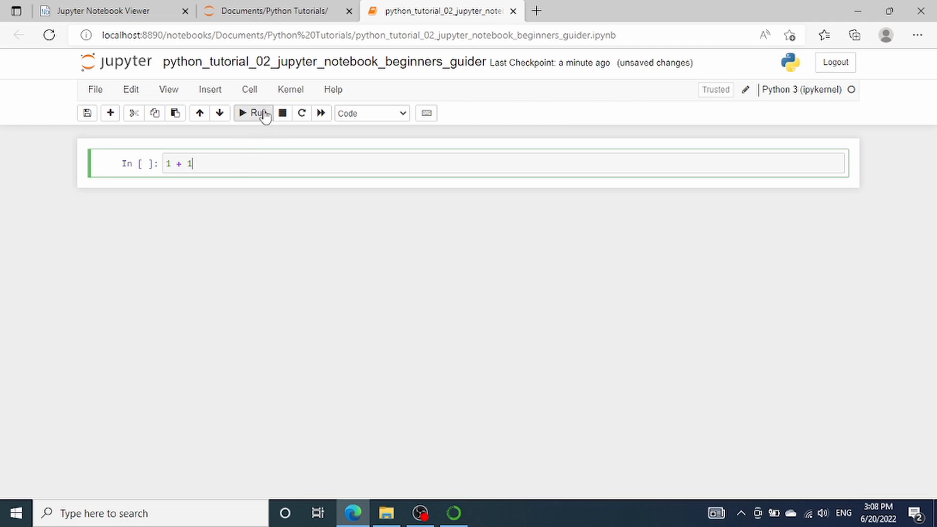
left_click(254, 113)
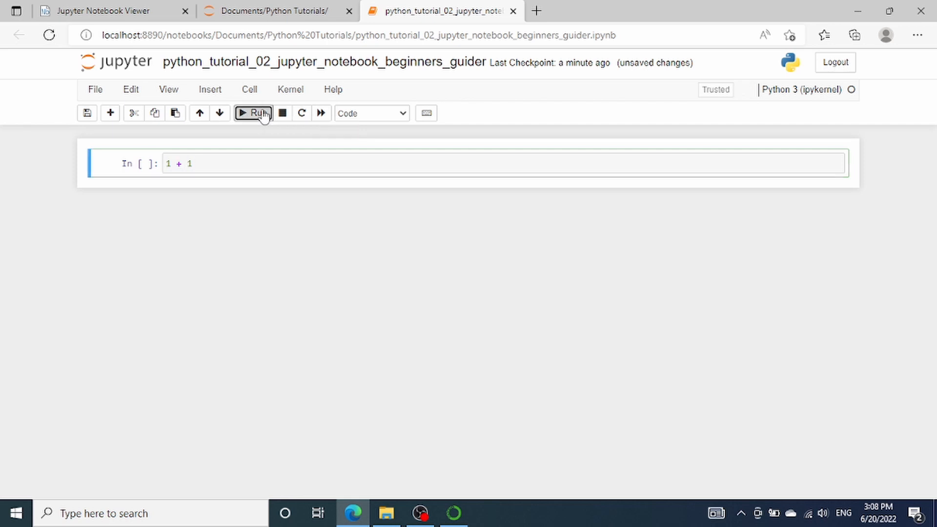
left_click(252, 112)
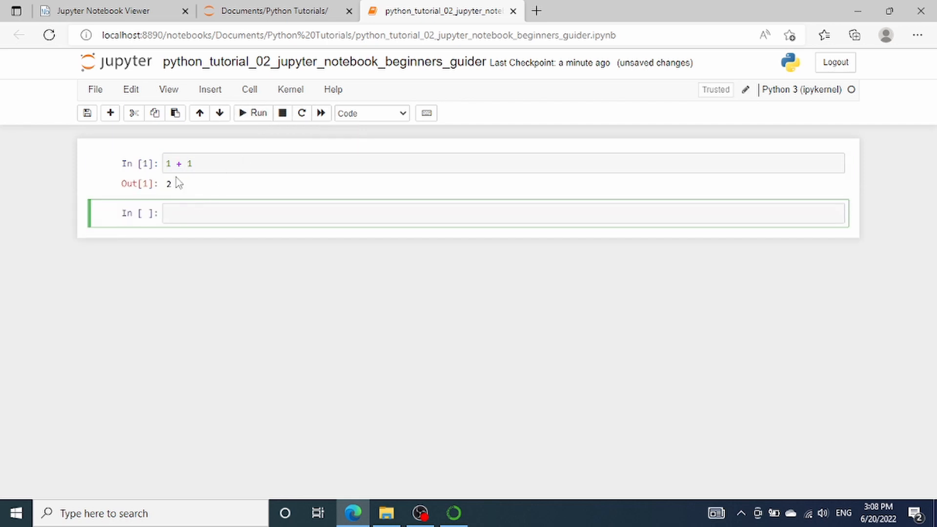
mouse_move(197, 199)
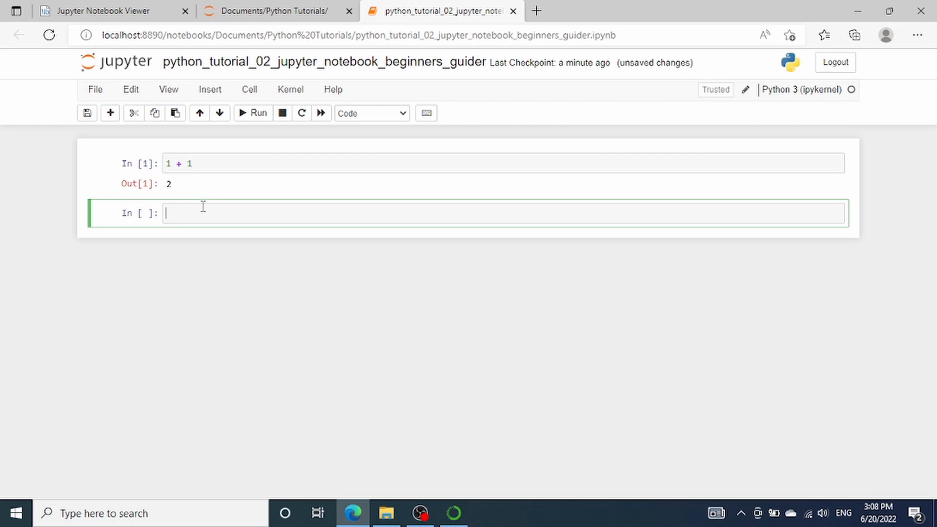
Enter 2 * 2, run it, then re-run it with Run Cells and Insert Below
type("2 * 2")
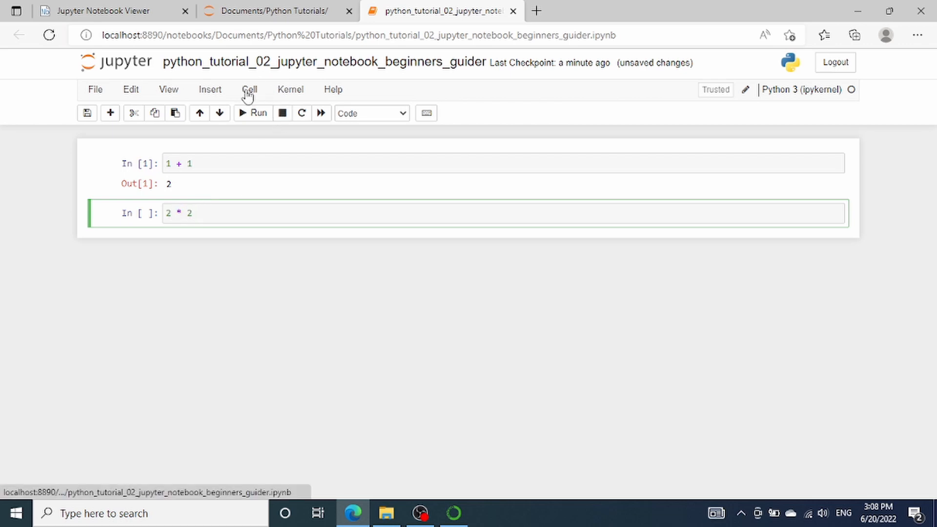
left_click(250, 89)
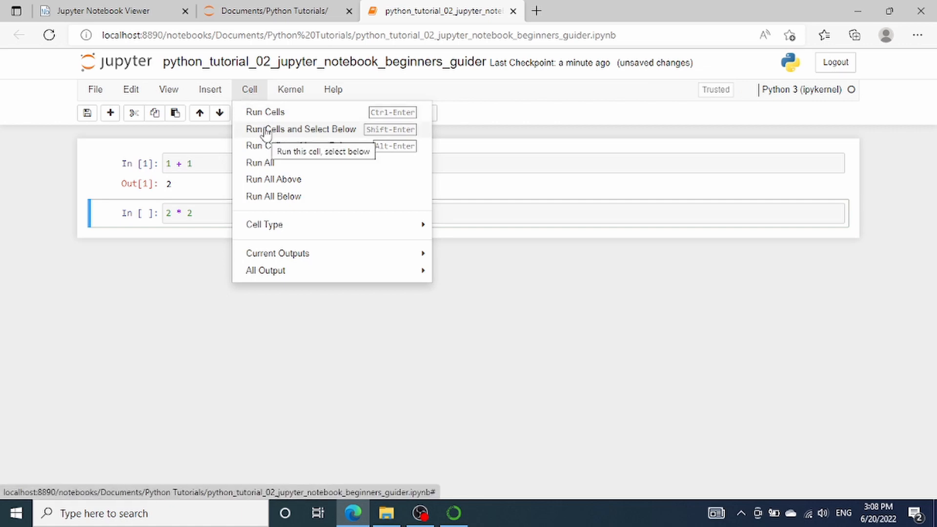
mouse_move(264, 112)
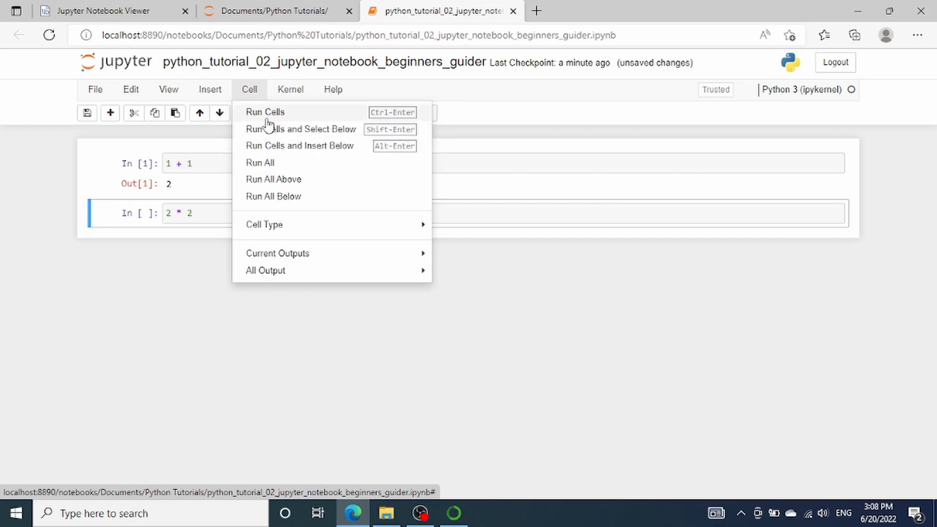
left_click(264, 112)
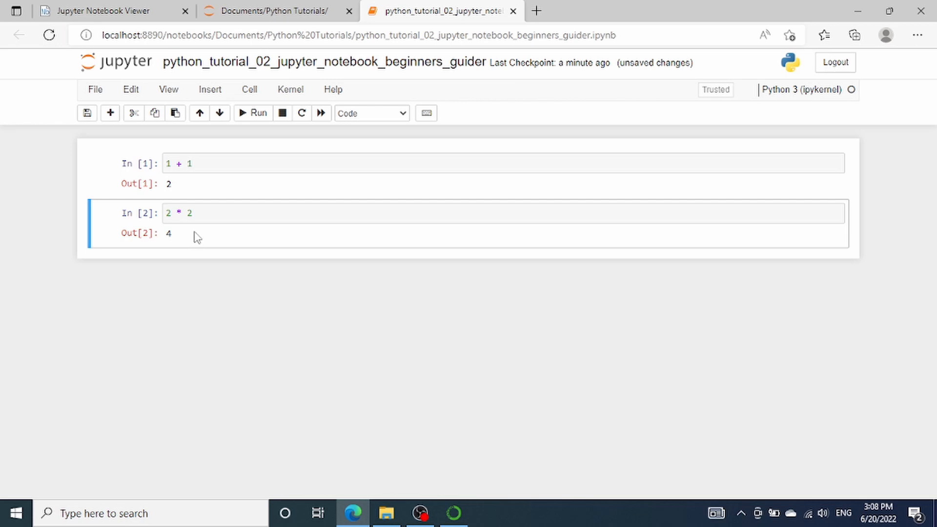
mouse_move(176, 247)
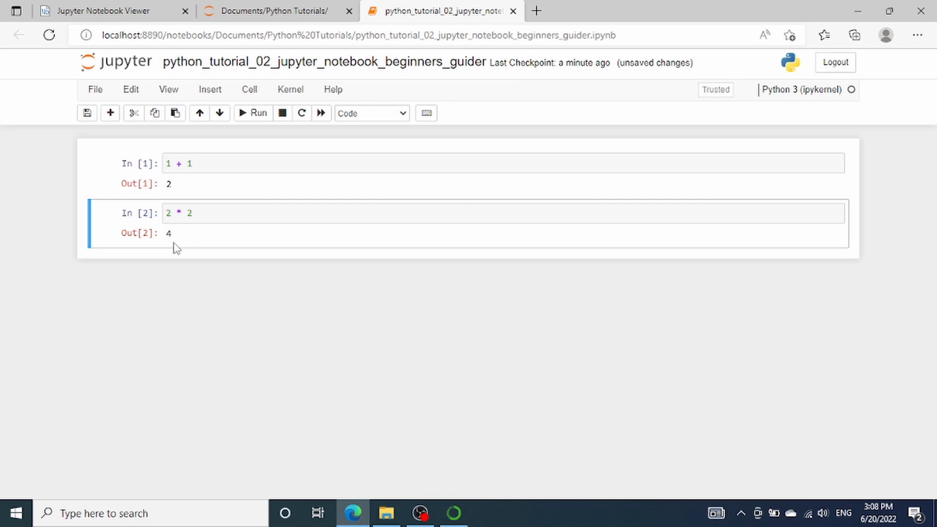
mouse_move(195, 232)
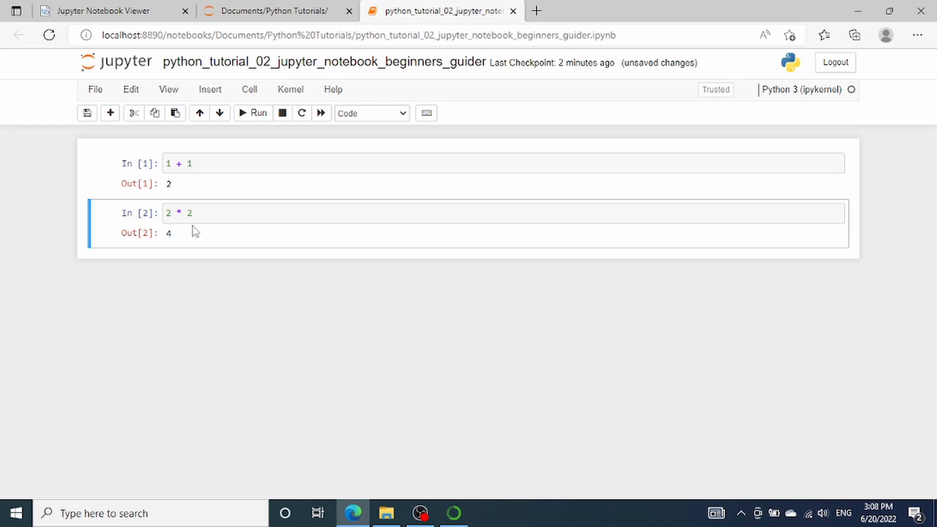
mouse_move(252, 112)
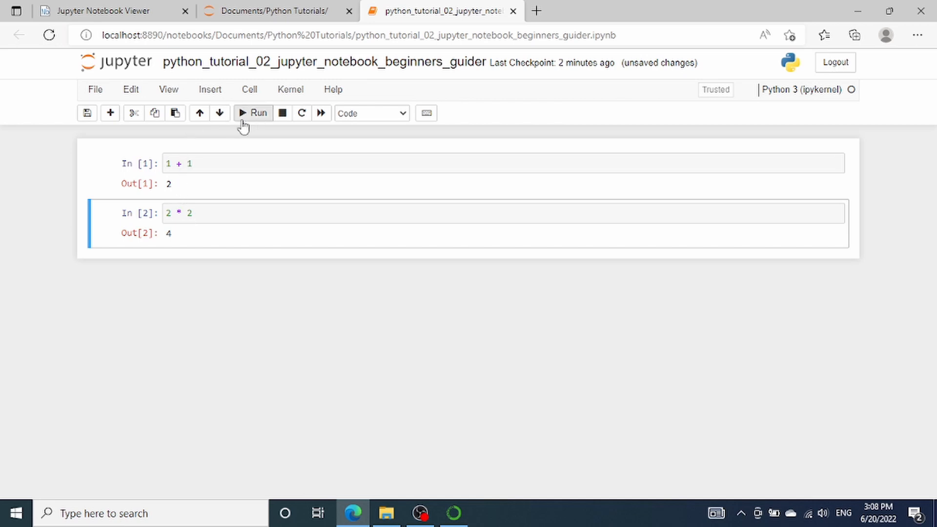
mouse_move(254, 119)
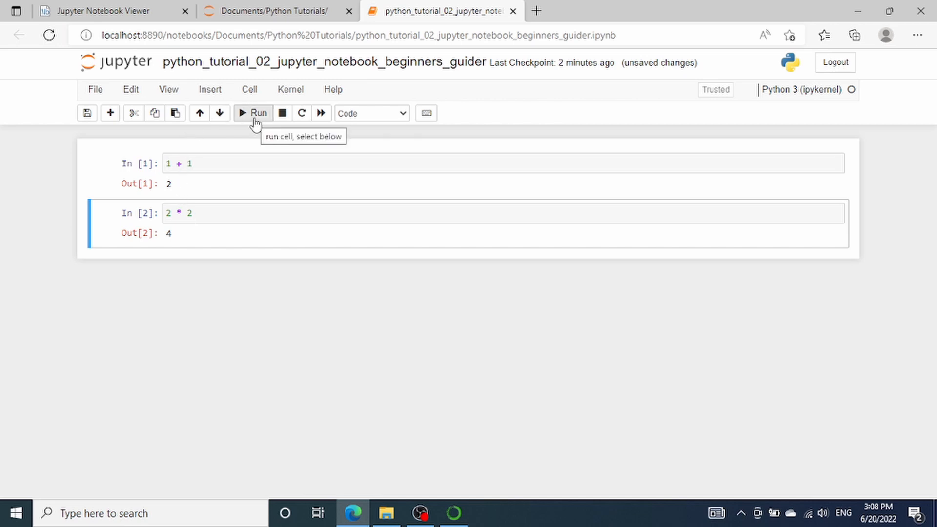
mouse_move(243, 156)
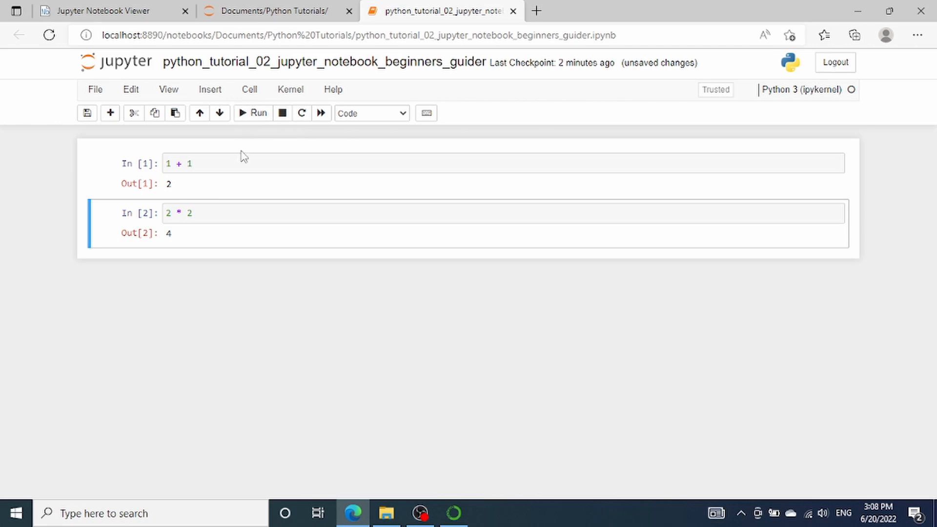
left_click(248, 90)
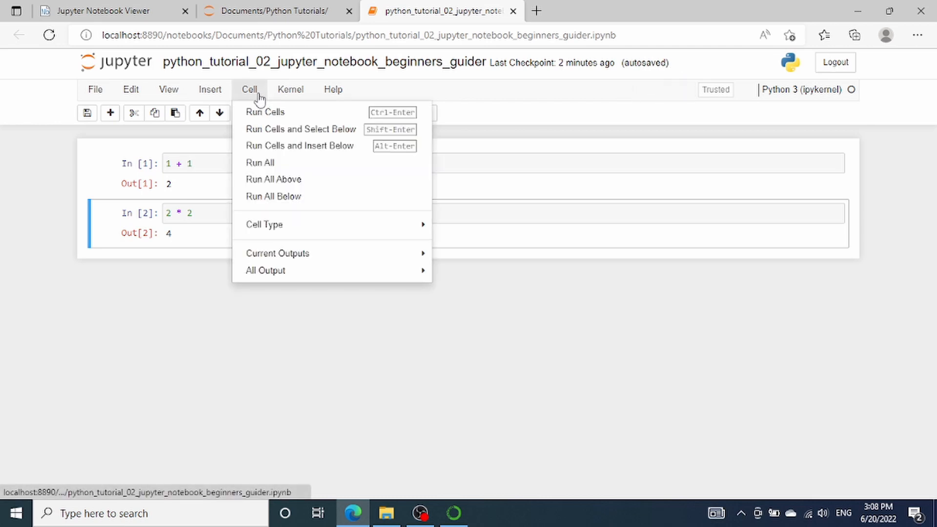
mouse_move(265, 117)
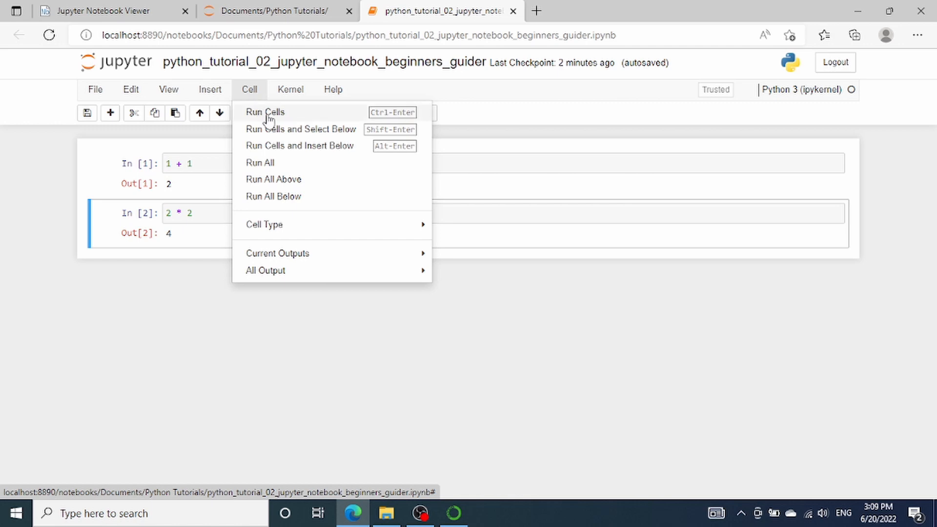
mouse_move(267, 151)
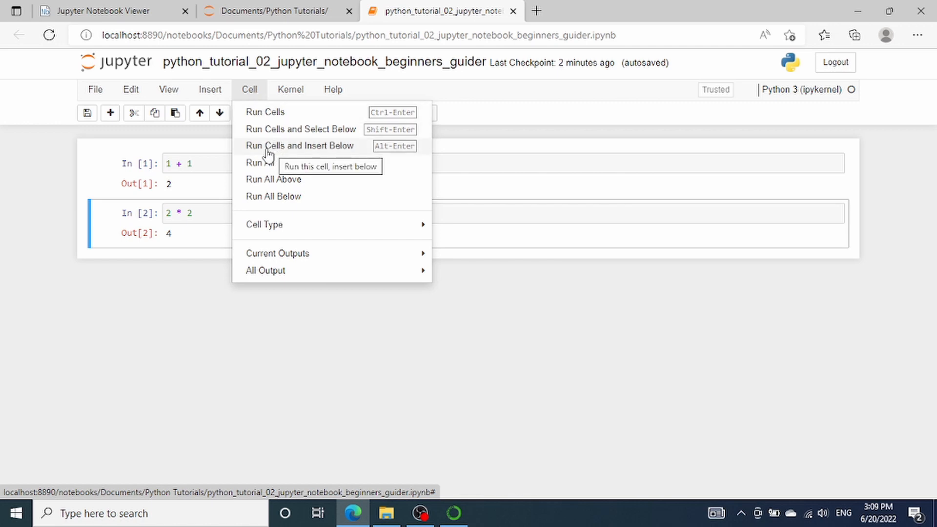
left_click(300, 145)
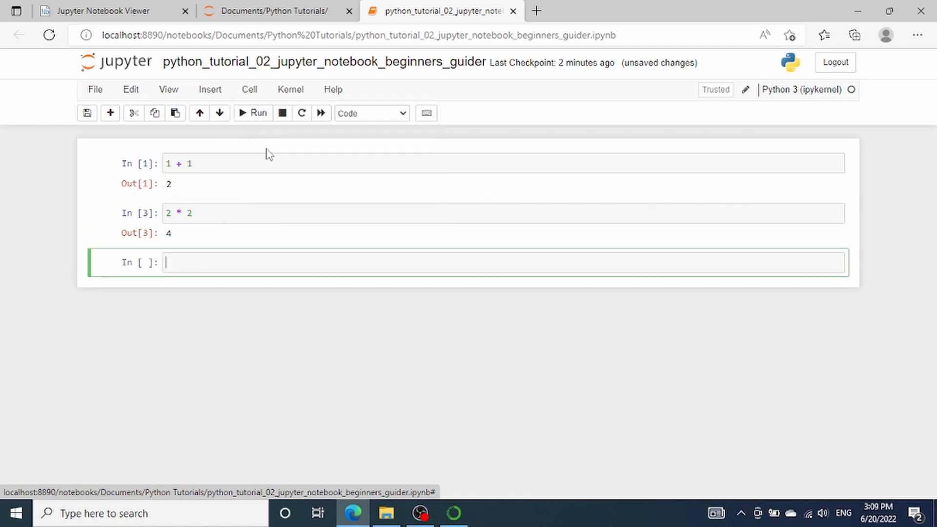
mouse_move(209, 190)
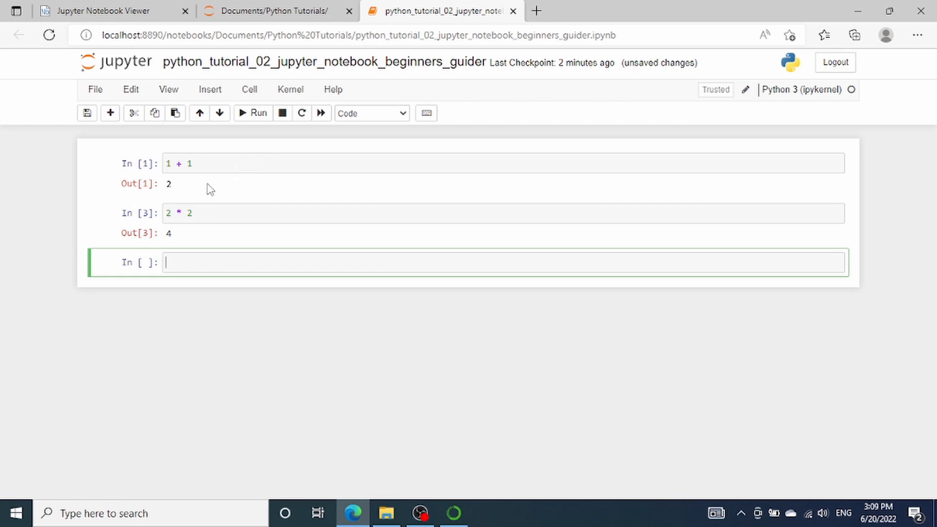
Review the Cell menu's run options again
left_click(248, 90)
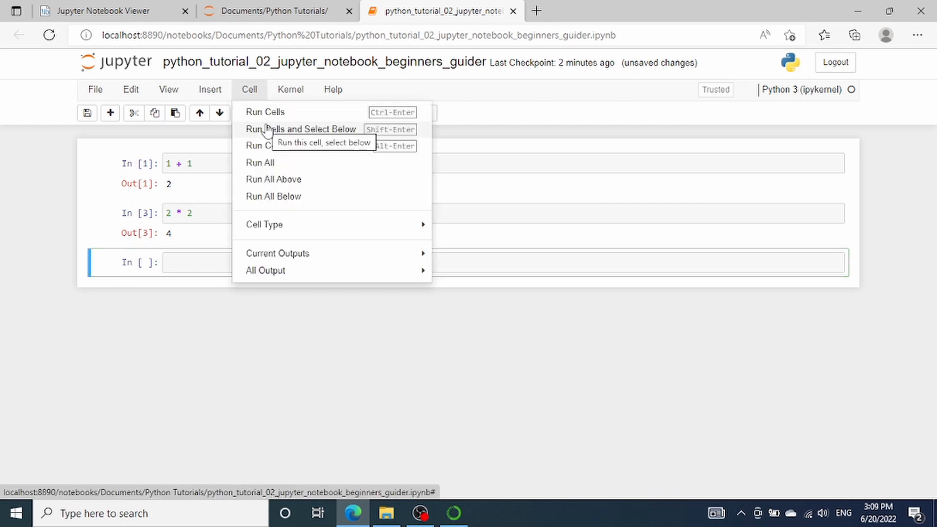
mouse_move(274, 136)
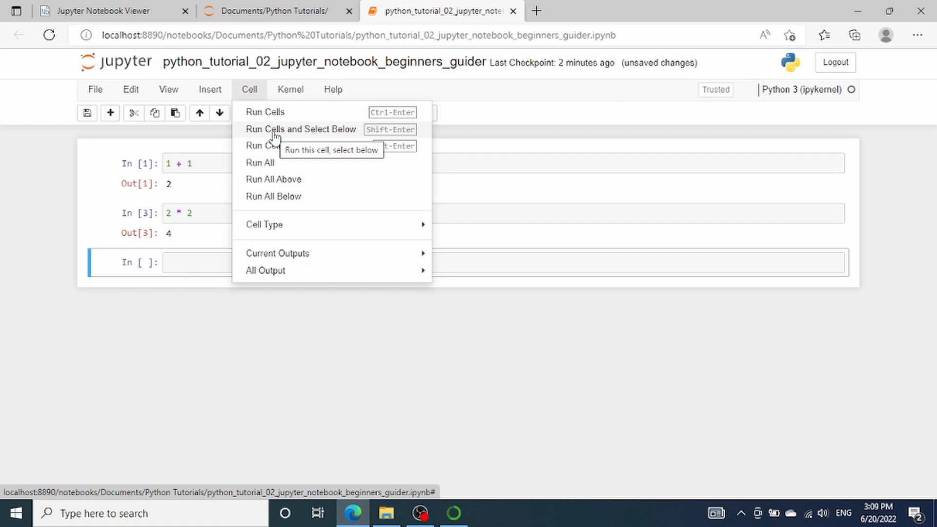
mouse_move(275, 162)
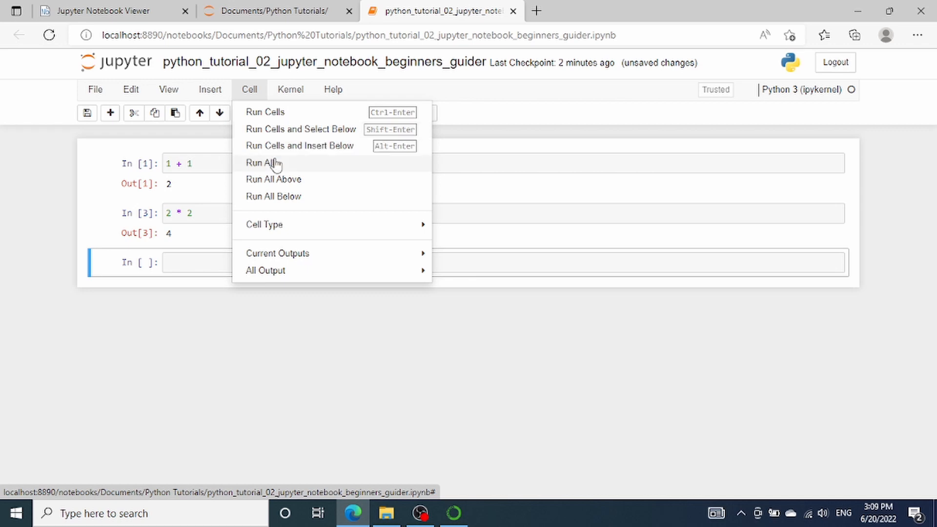
mouse_move(273, 179)
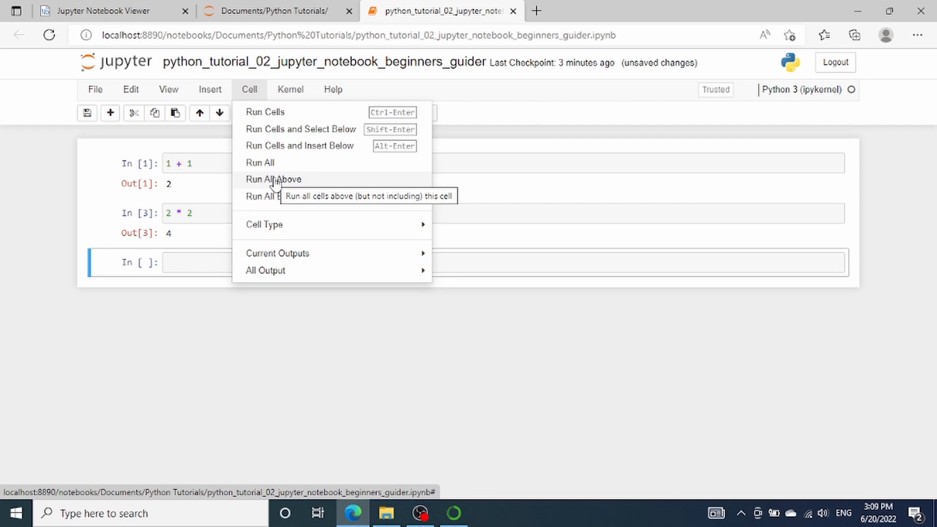
mouse_move(275, 196)
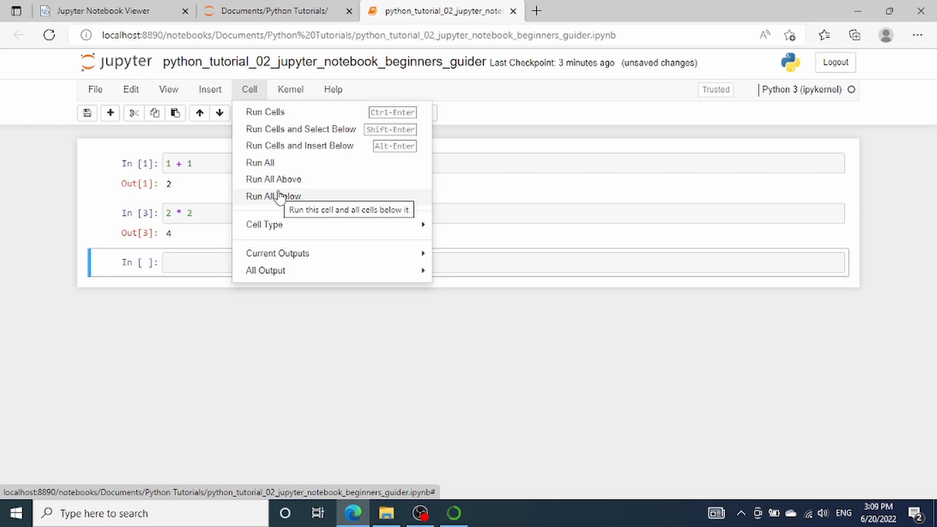
mouse_move(301, 197)
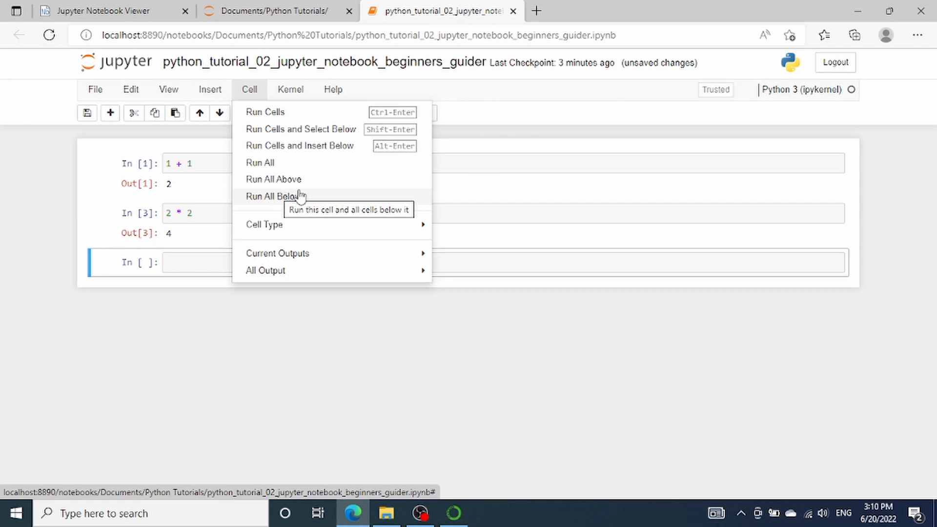
mouse_move(397, 135)
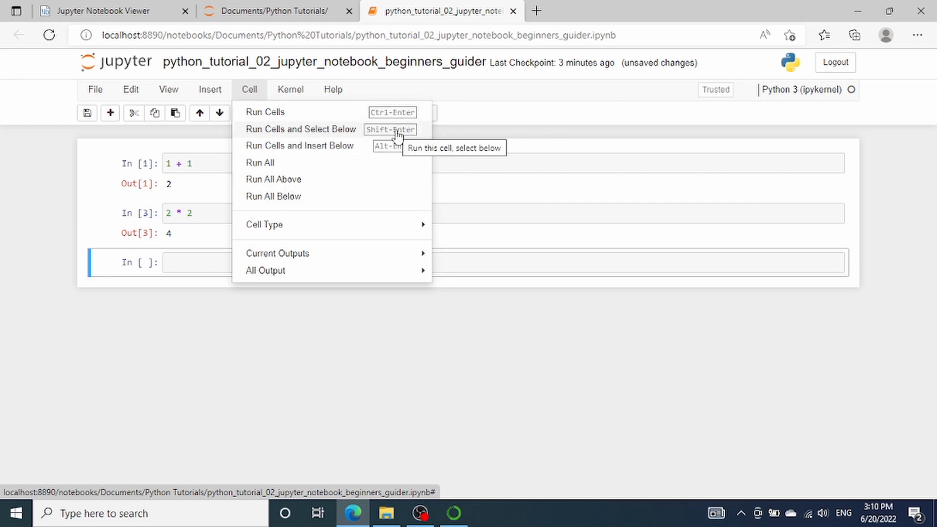
mouse_move(391, 143)
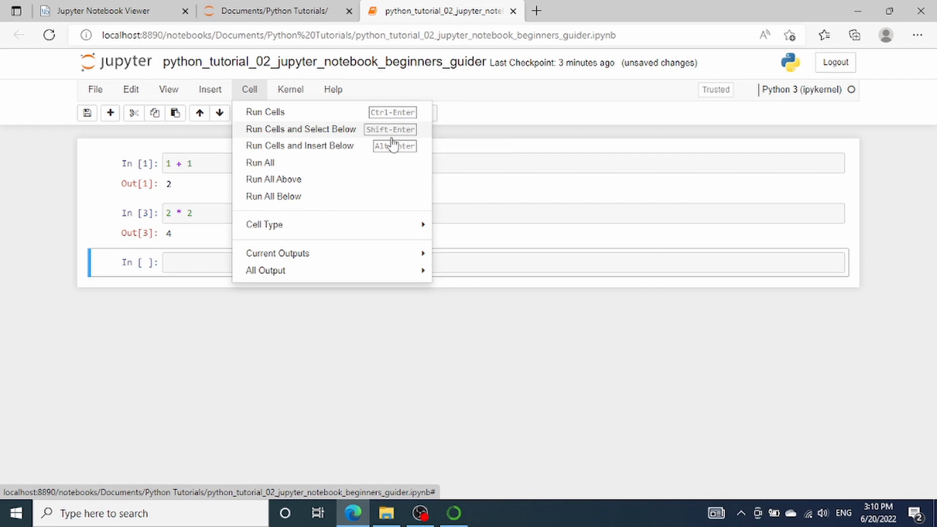
mouse_move(383, 134)
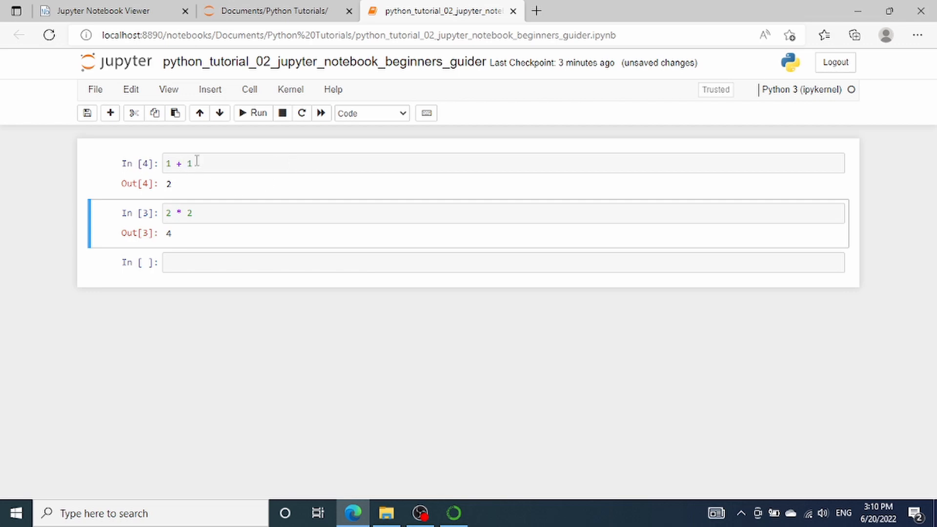
mouse_move(202, 222)
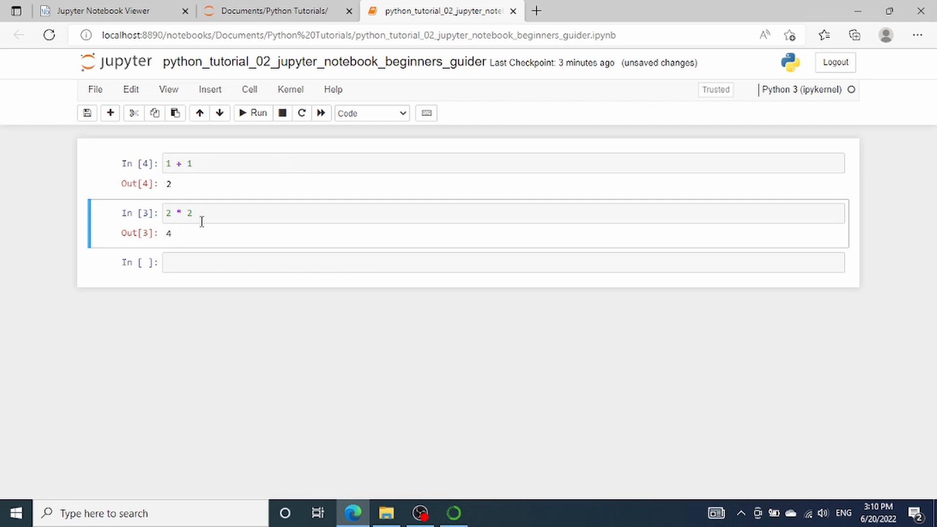
mouse_move(206, 206)
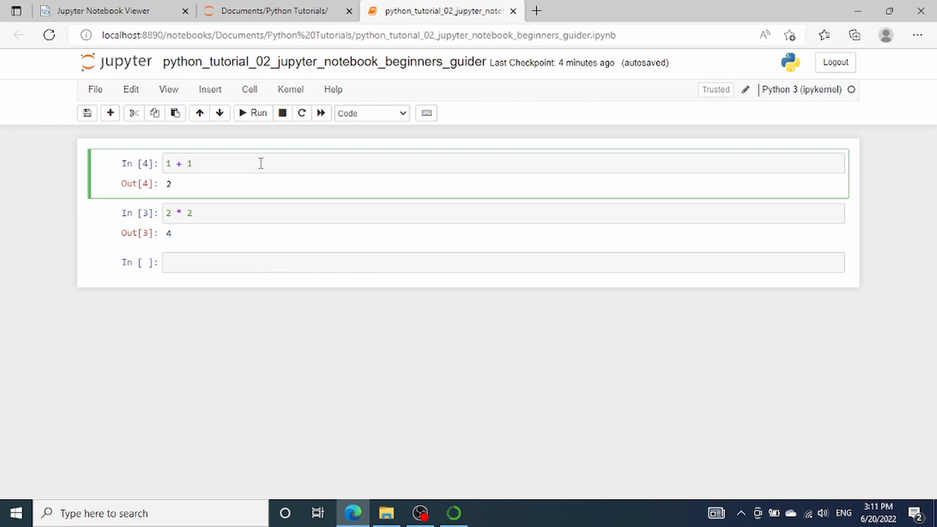
left_click(192, 163)
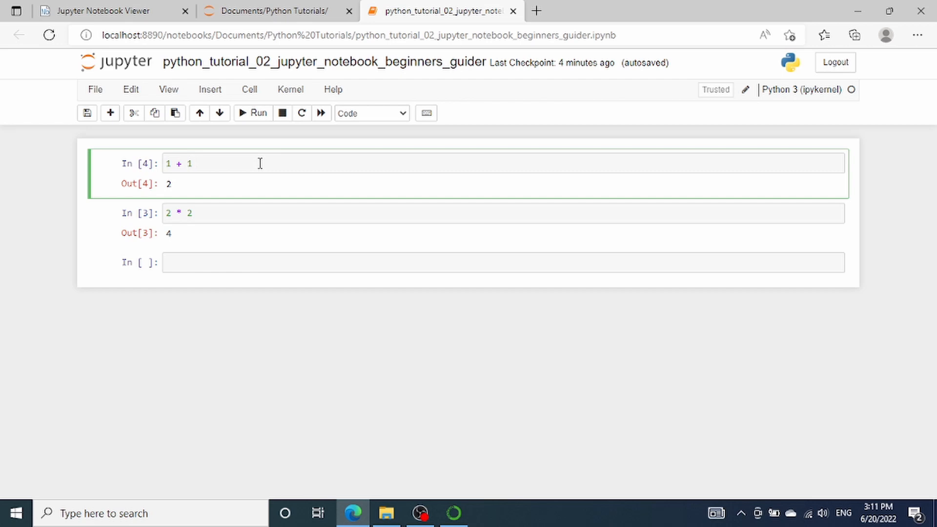
left_click(237, 213)
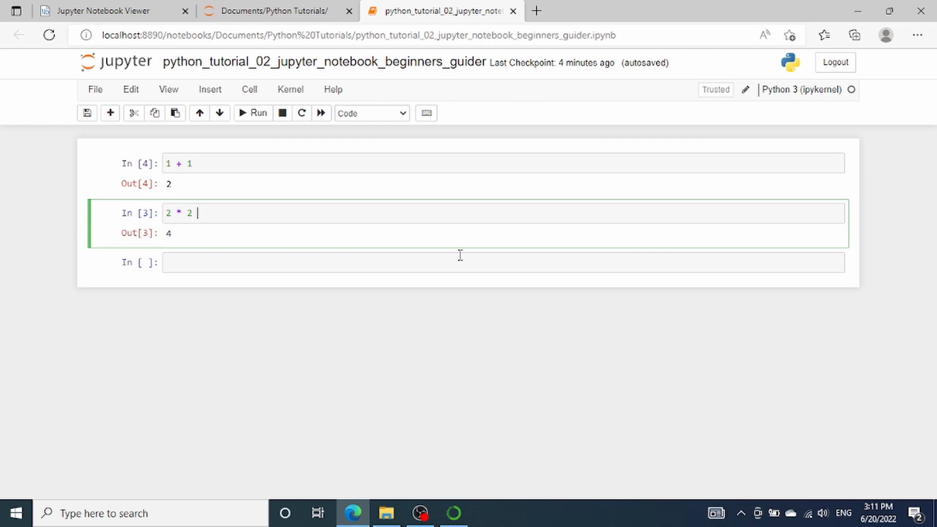
mouse_move(503, 133)
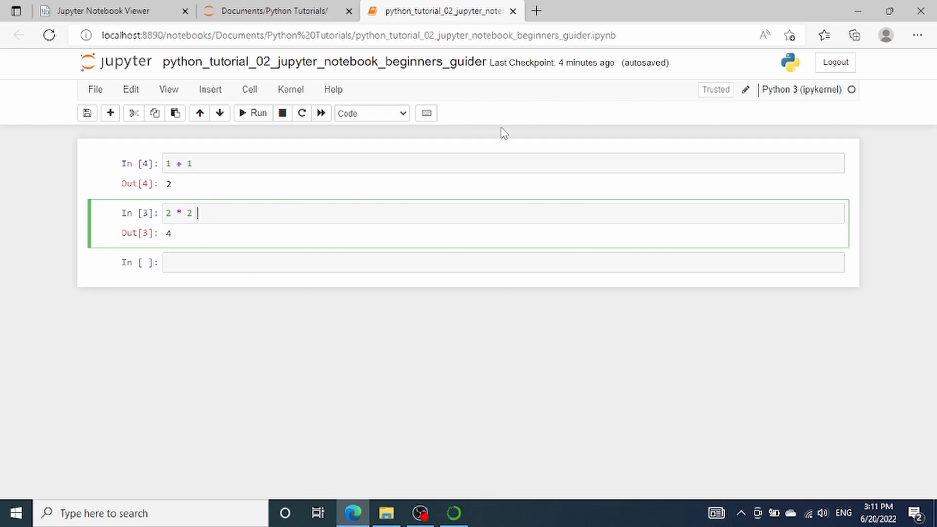
mouse_move(745, 90)
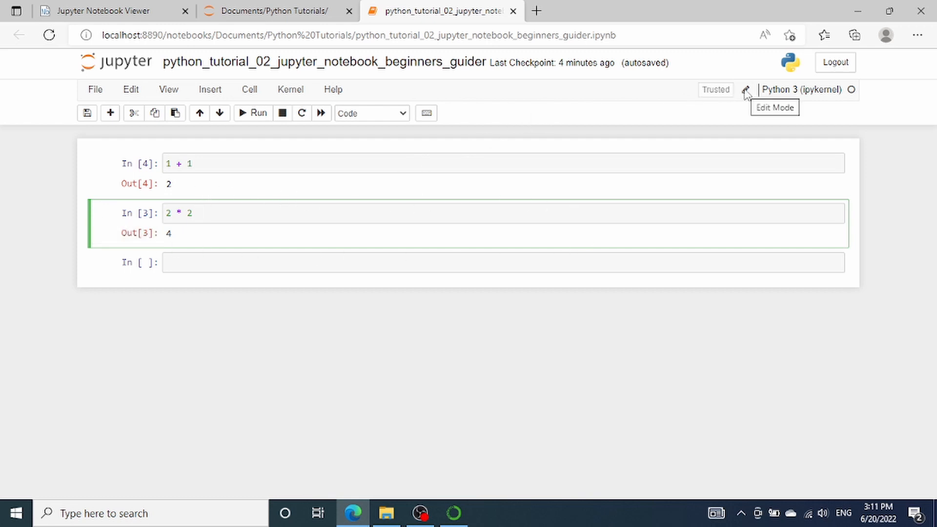
left_click(197, 213)
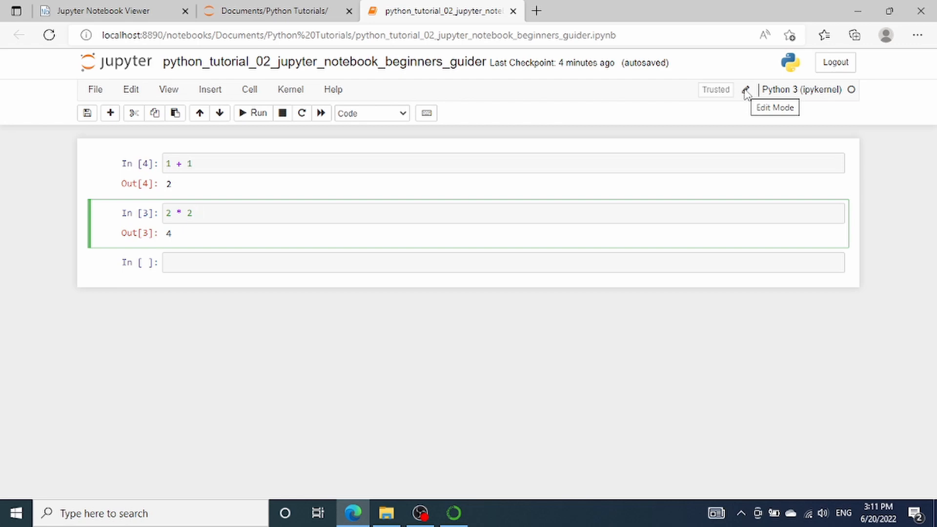
mouse_move(452, 138)
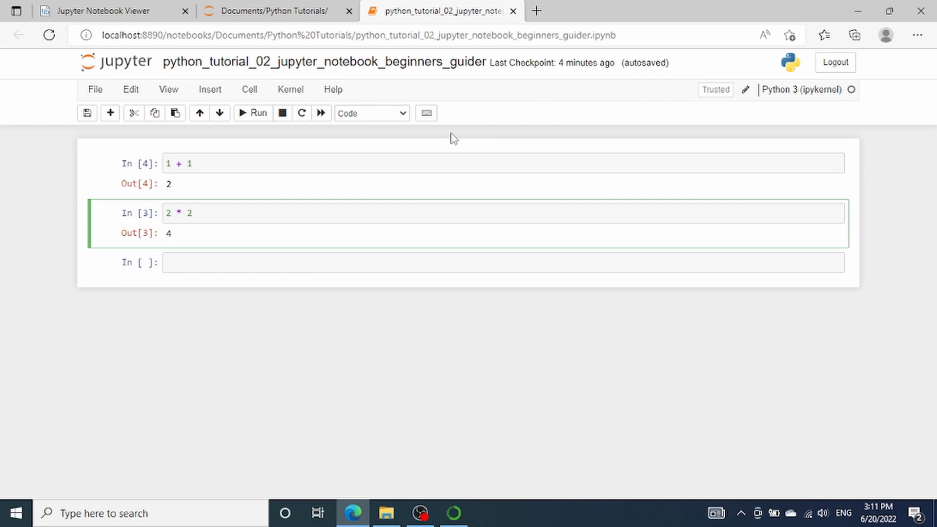
mouse_move(216, 157)
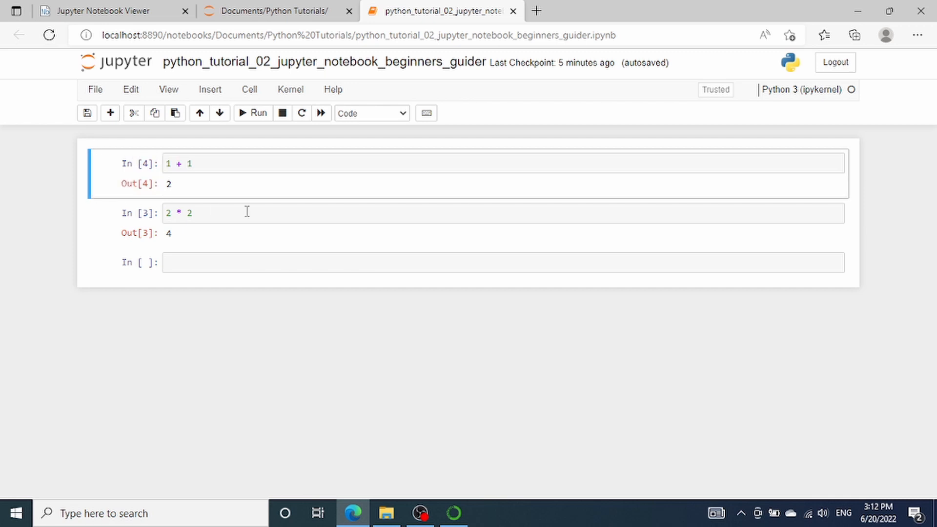
mouse_move(750, 71)
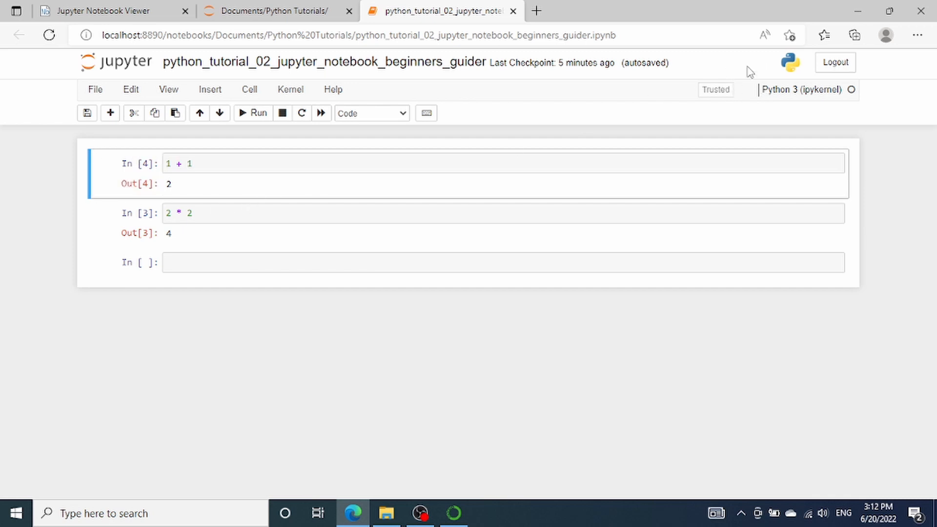
Insert an empty code cell between the 1 + 1 and 2 * 2 cells
left_click(506, 212)
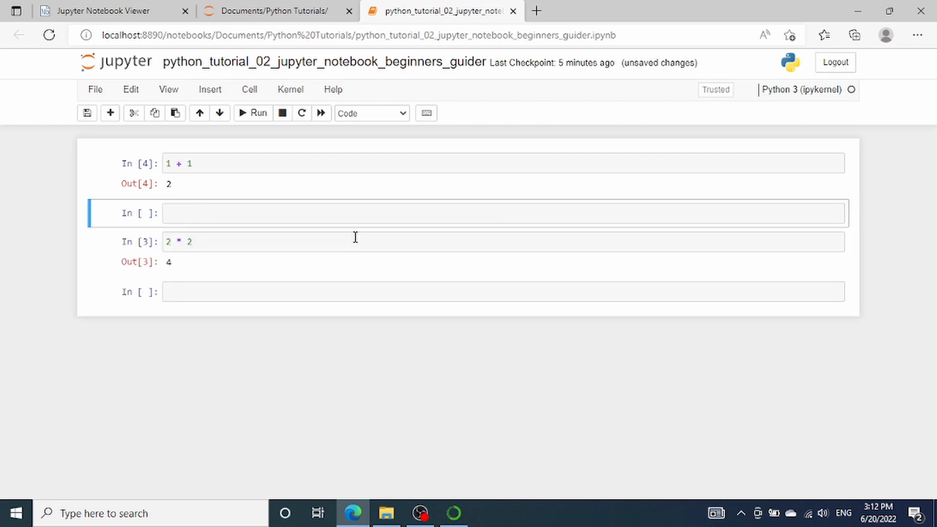
mouse_move(319, 249)
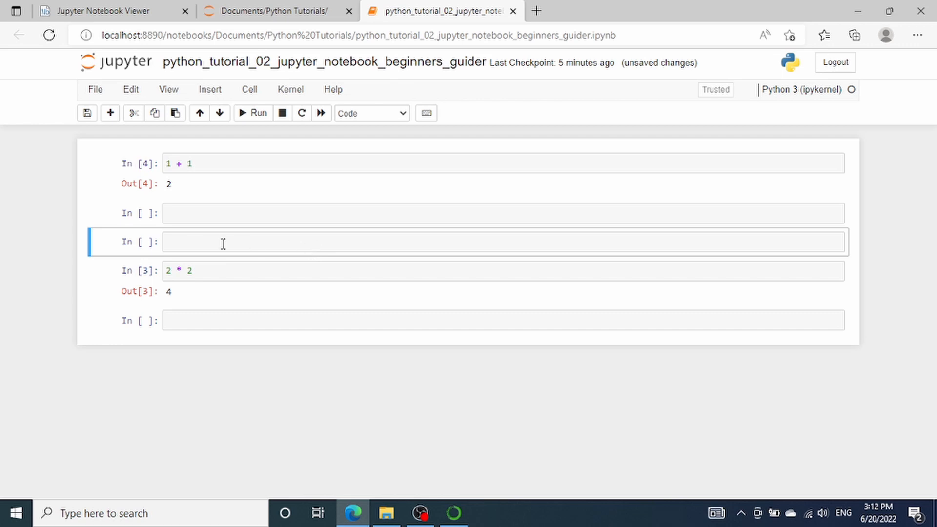
mouse_move(189, 250)
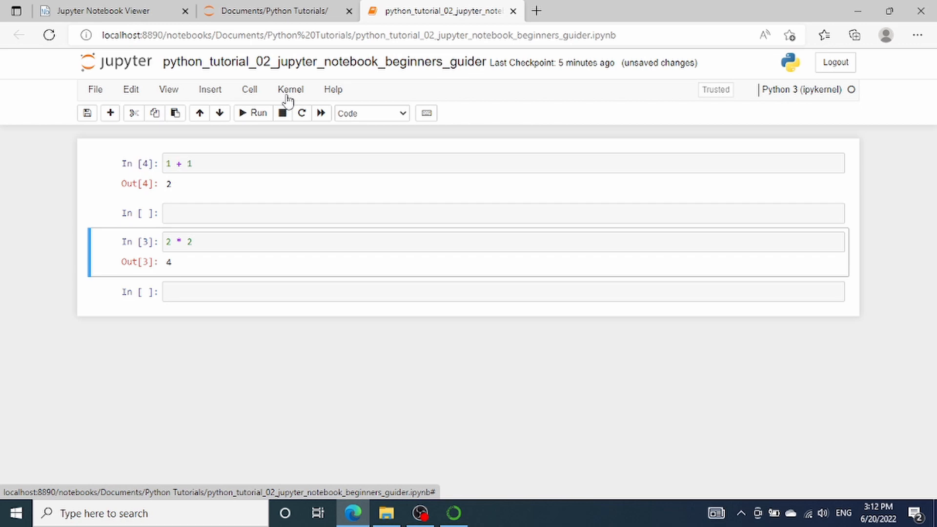
Browse the Help > Keyboard Shortcuts reference, then close it
left_click(290, 89)
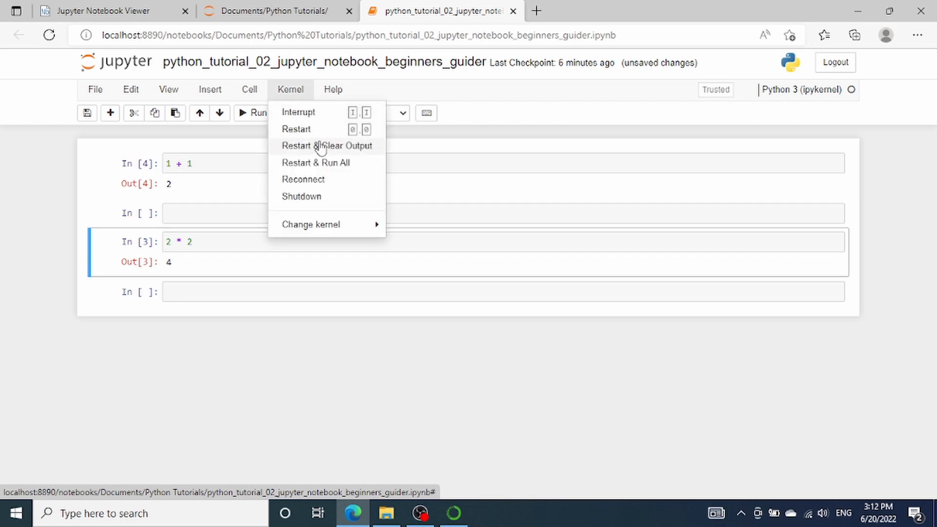
left_click(332, 89)
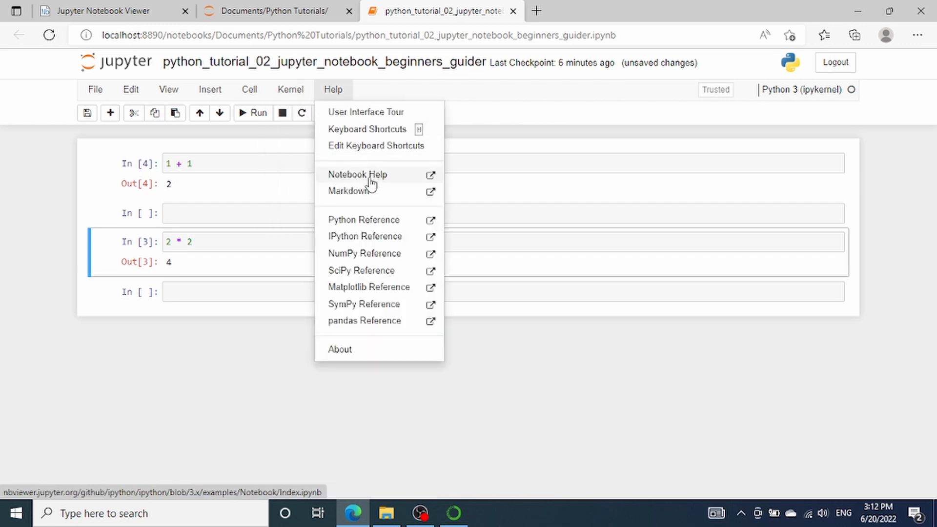
left_click(383, 135)
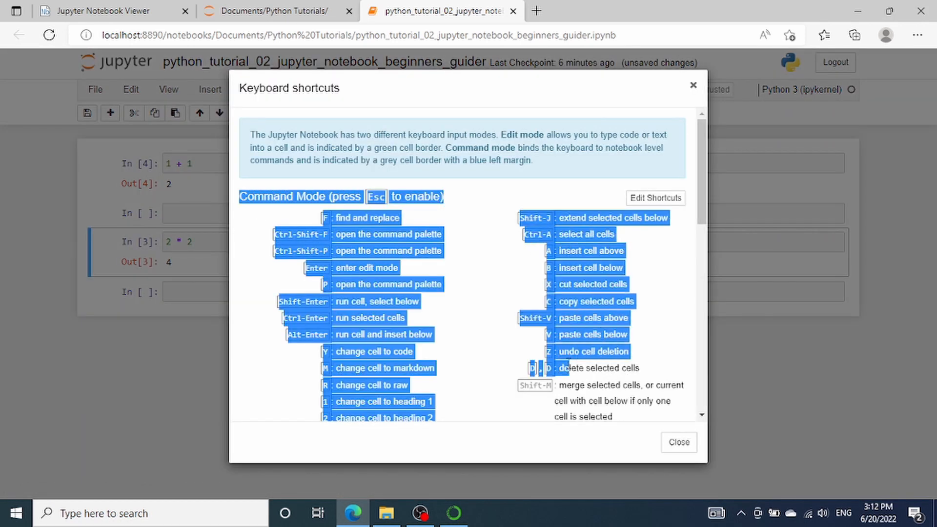
scroll("down", 3)
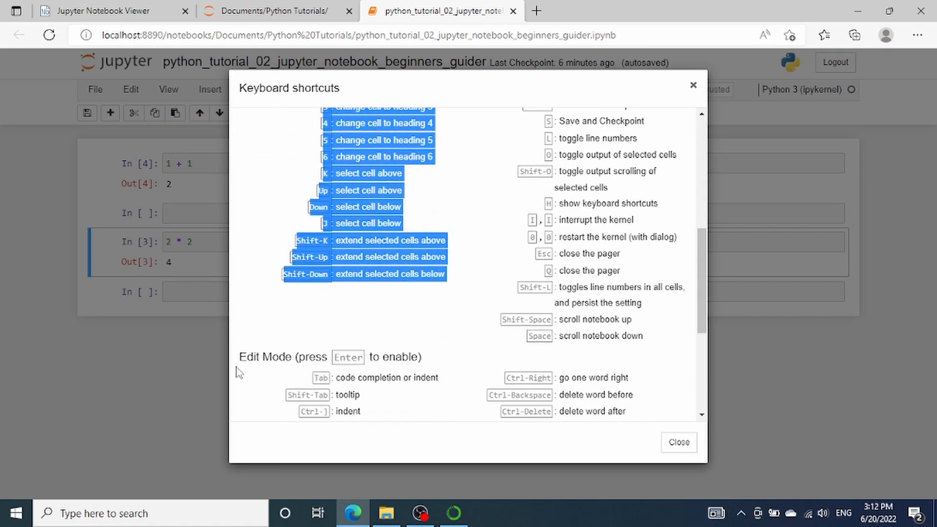
scroll("down", 3)
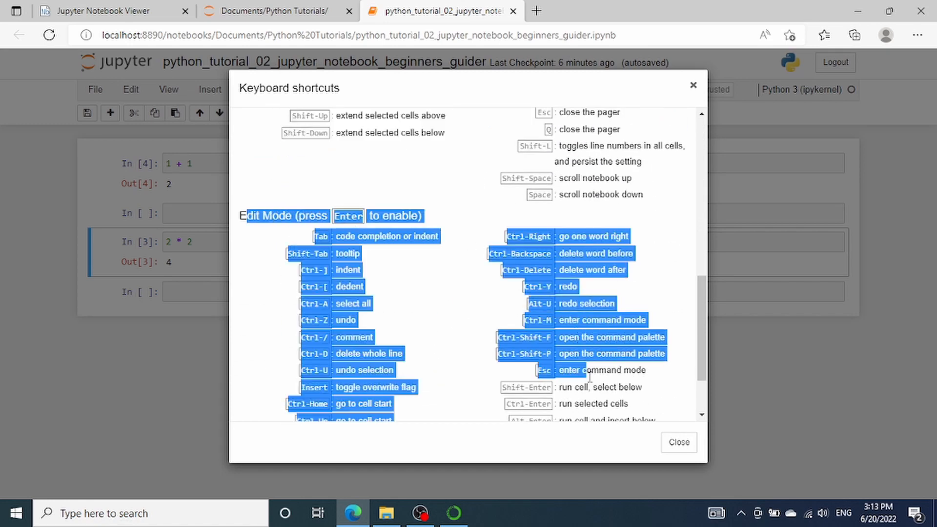
left_click(677, 442)
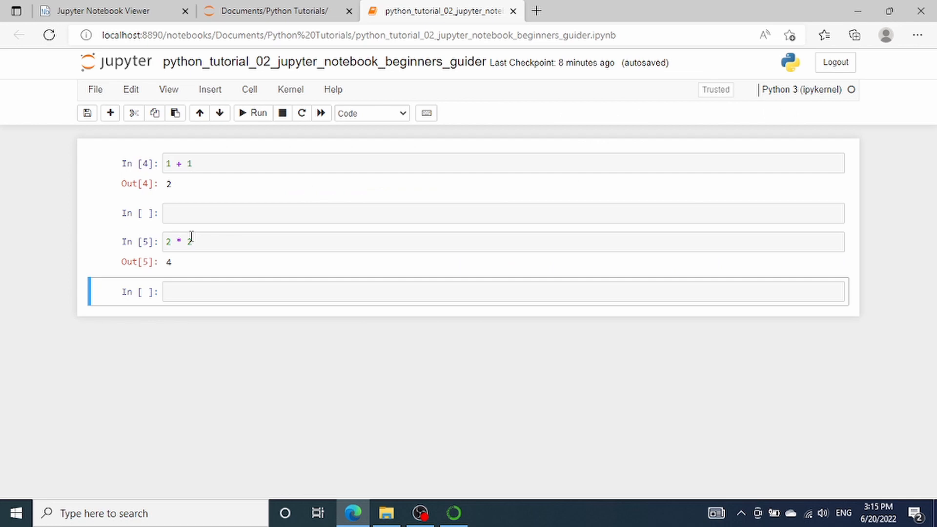
mouse_move(185, 199)
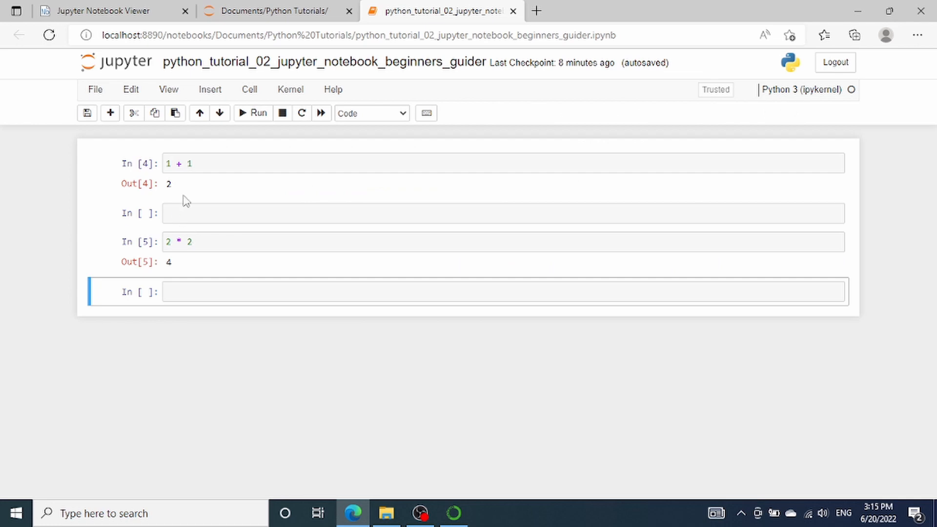
mouse_move(122, 154)
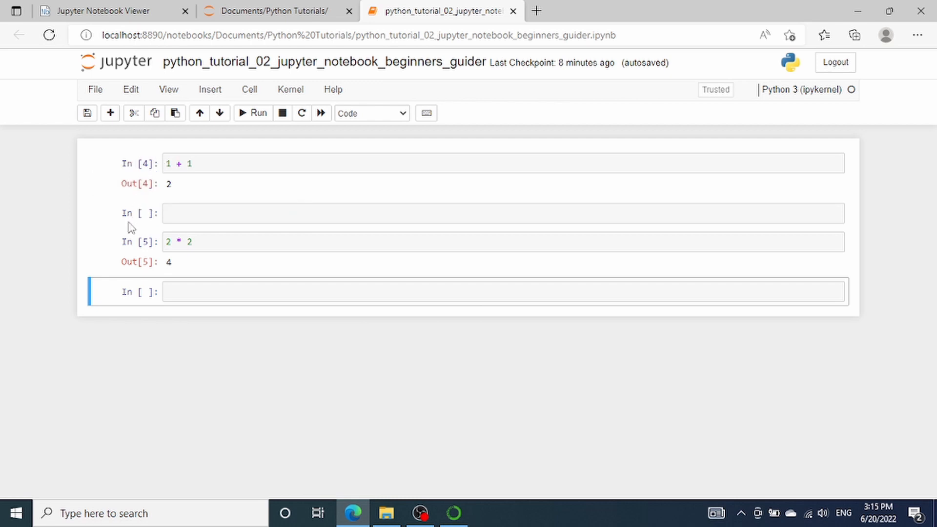
mouse_move(135, 232)
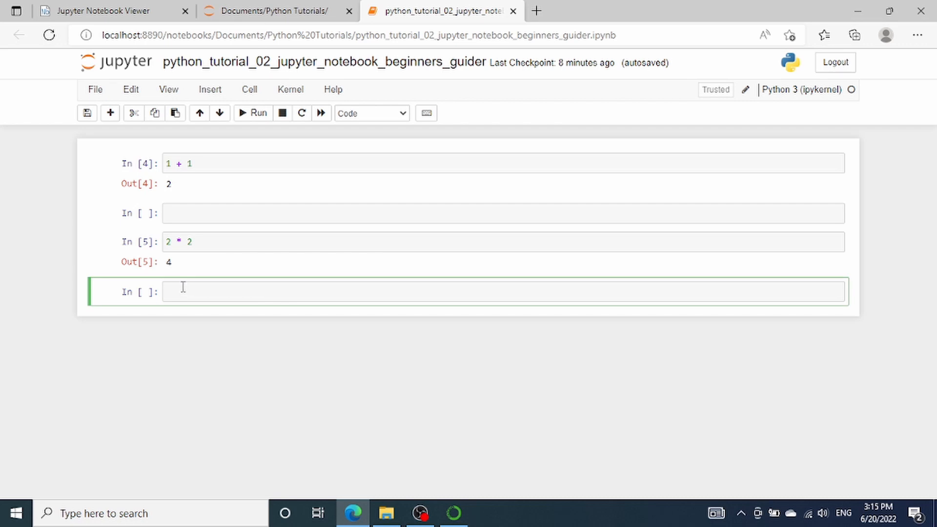
Enter x = 5 in the last cell and print(x) in the empty second cell
type("x")
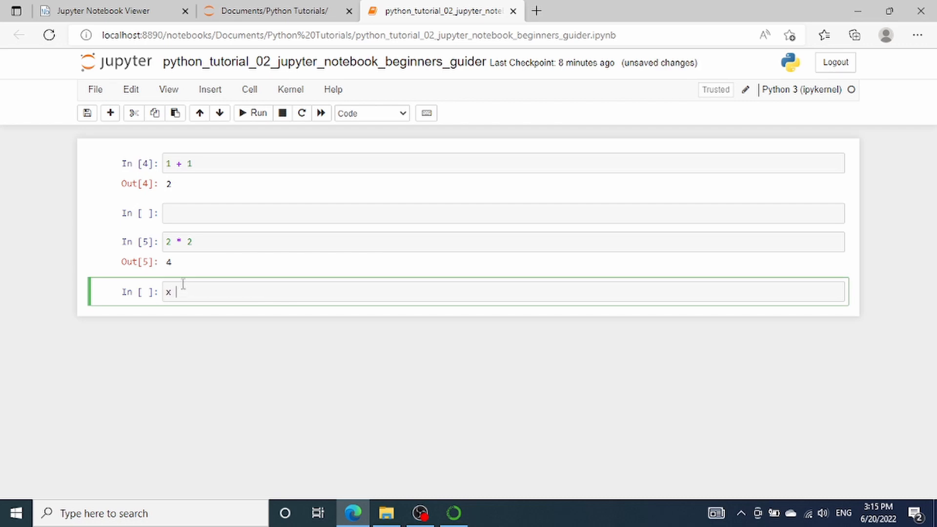
type("= 5")
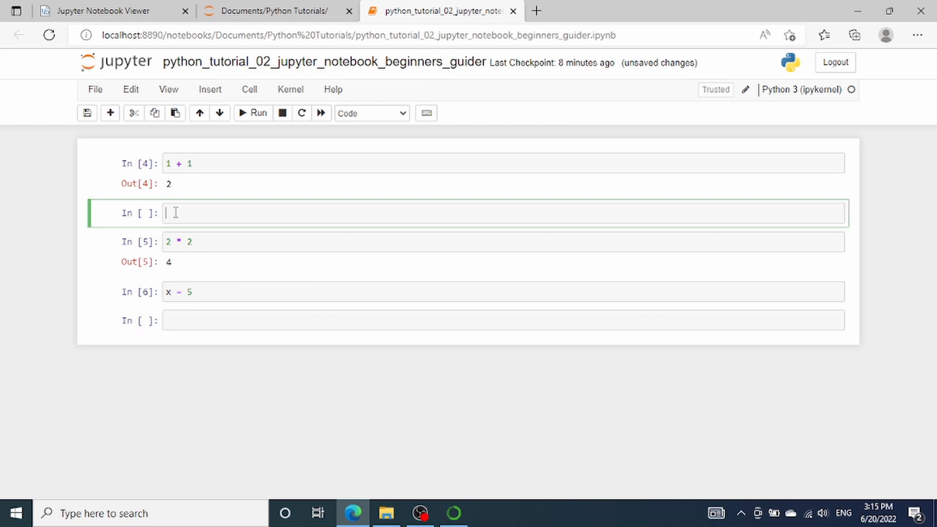
type("print")
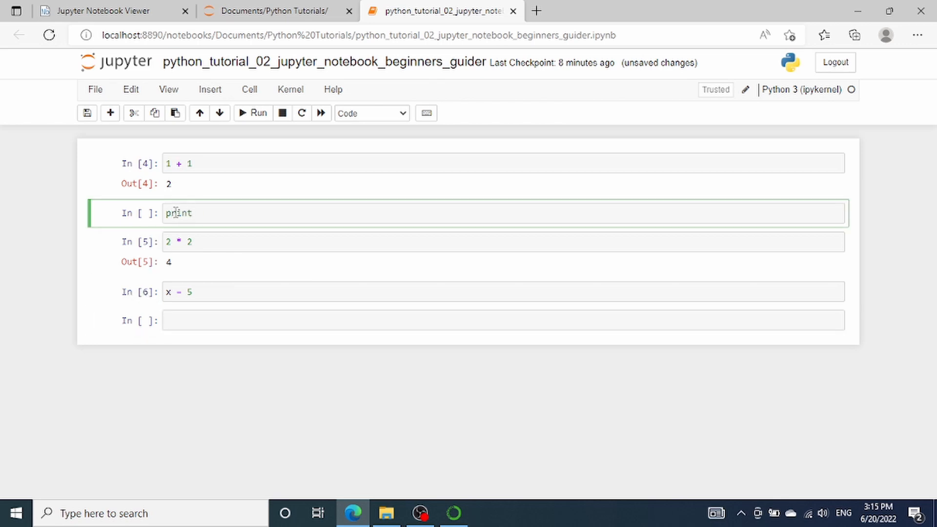
type("(x)")
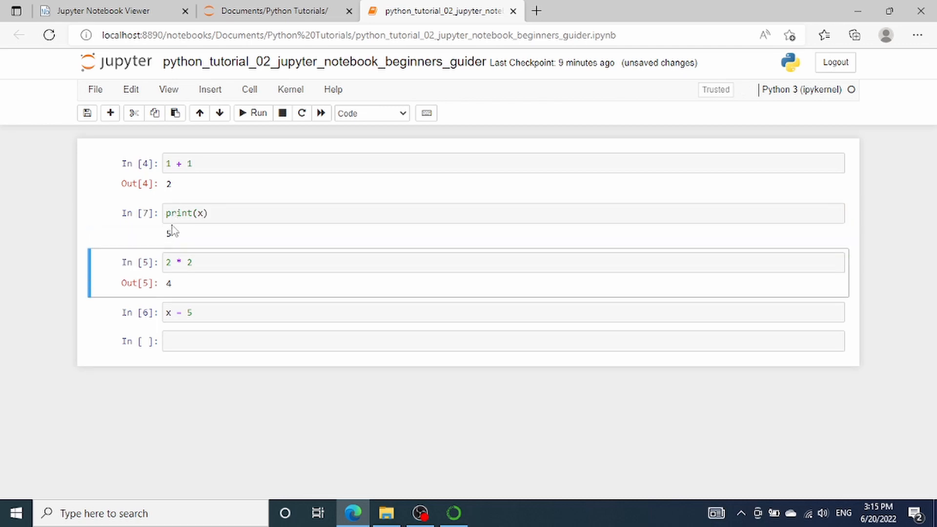
mouse_move(149, 220)
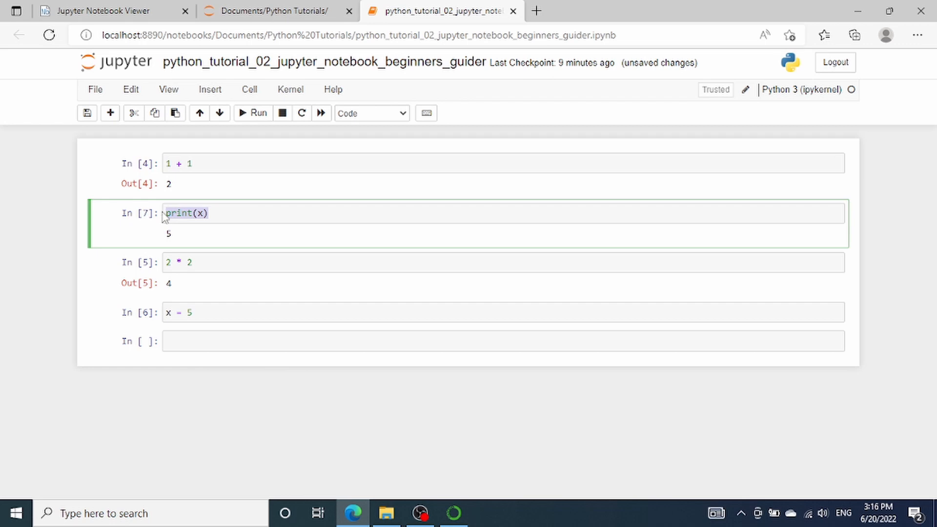
mouse_move(207, 321)
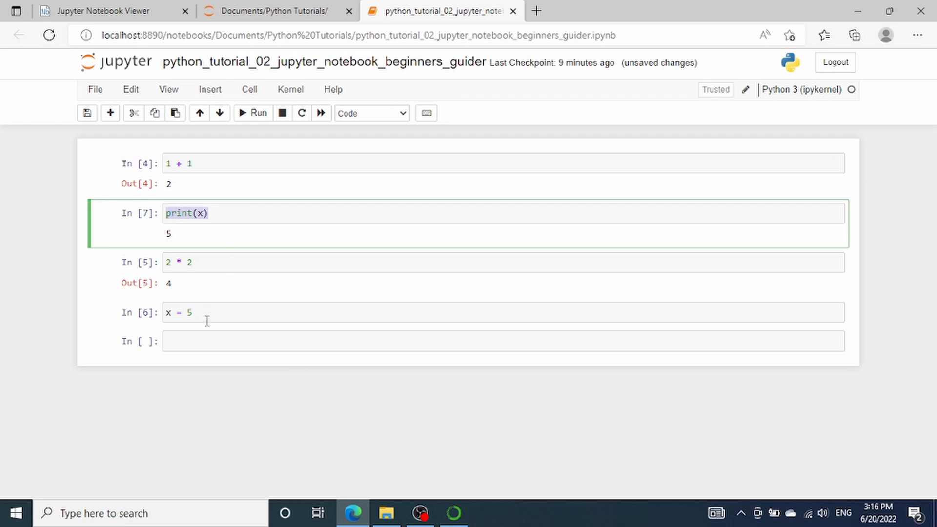
left_click(205, 312)
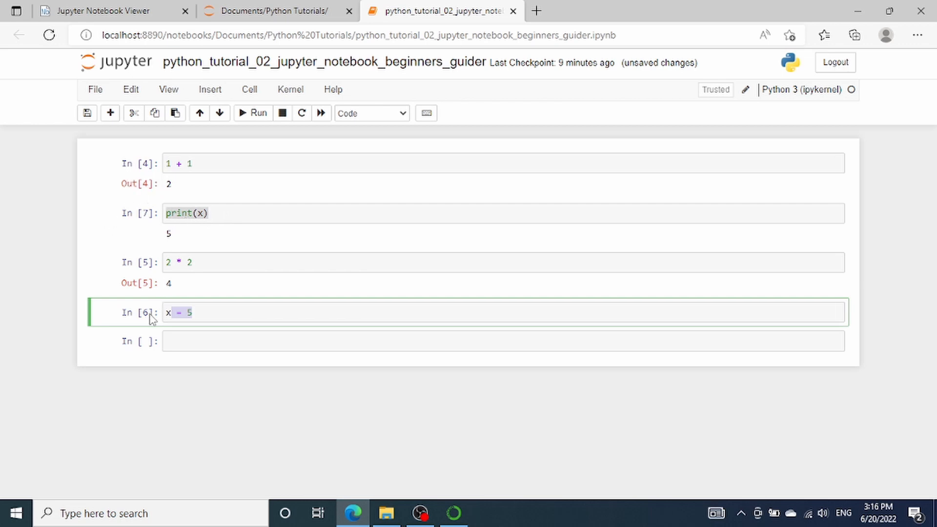
mouse_move(144, 258)
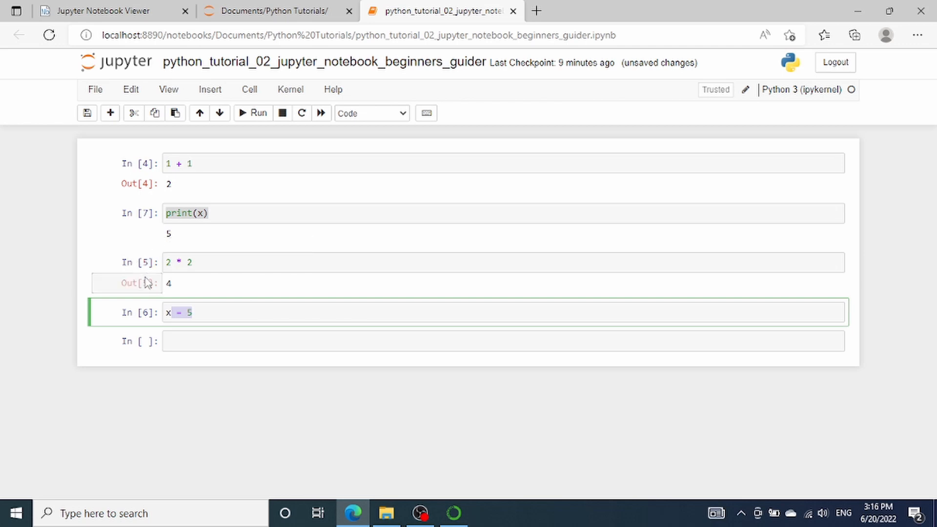
mouse_move(142, 275)
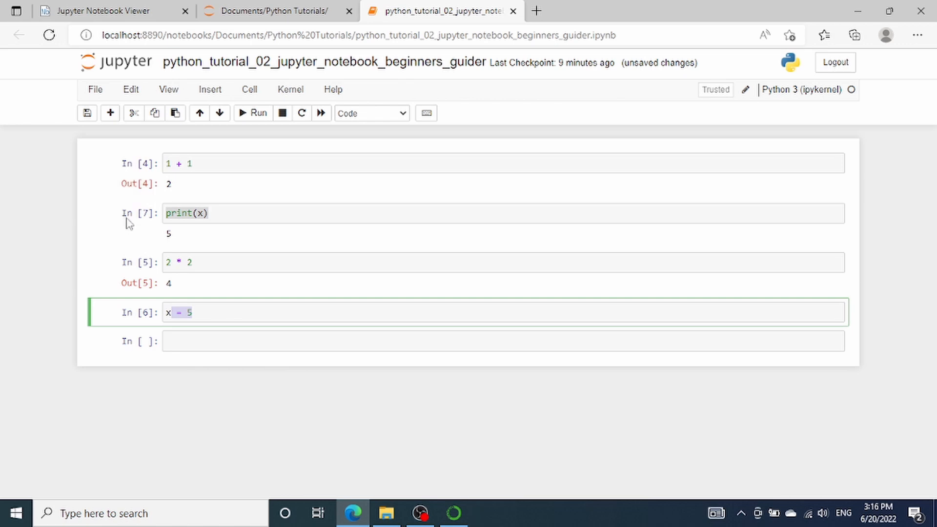
mouse_move(131, 232)
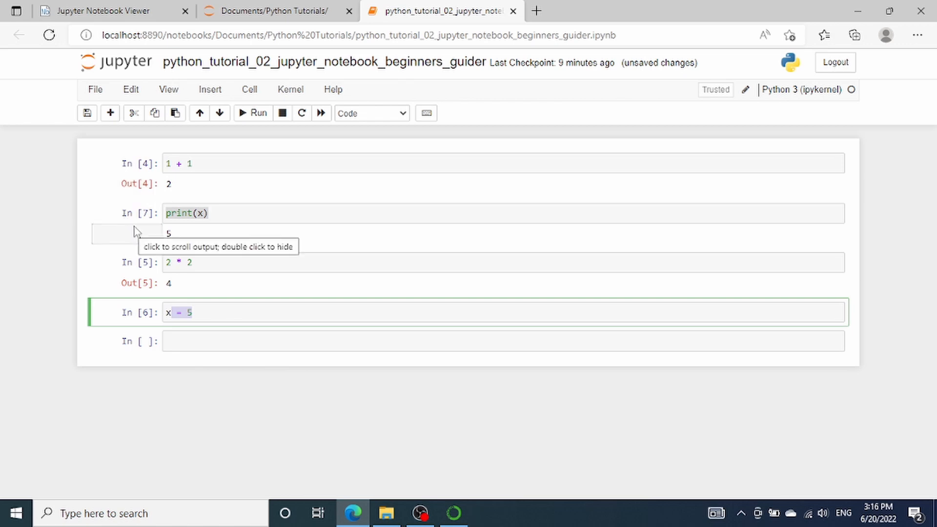
mouse_move(151, 257)
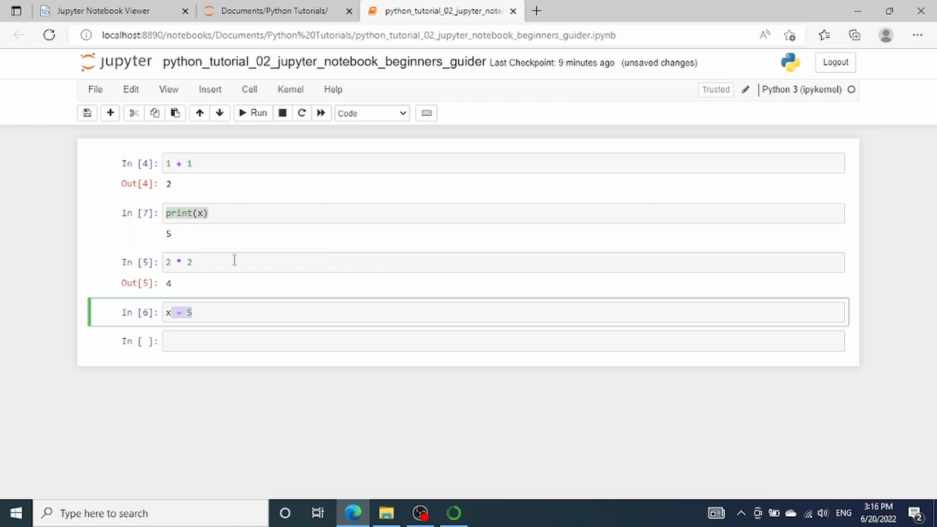
mouse_move(250, 248)
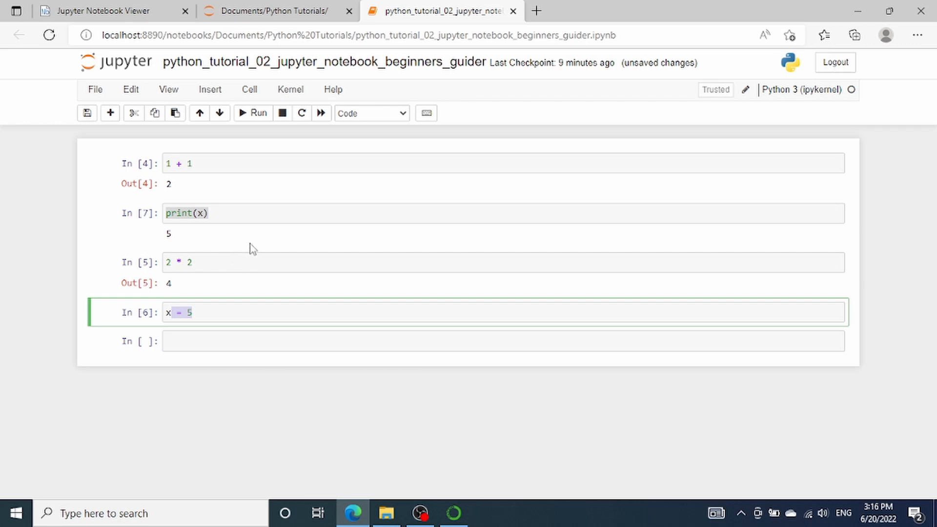
mouse_move(257, 243)
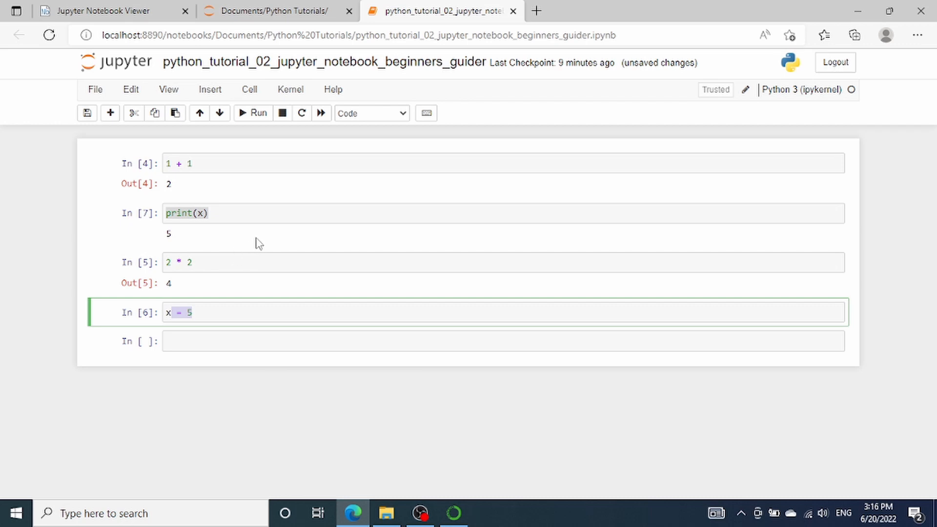
mouse_move(249, 90)
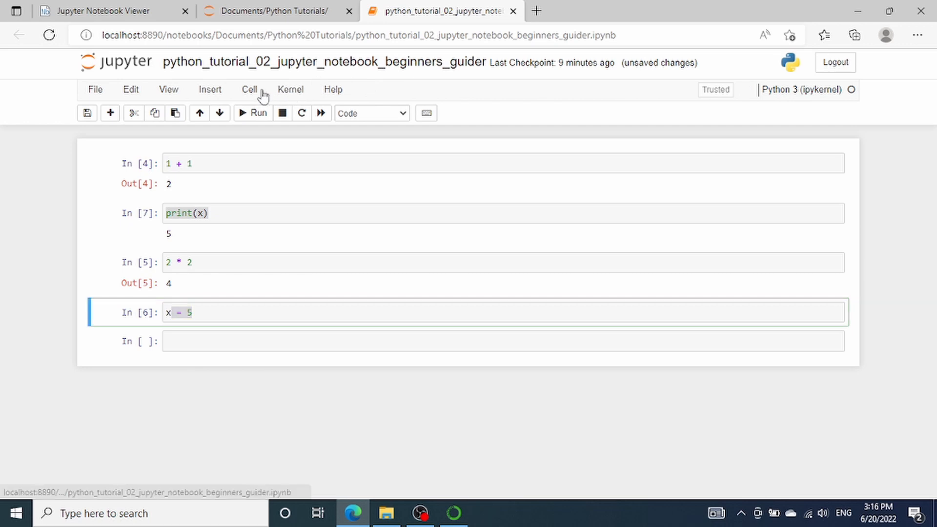
mouse_move(197, 292)
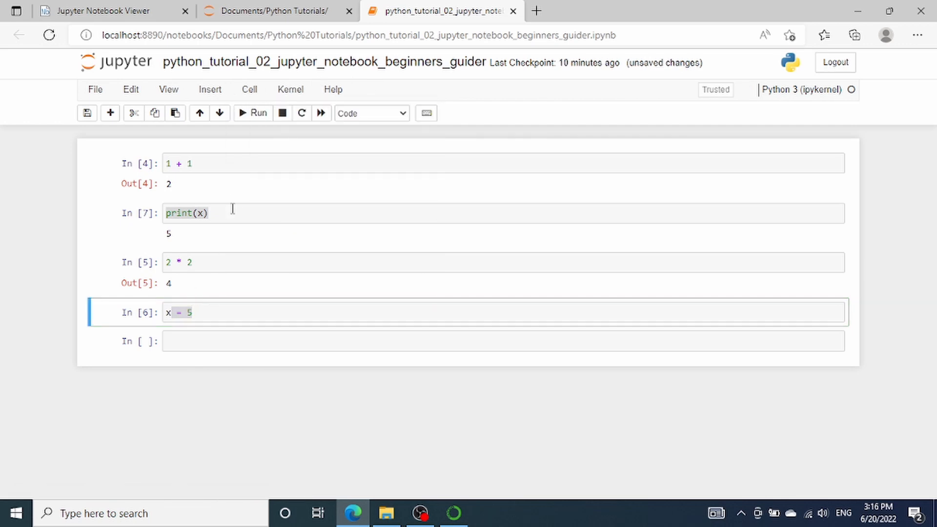
mouse_move(282, 113)
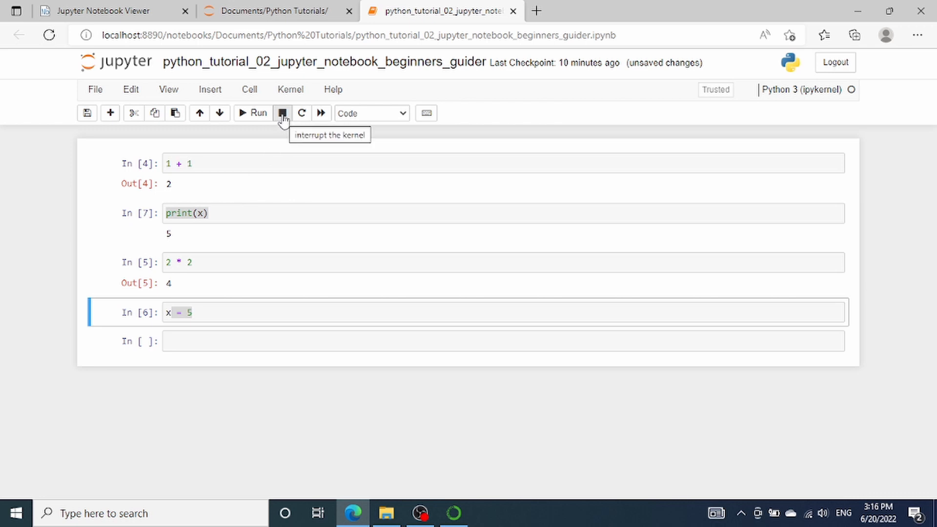
left_click(87, 113)
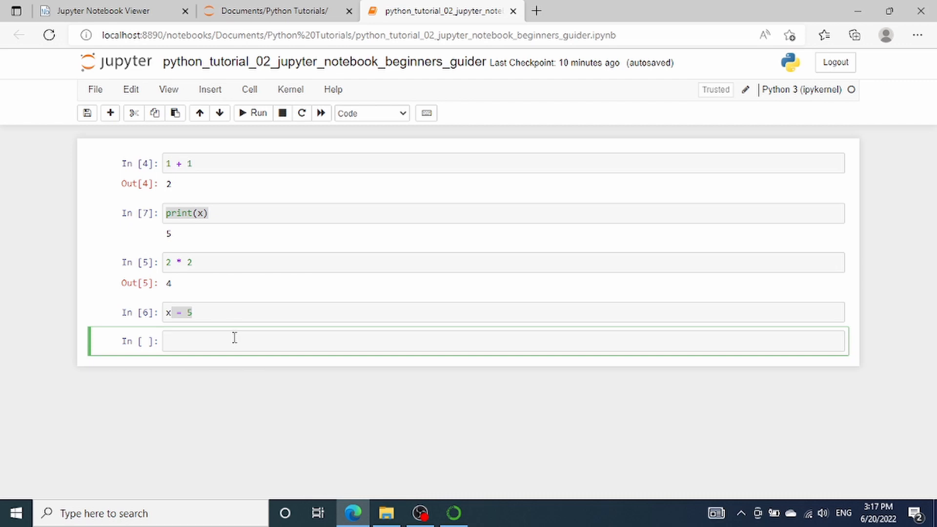
left_click(233, 340)
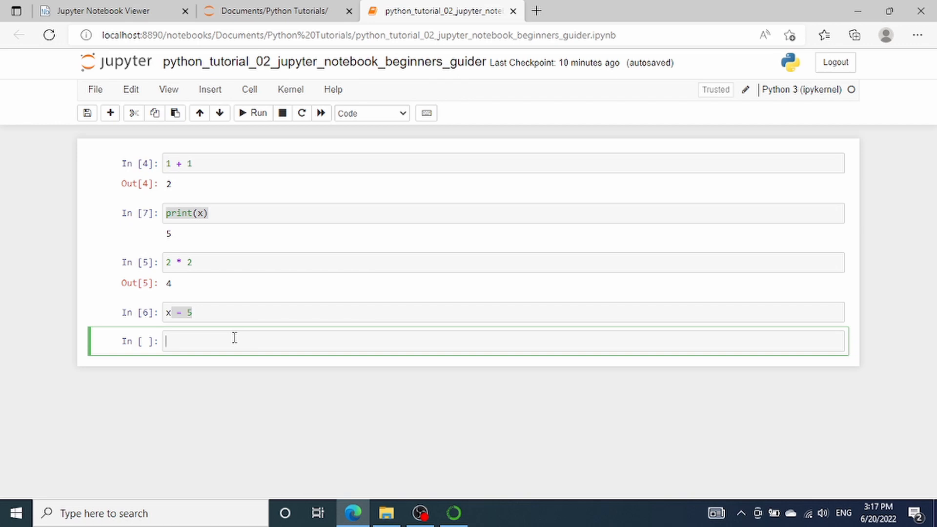
Write a while True loop printing 'Hello World' in the last cell and run it
type("while T")
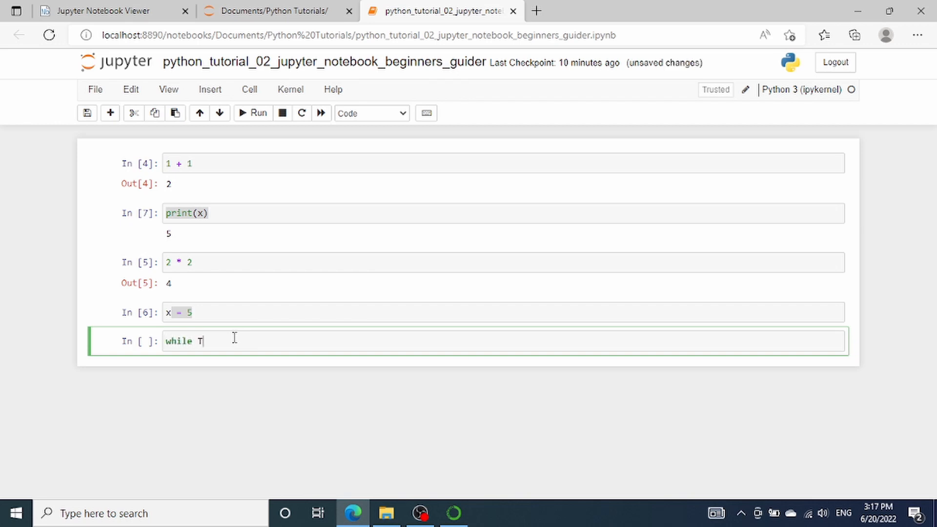
type("rue:")
type("print('Hello ")
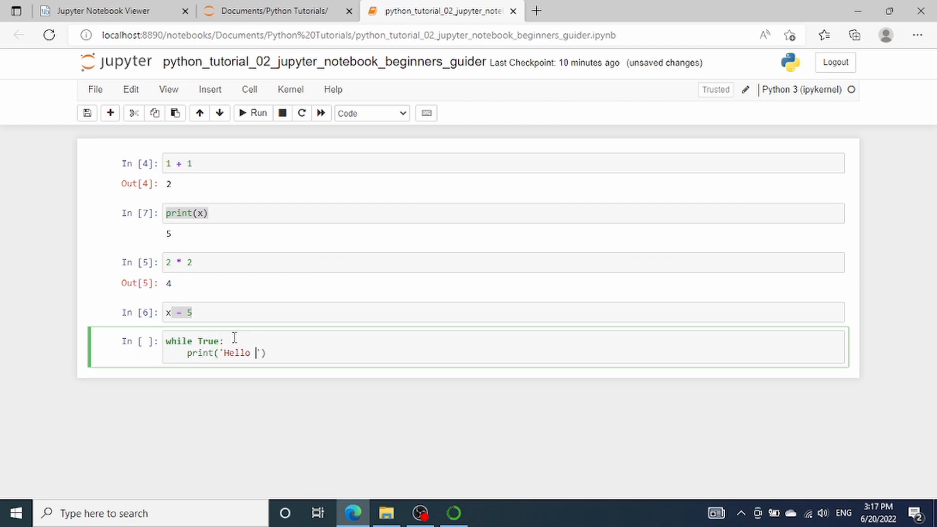
type("World")
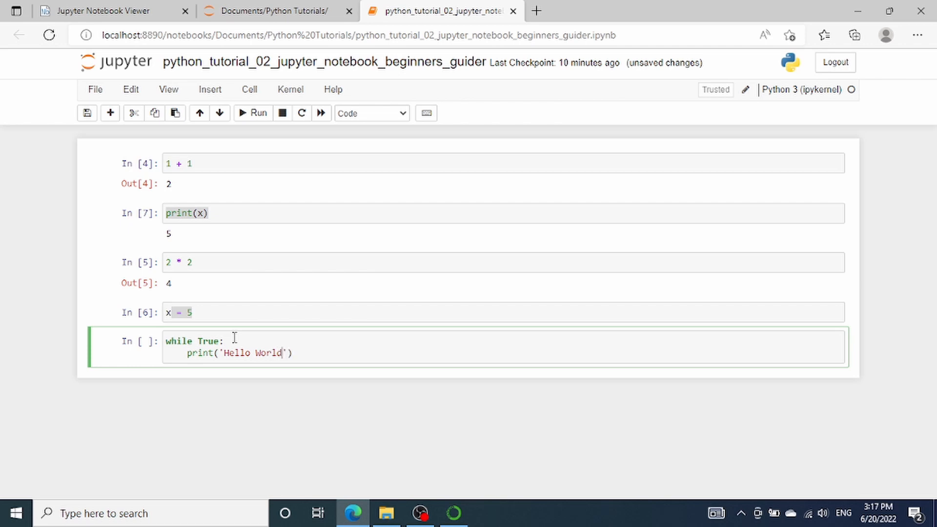
left_click(252, 113)
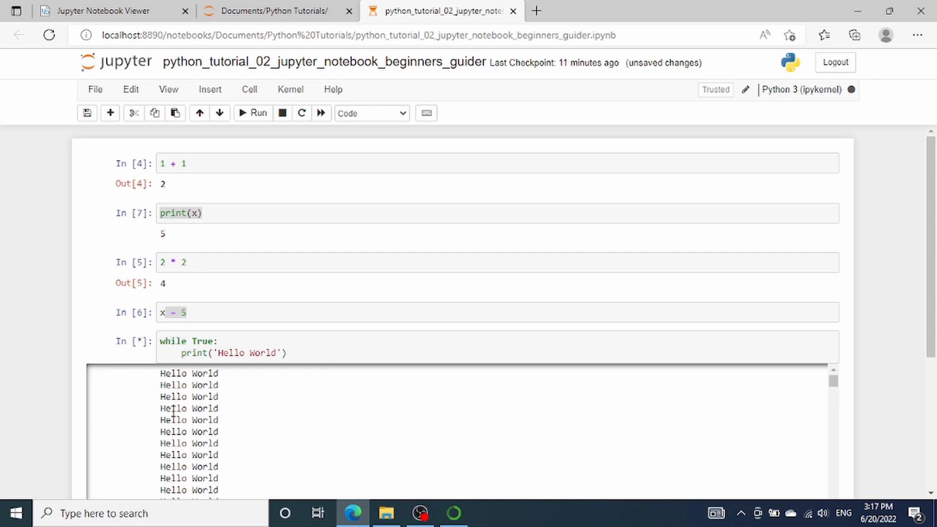
Interrupt the kernel to stop the Hello World loop, leaving a KeyboardInterrupt traceback
scroll("down", 3)
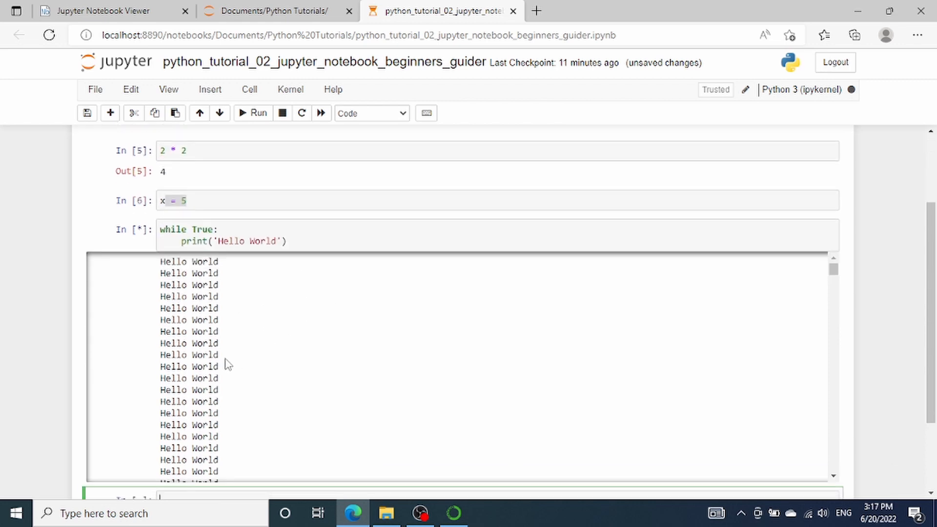
mouse_move(282, 113)
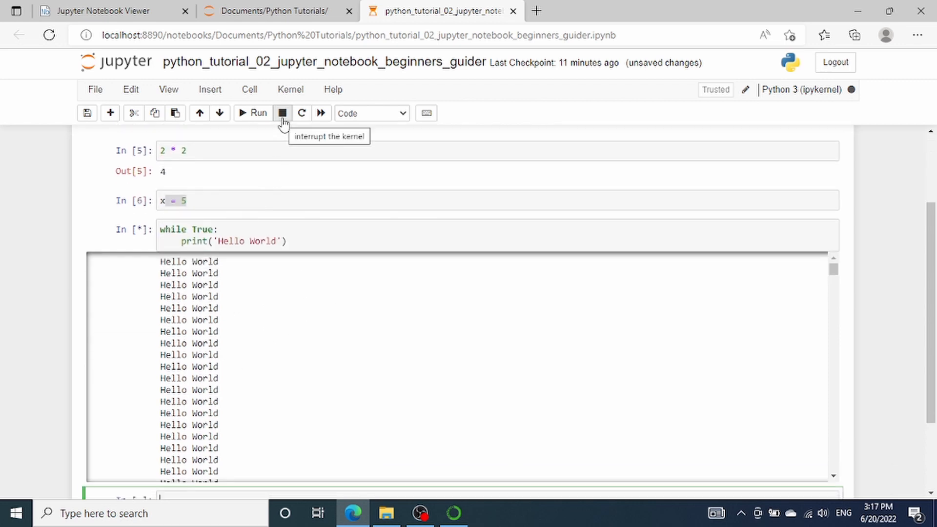
left_click(282, 112)
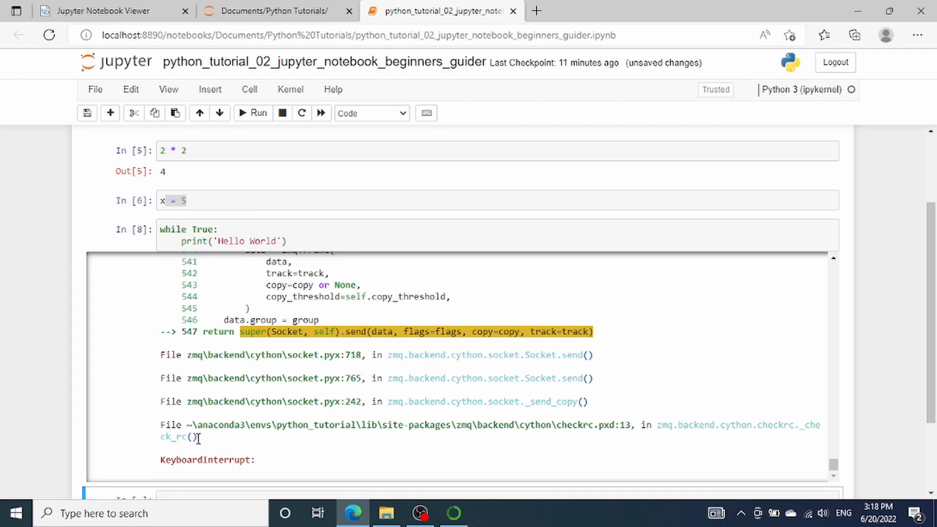
mouse_move(292, 334)
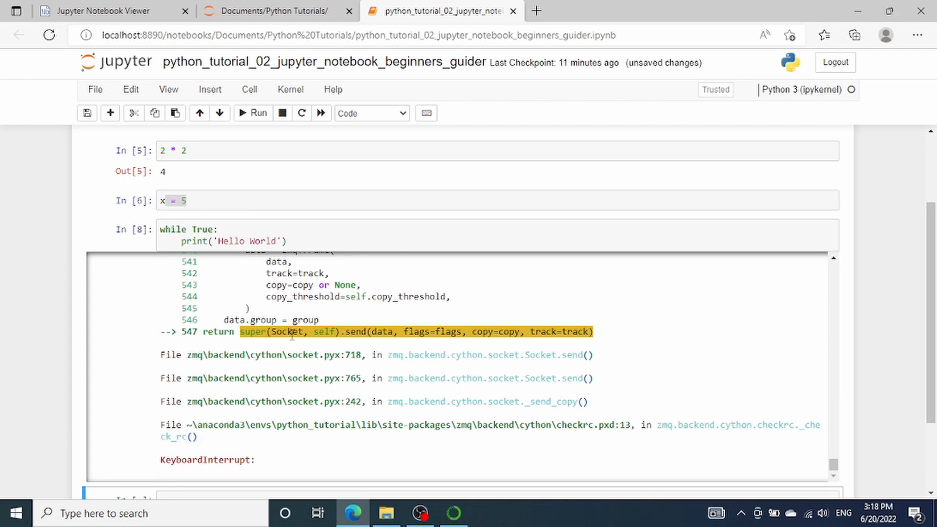
scroll("down", 3)
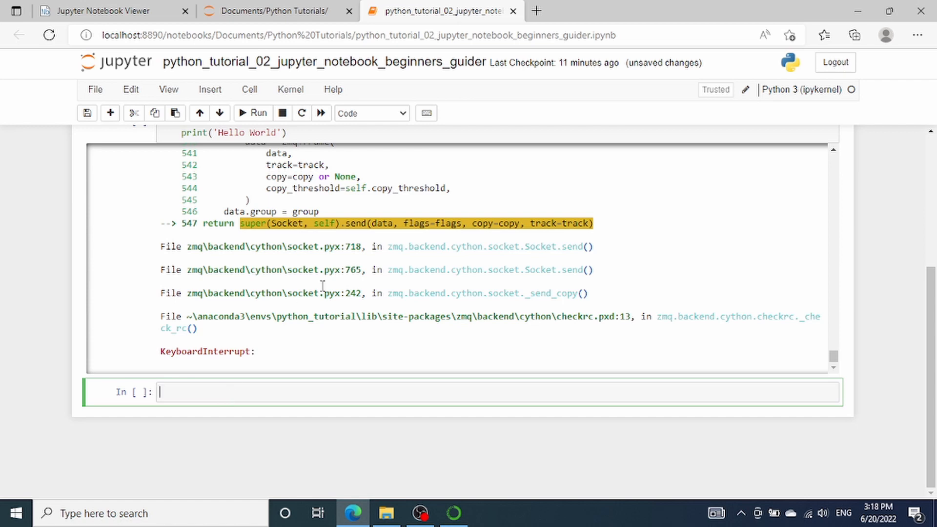
mouse_move(349, 97)
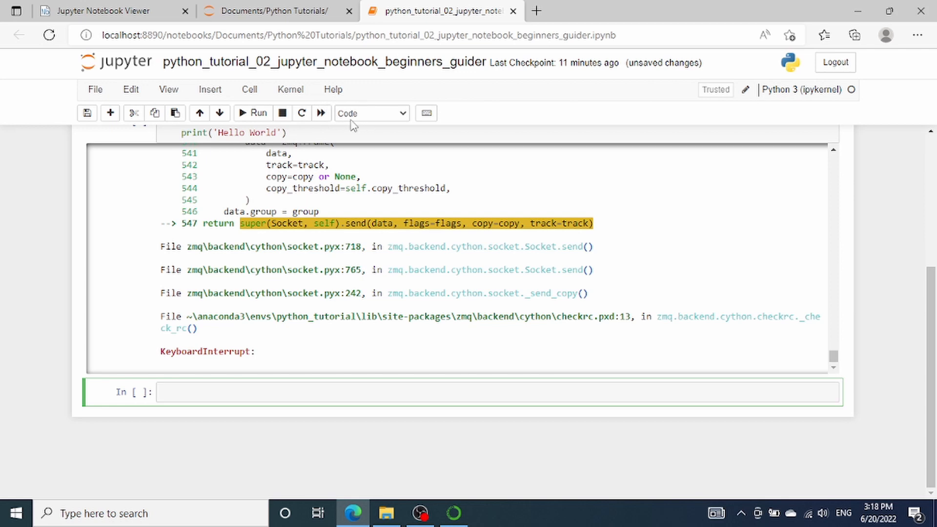
mouse_move(369, 122)
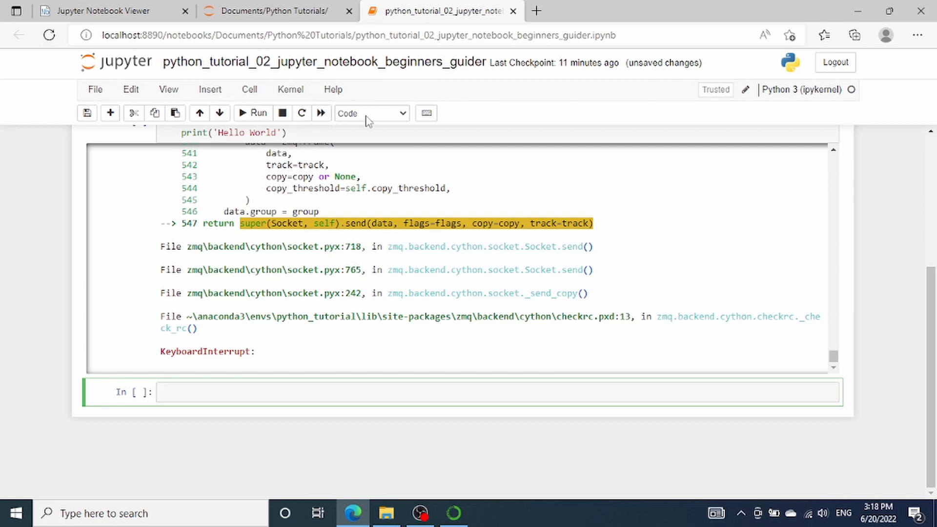
mouse_move(371, 116)
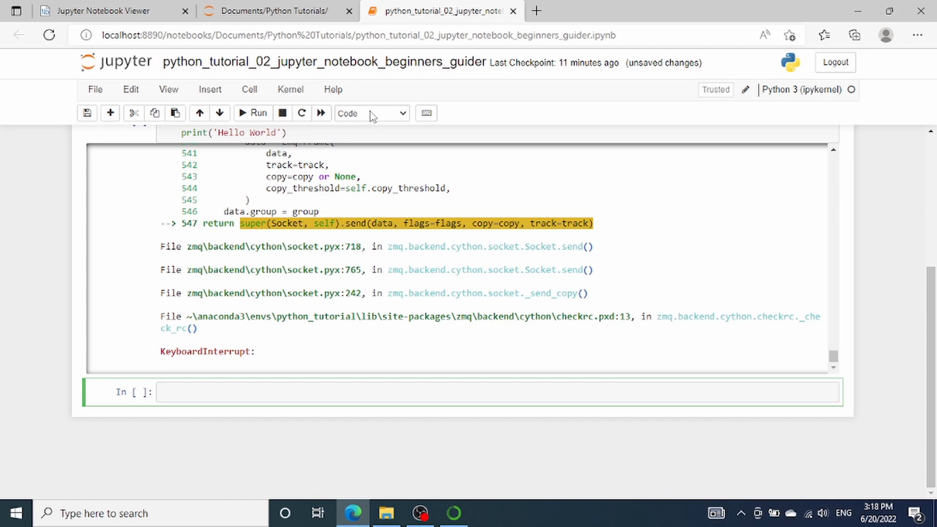
Switch the cell below the traceback to Markdown, keeping an empty code cell after it
left_click(371, 112)
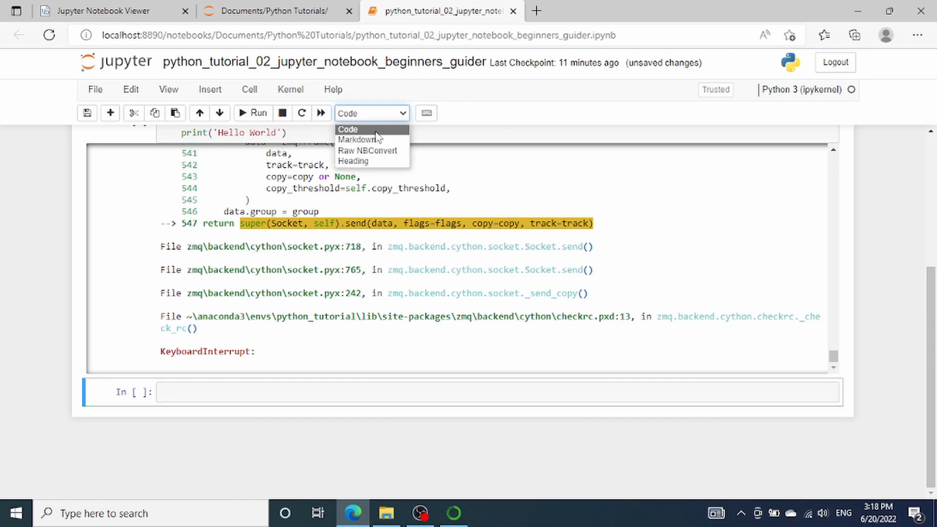
left_click(357, 139)
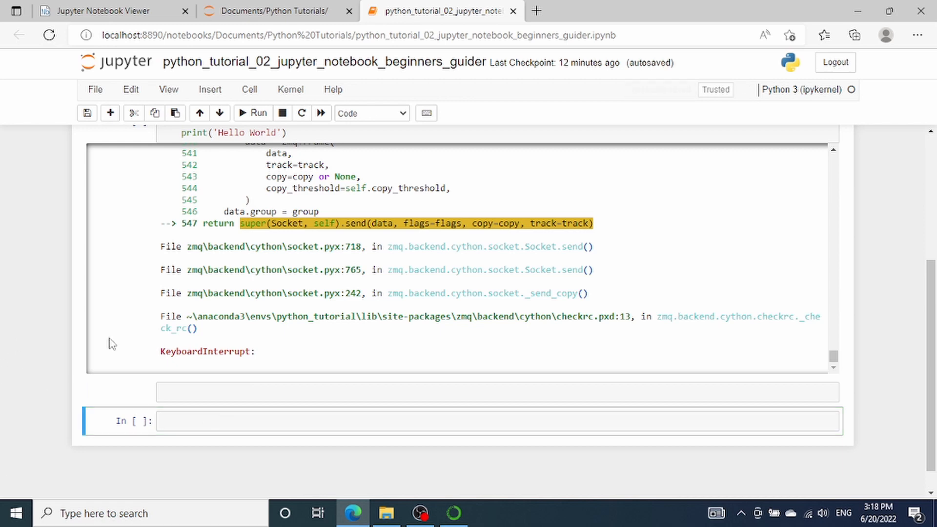
mouse_move(132, 400)
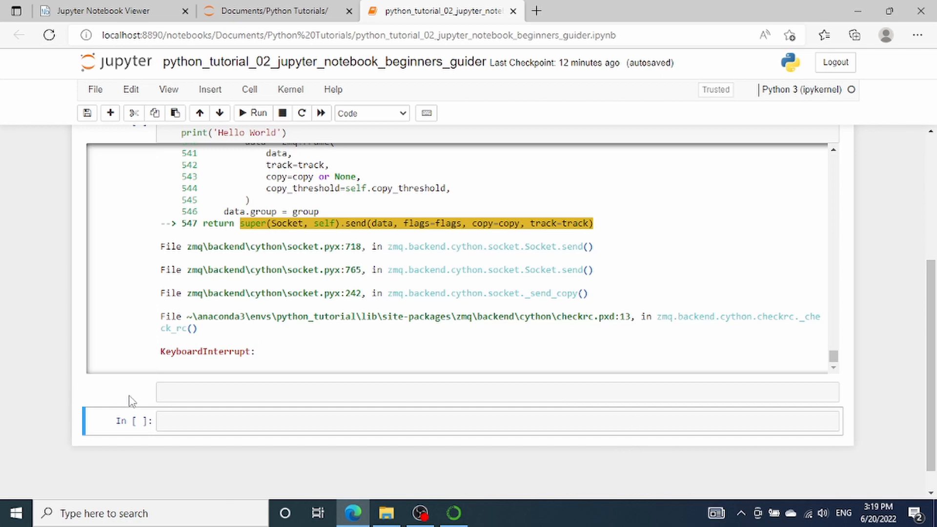
left_click(371, 113)
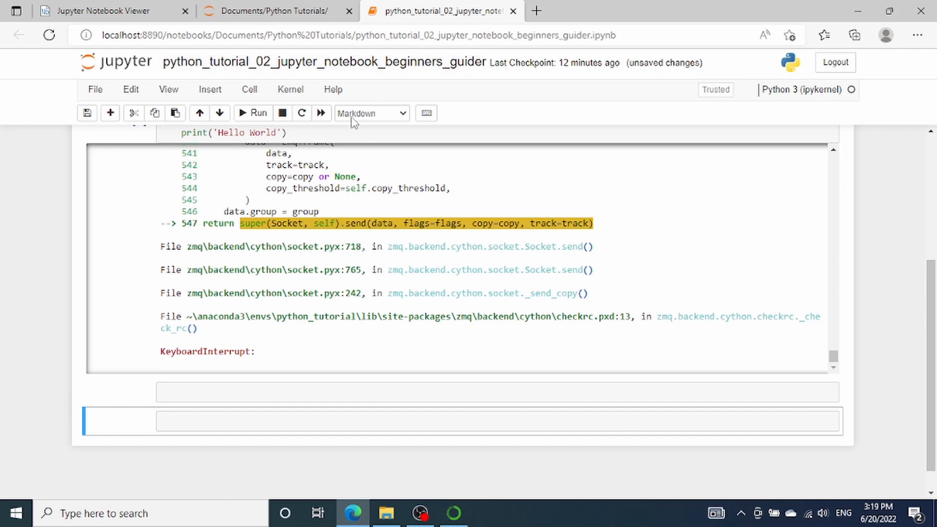
mouse_move(383, 152)
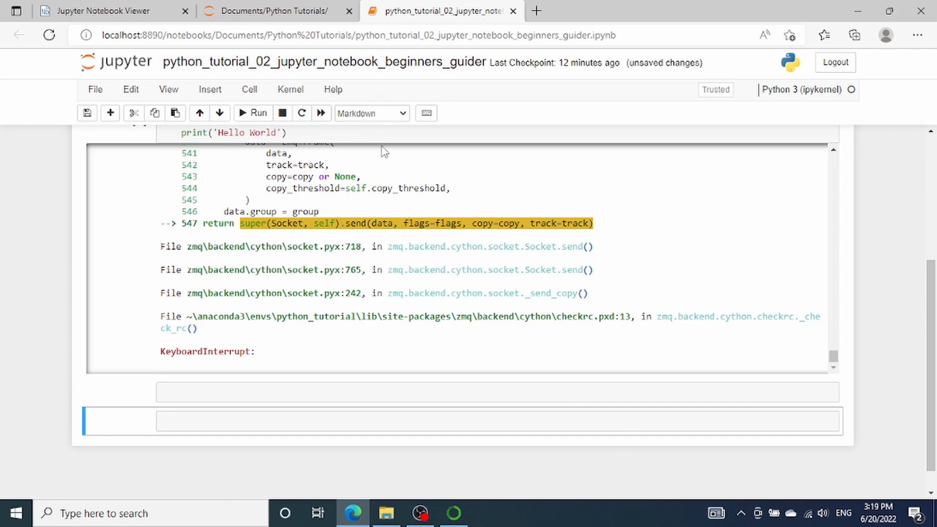
mouse_move(373, 184)
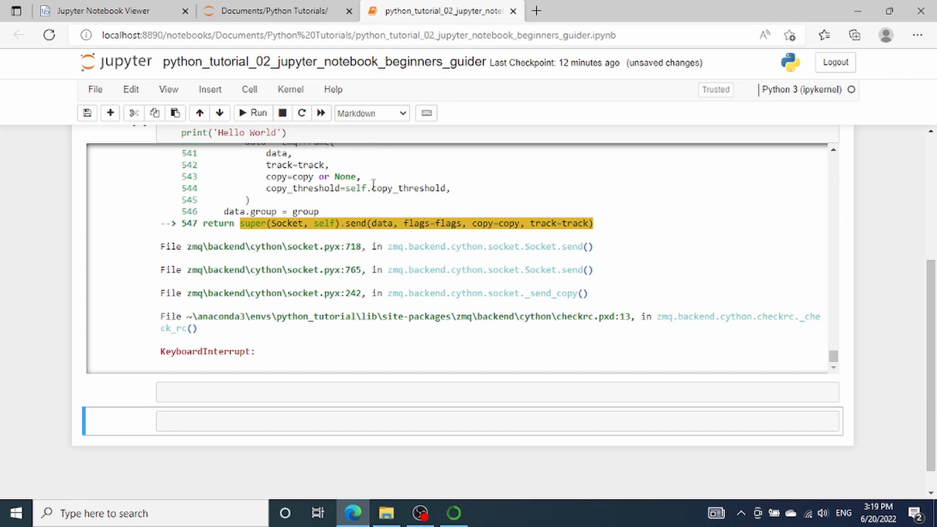
left_click(371, 113)
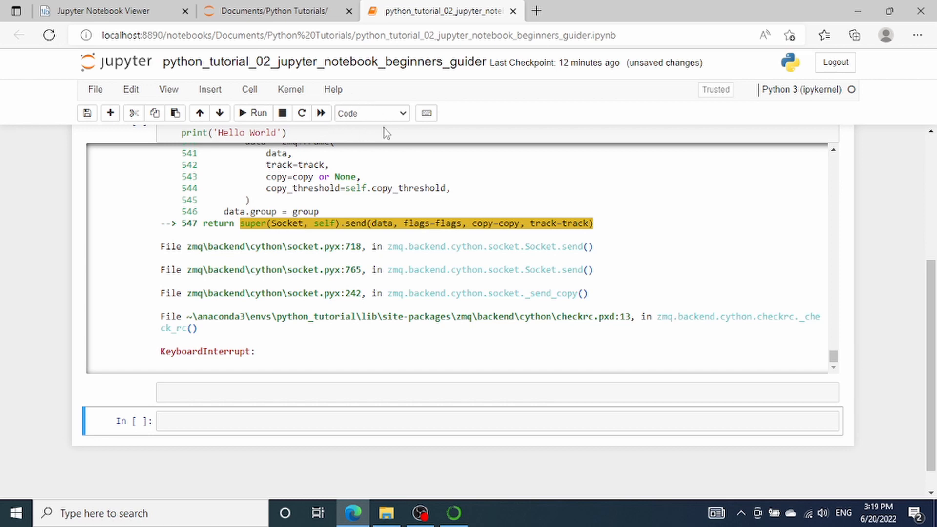
mouse_move(311, 289)
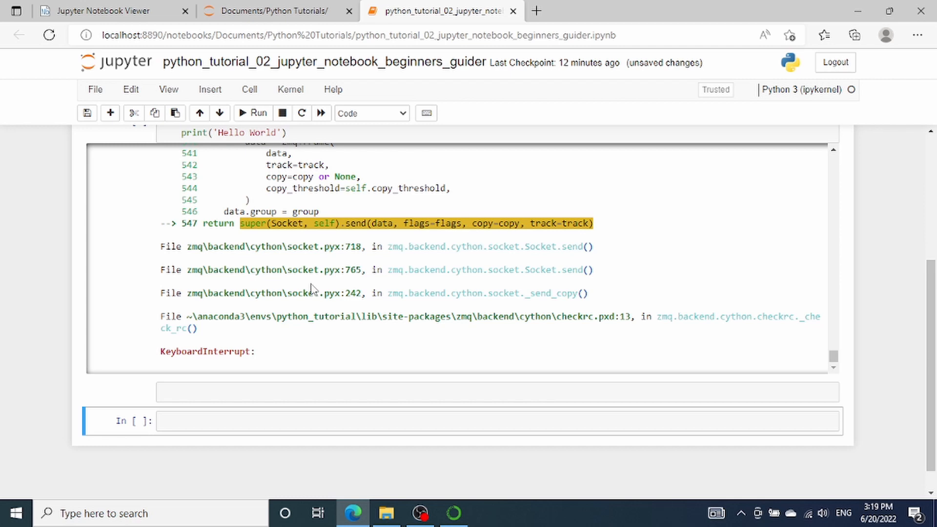
mouse_move(250, 471)
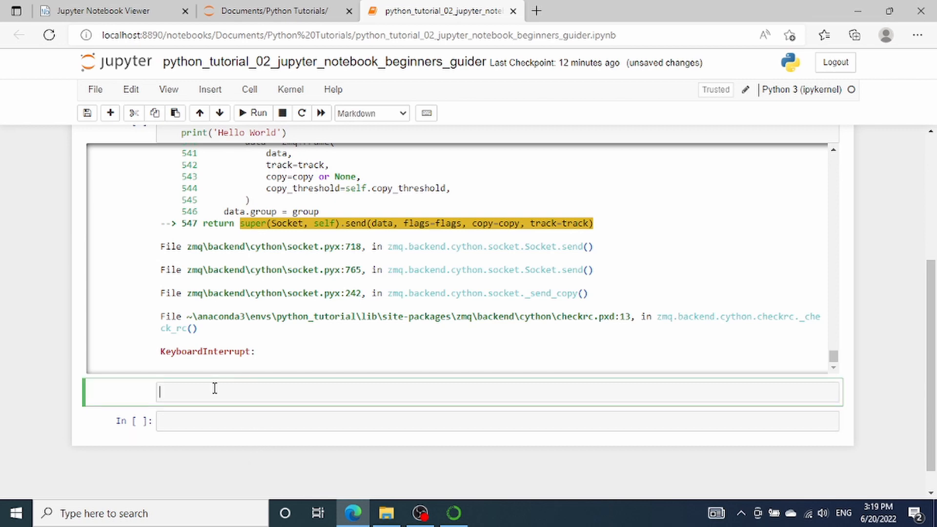
Type 'This is a sentence' into the Markdown cell and render it
type("THis")
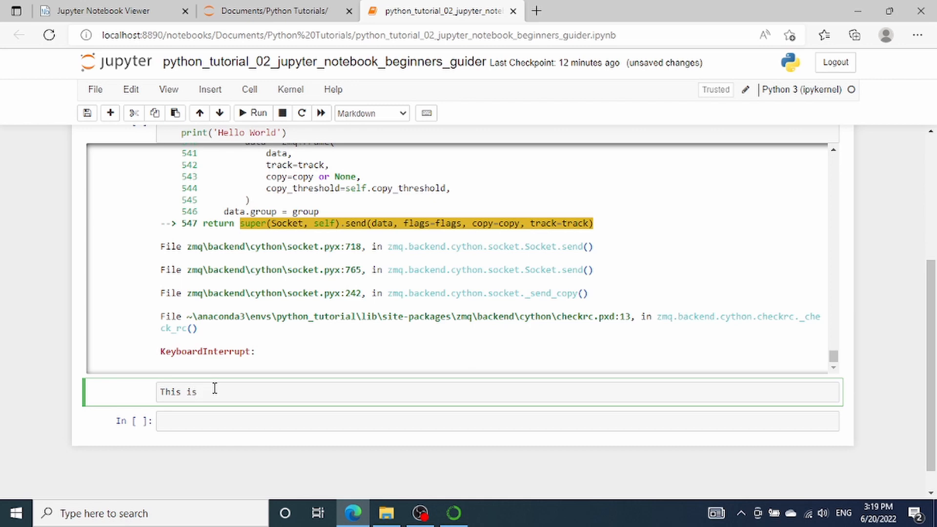
type("a sente")
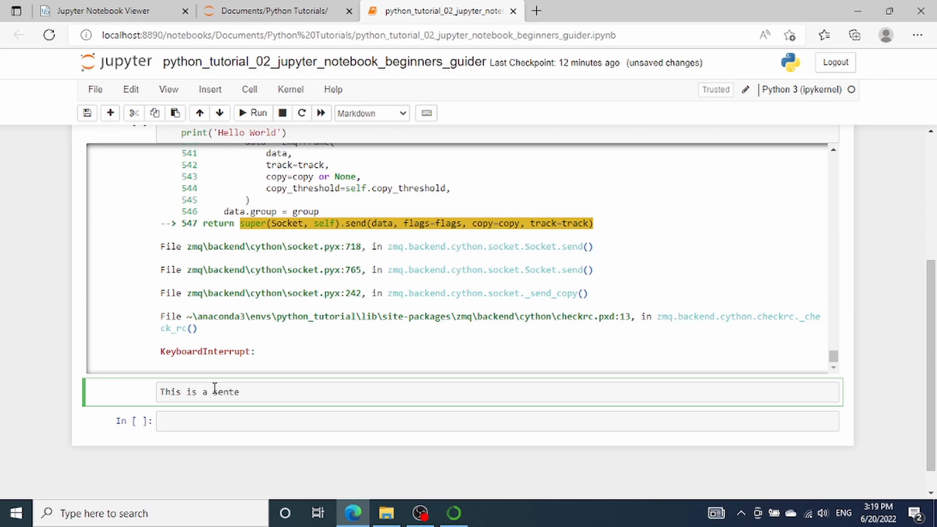
type("nce")
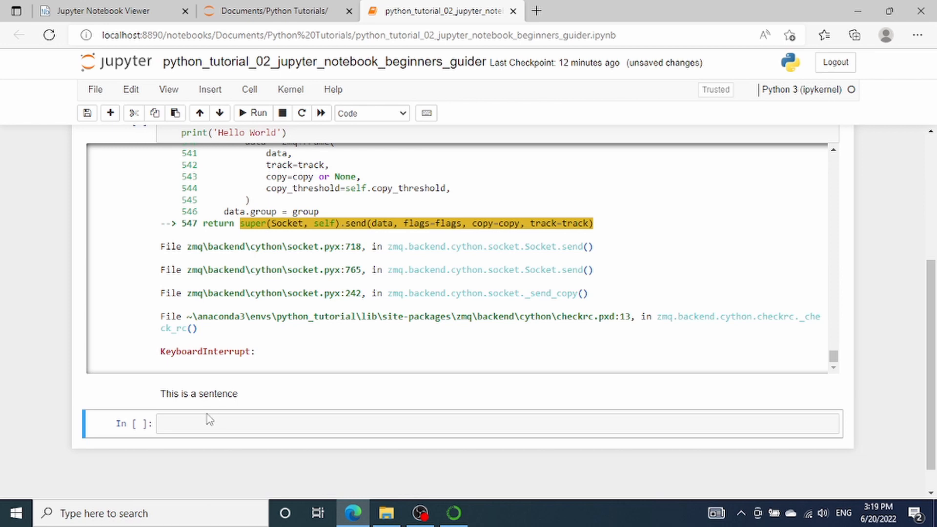
mouse_move(213, 396)
type("#")
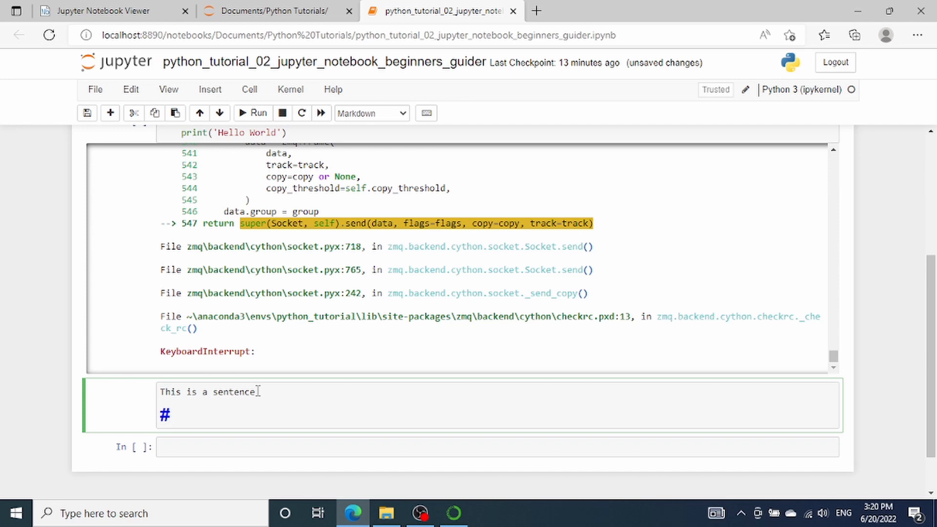
Add the '# This is heading level 1' line and render the Markdown cell
type("This")
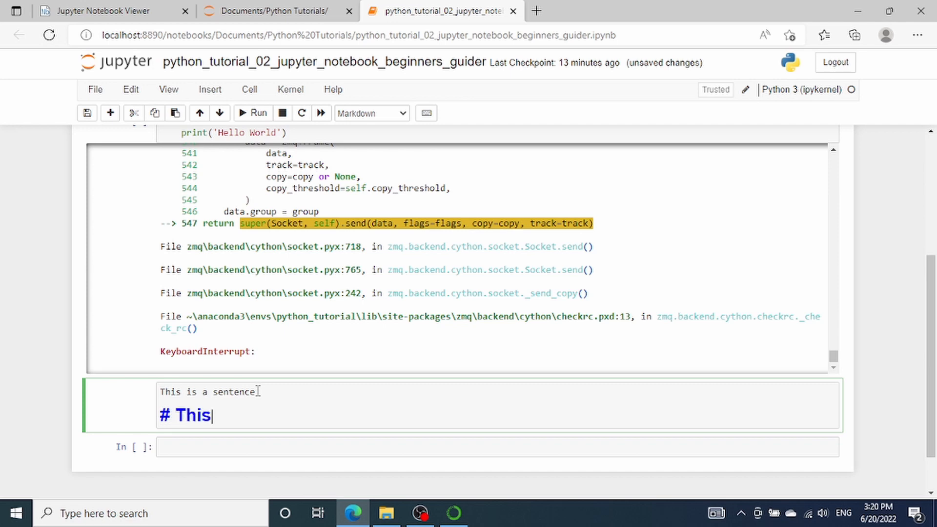
type("is hea")
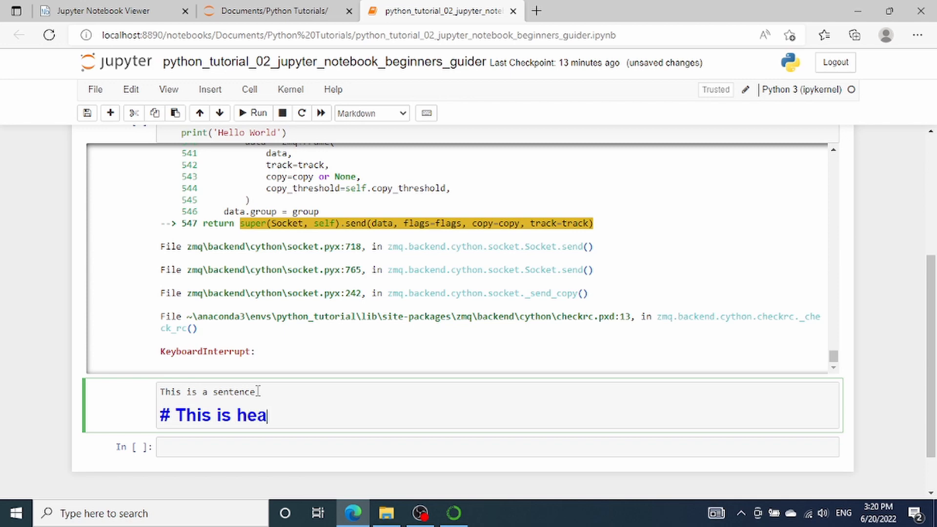
type("ding level")
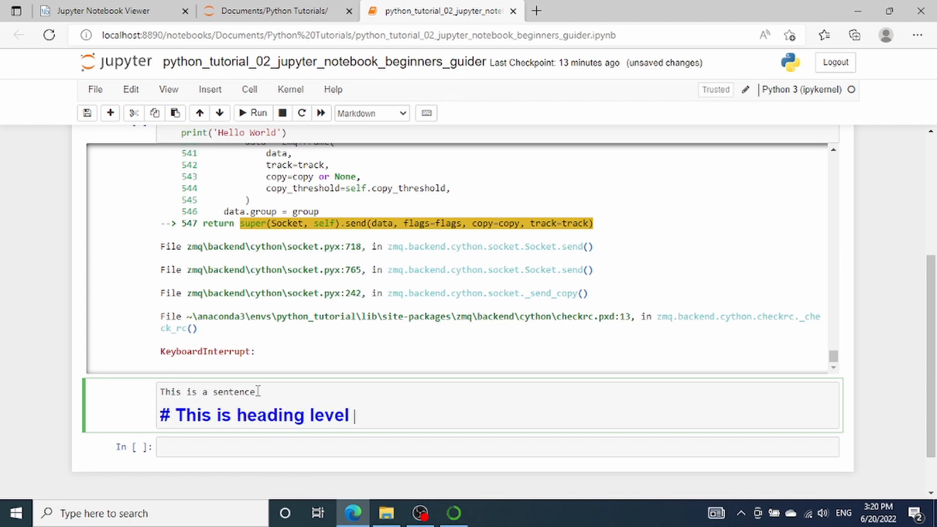
key("shift+enter")
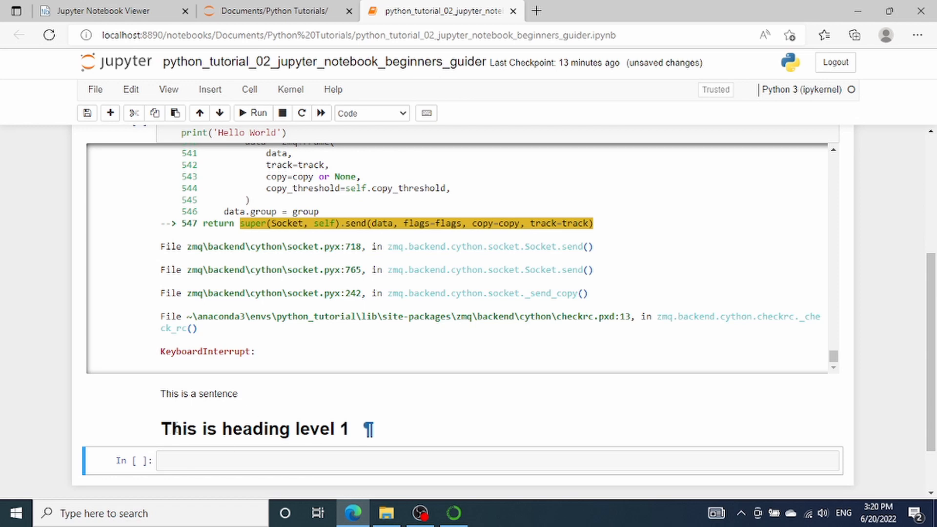
Reopen the Markdown cell and add a '## This is heading level 2' line
double_click(253, 428)
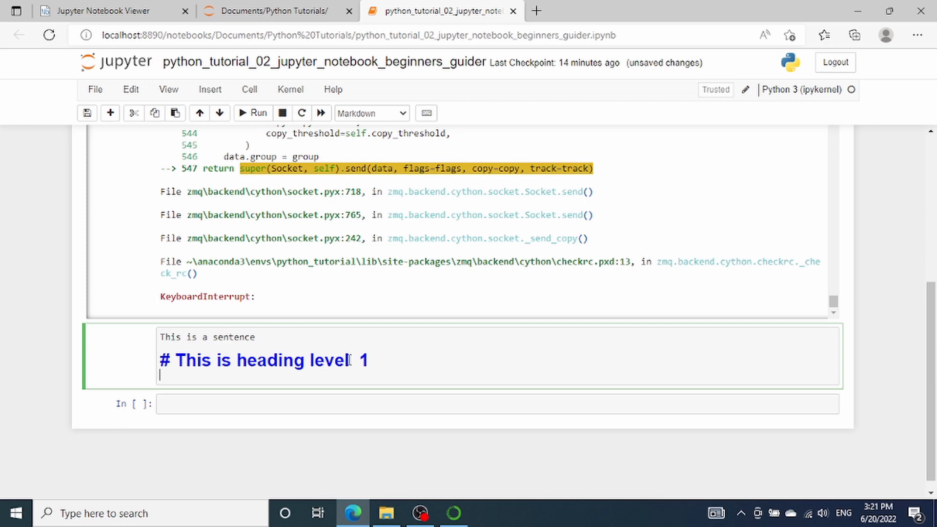
type("##")
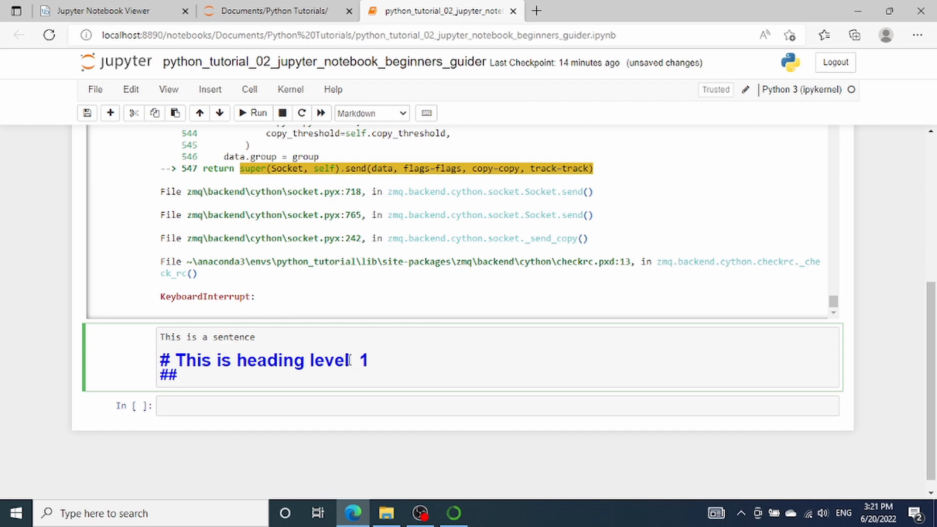
type("This is he")
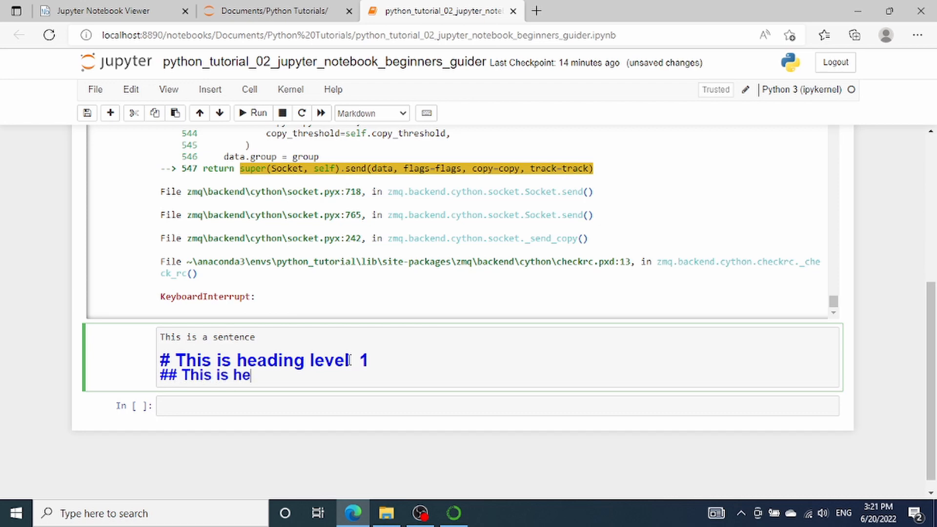
type("ading level 2")
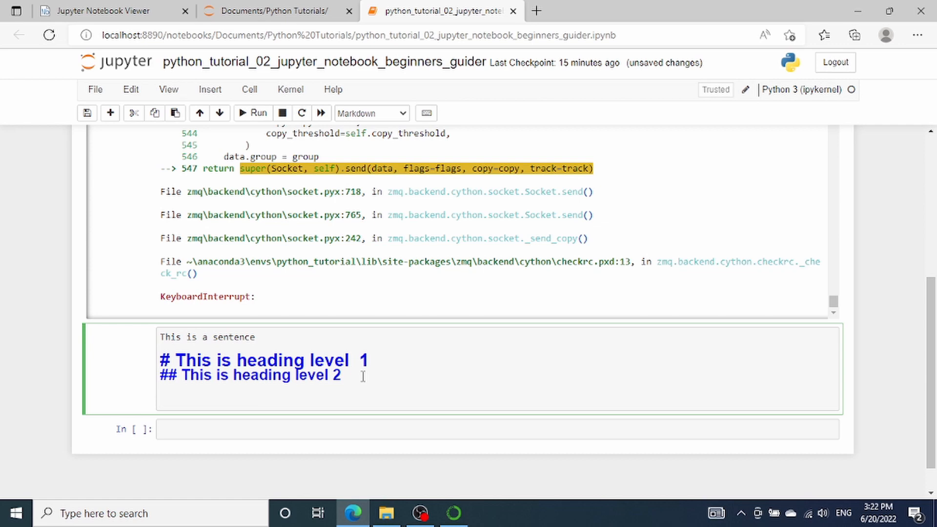
Add the bold line '**This sentence is in bold**' to the Markdown cell
type("**")
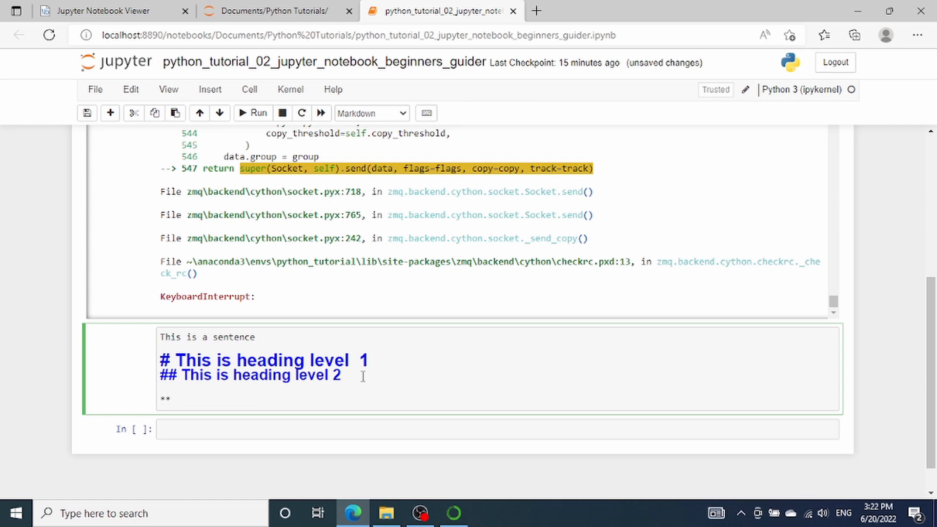
type("THis se")
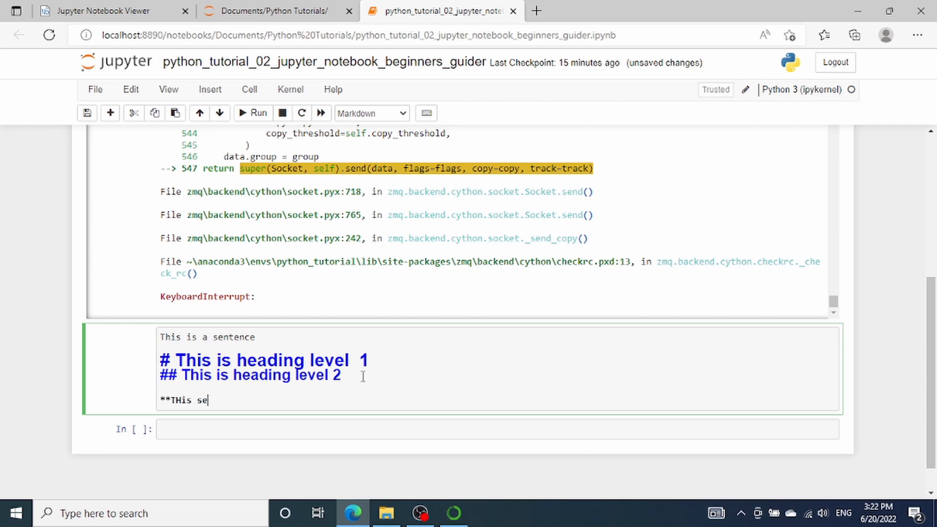
type("ntec")
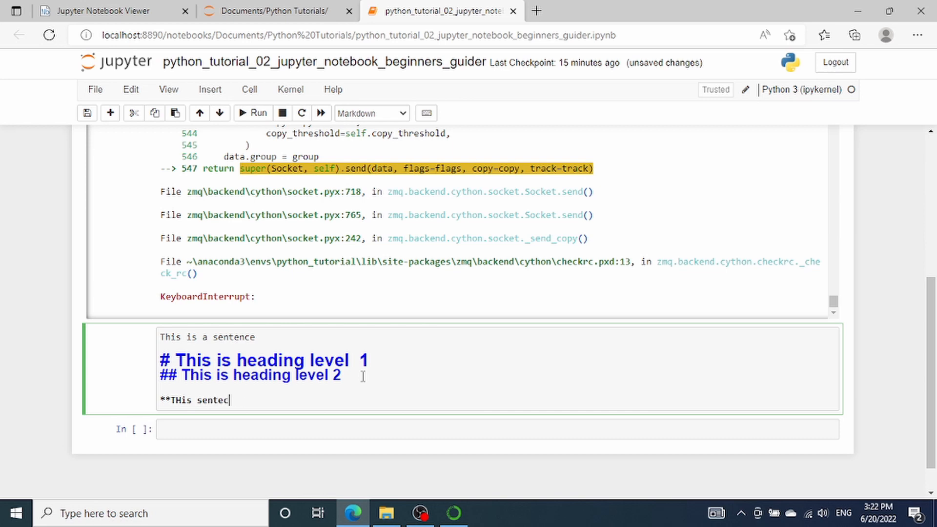
type("nce is")
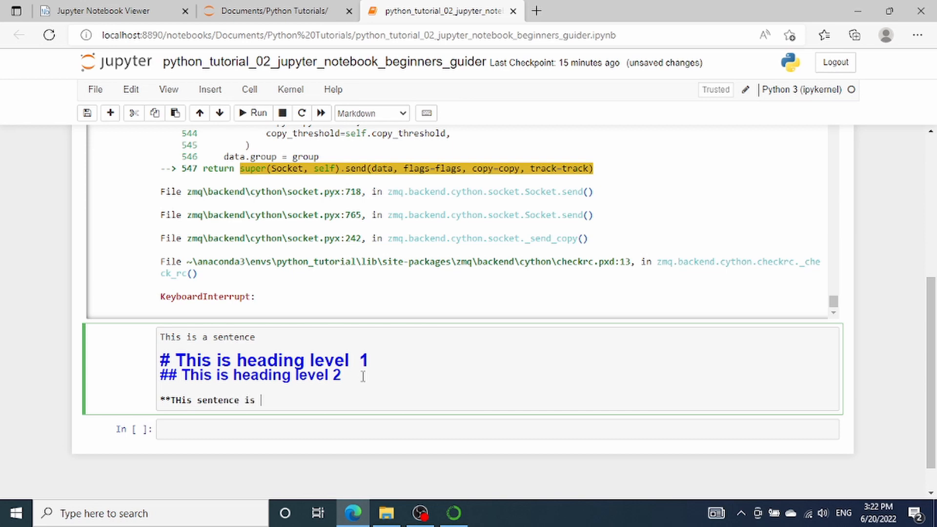
type("in bold*")
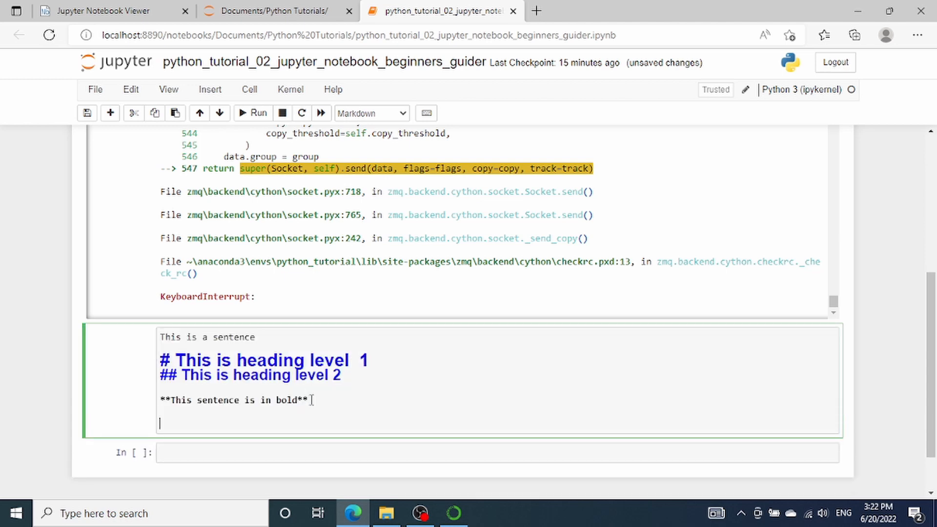
Add the italic line '*This sentence is in italic*' and render the cell
type("*")
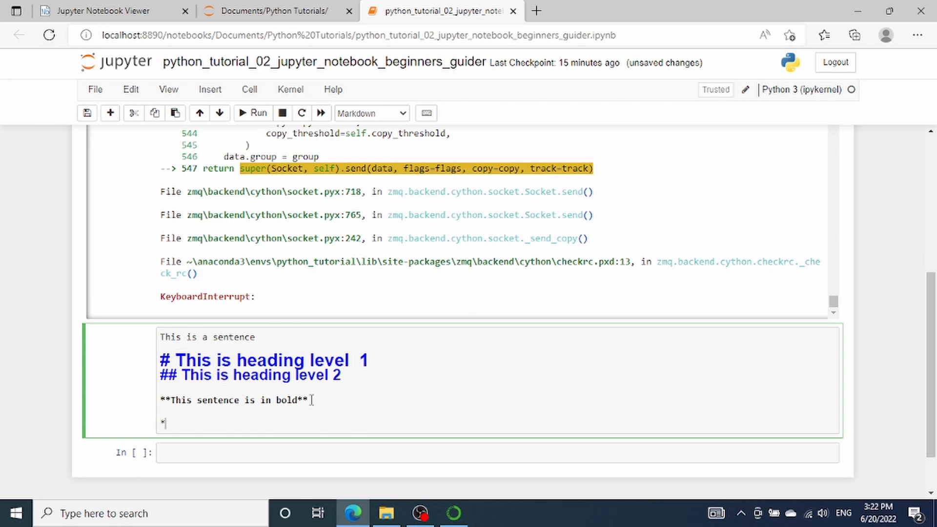
type("i")
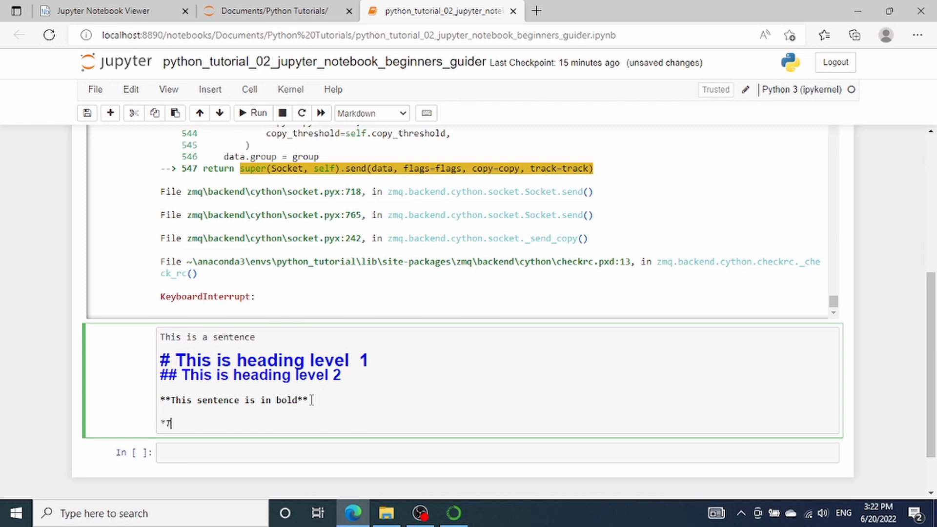
type("This sen")
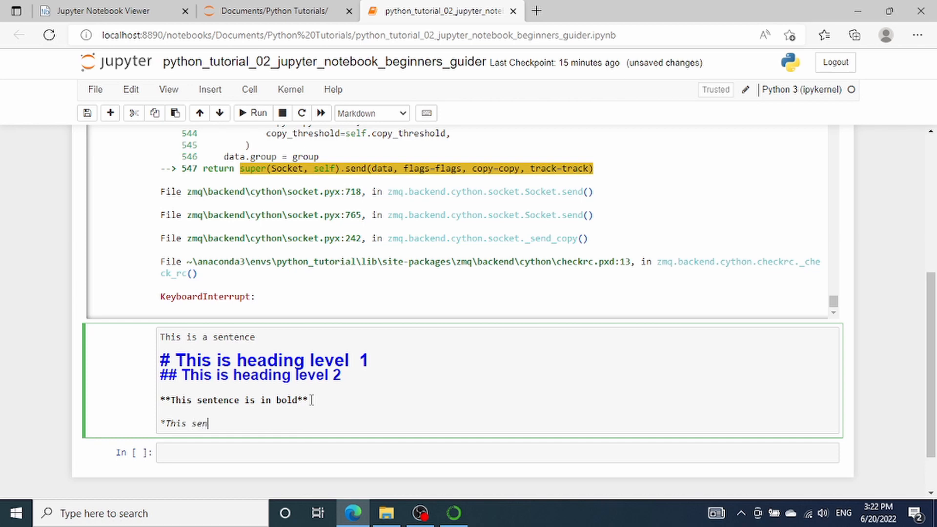
type("tecen")
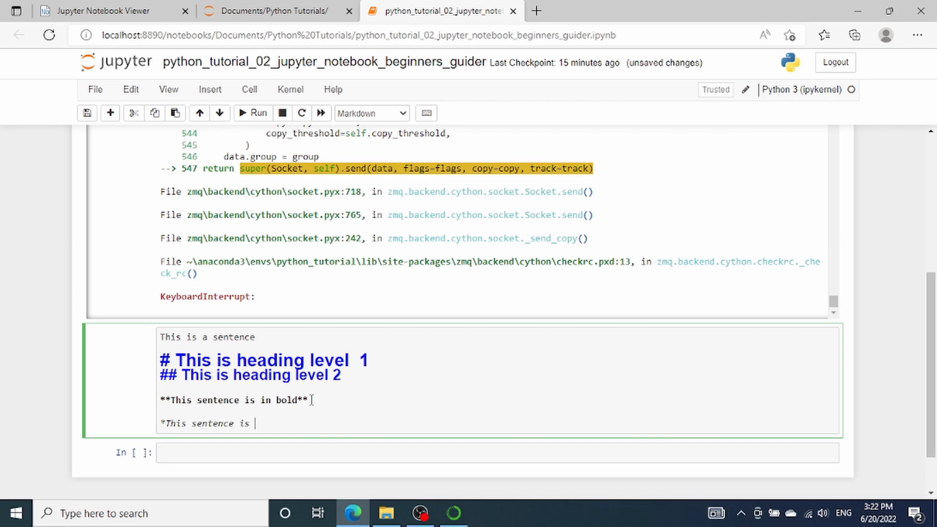
type("in i")
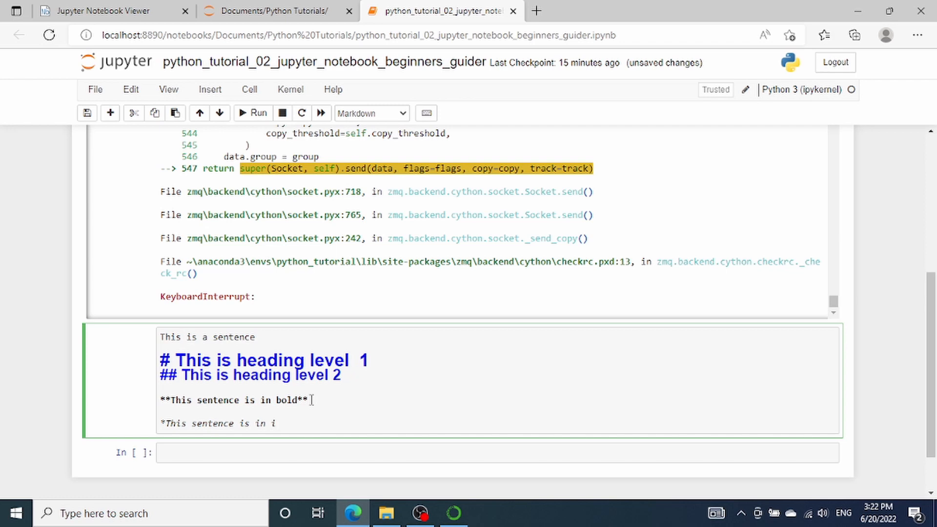
type("talic")
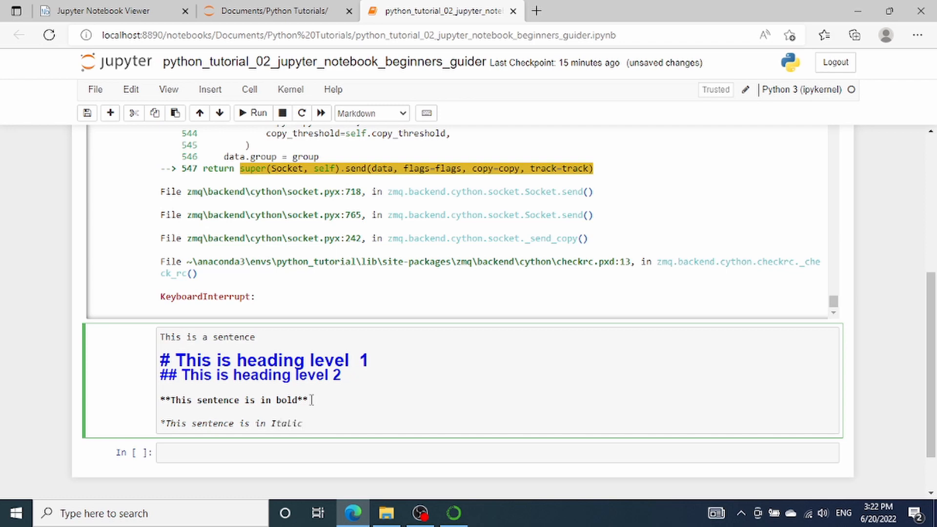
left_click(252, 113)
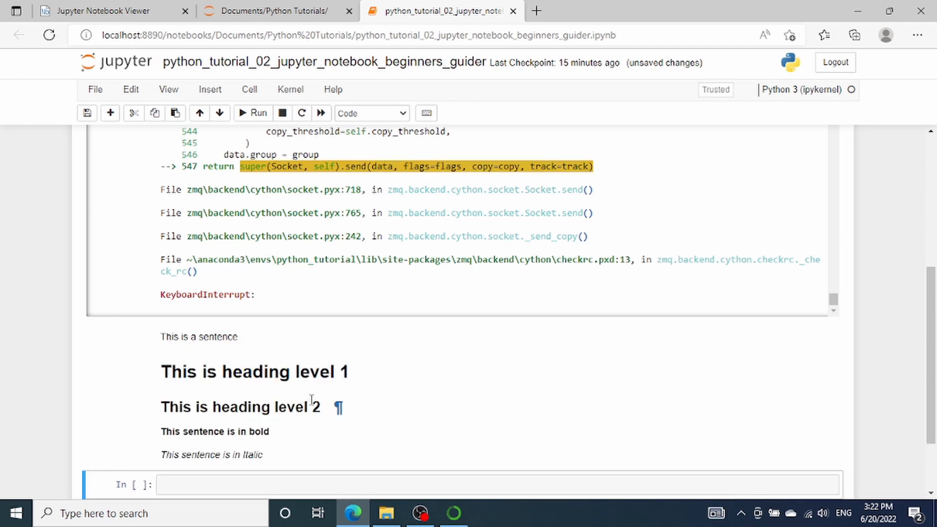
scroll("down", 3)
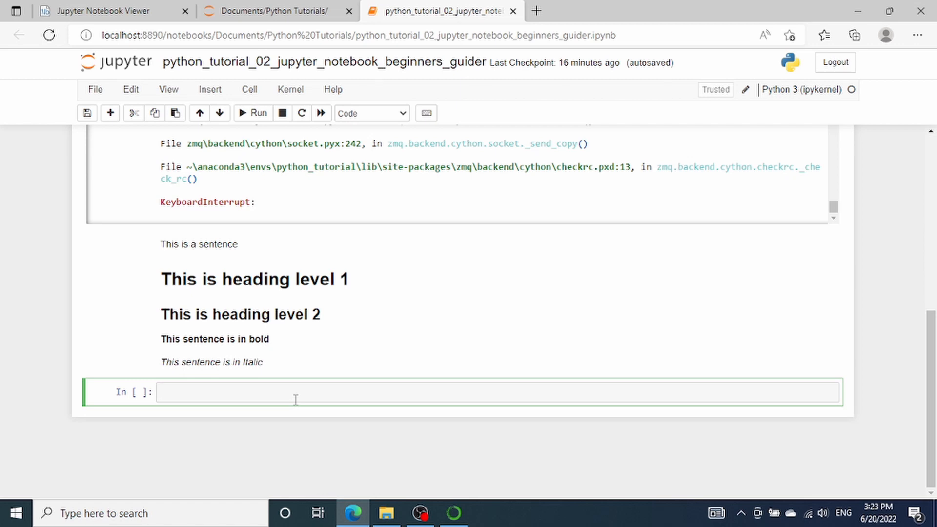
Run !dir, !python --version (3.9.12) and !conda list in separate code cells
type("!dir")
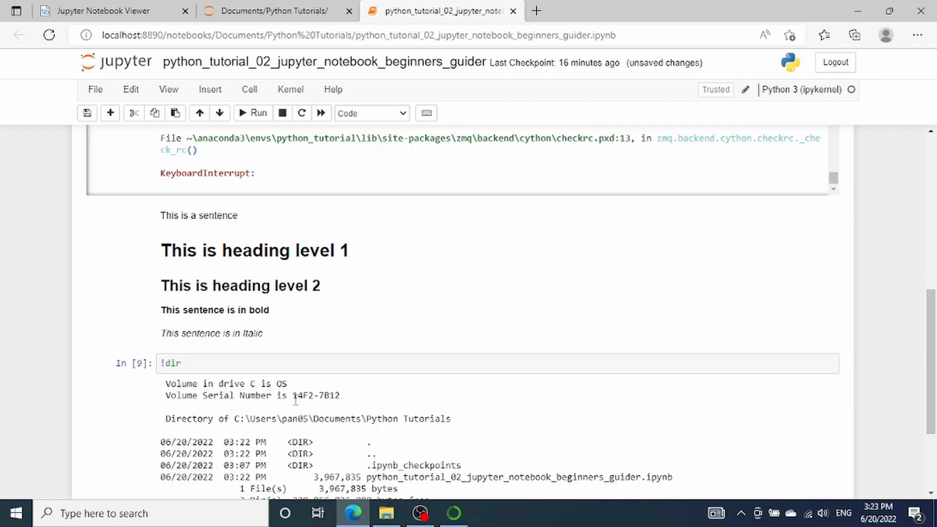
scroll("down", 3)
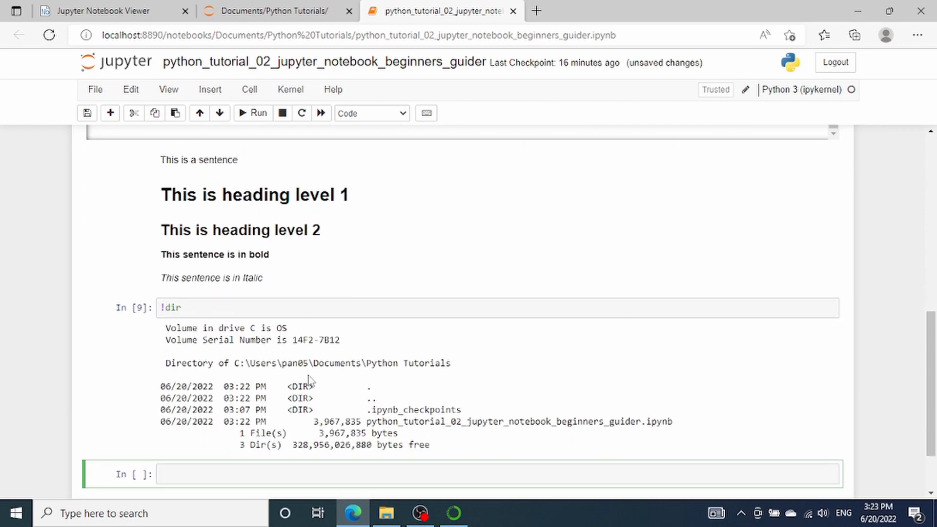
scroll("down", 3)
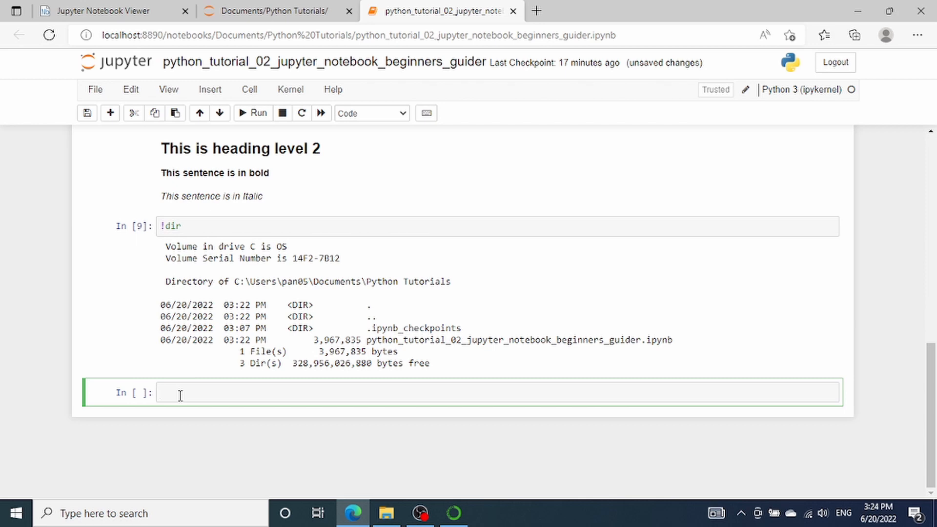
type("!pyt")
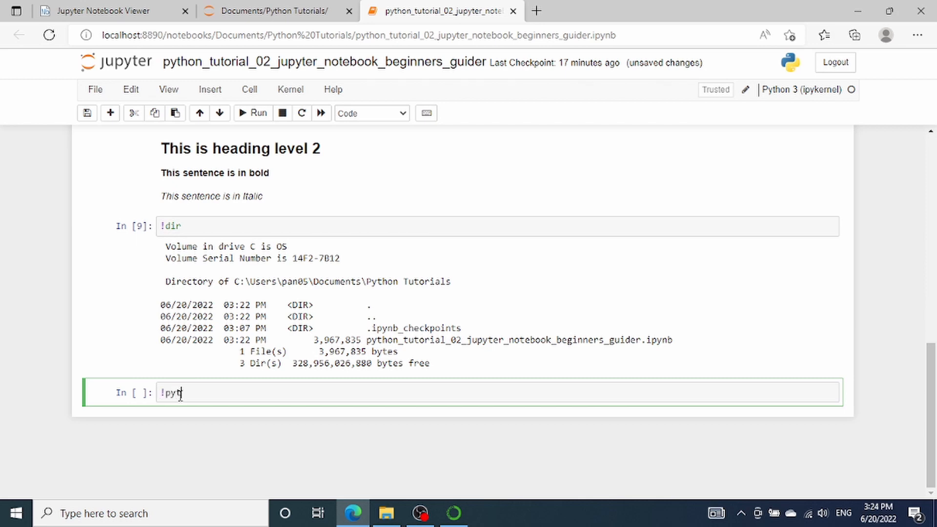
type("hon --version")
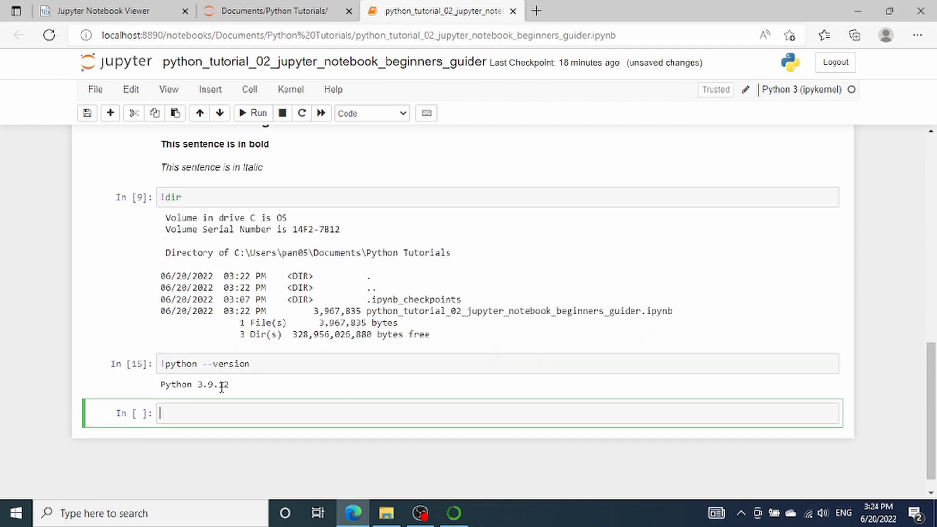
mouse_move(220, 410)
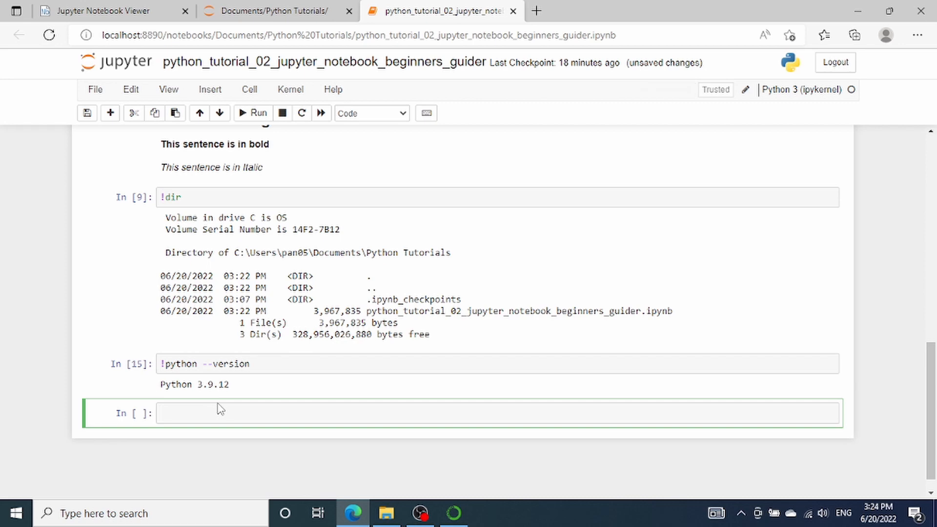
type("!")
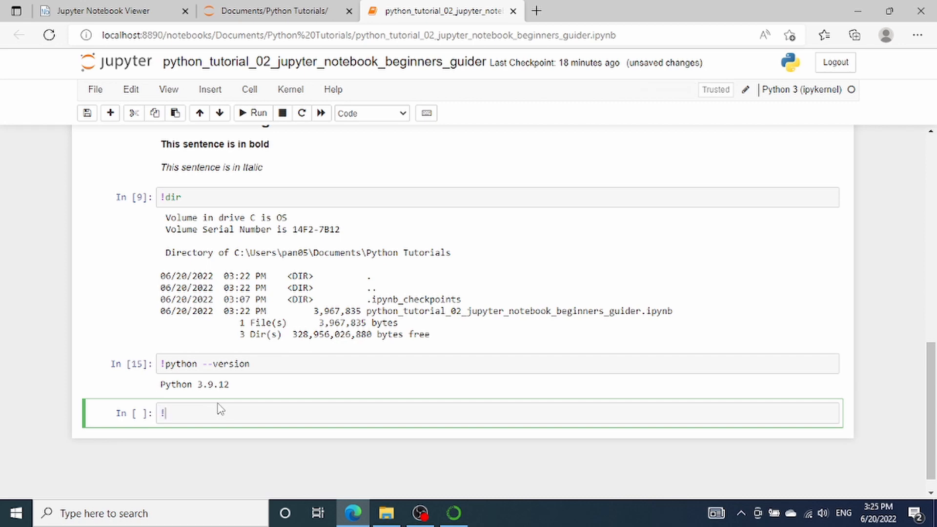
type("conda list")
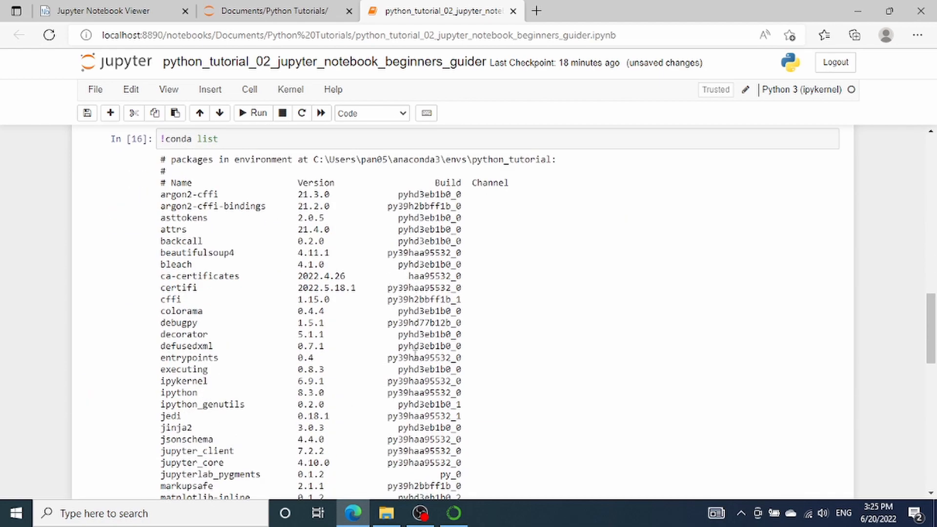
scroll("down", 3)
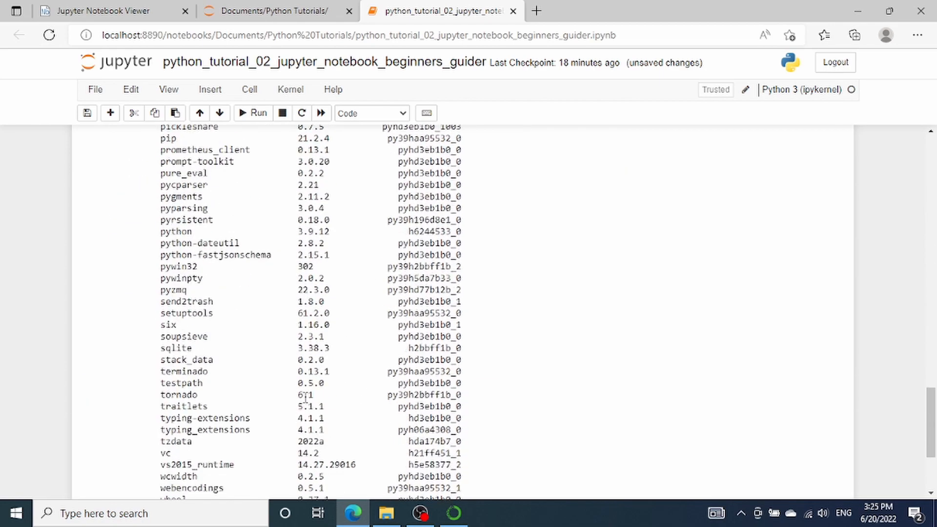
Run %lsmagic in a new cell and highlight magic entries, including %%!, in its output
scroll("down", 3)
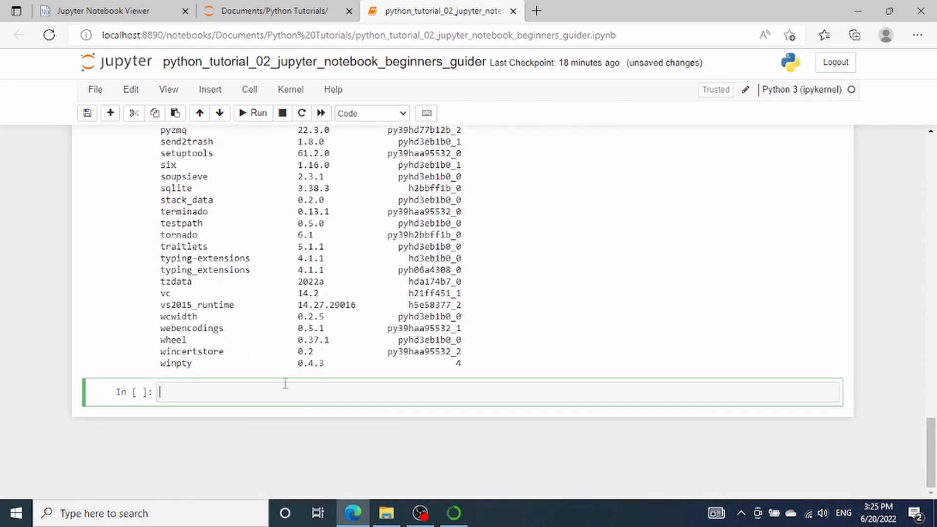
mouse_move(421, 394)
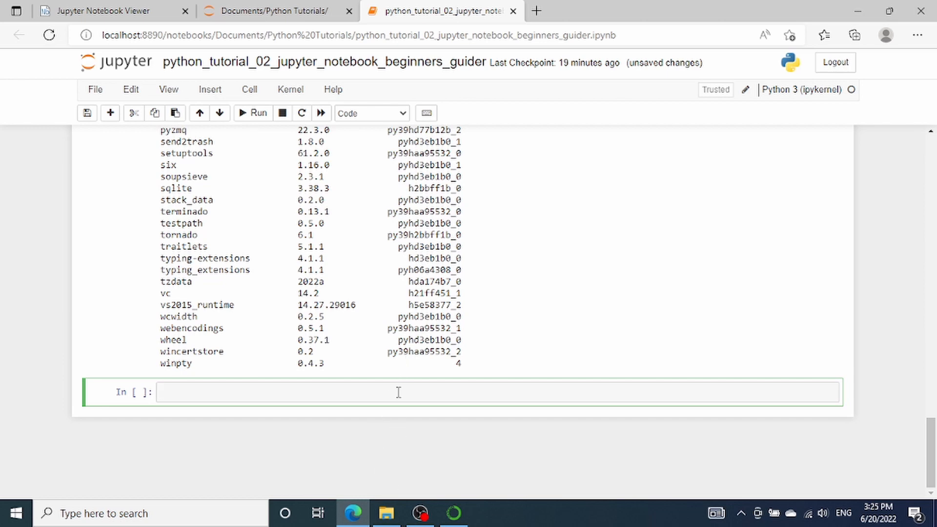
type("%")
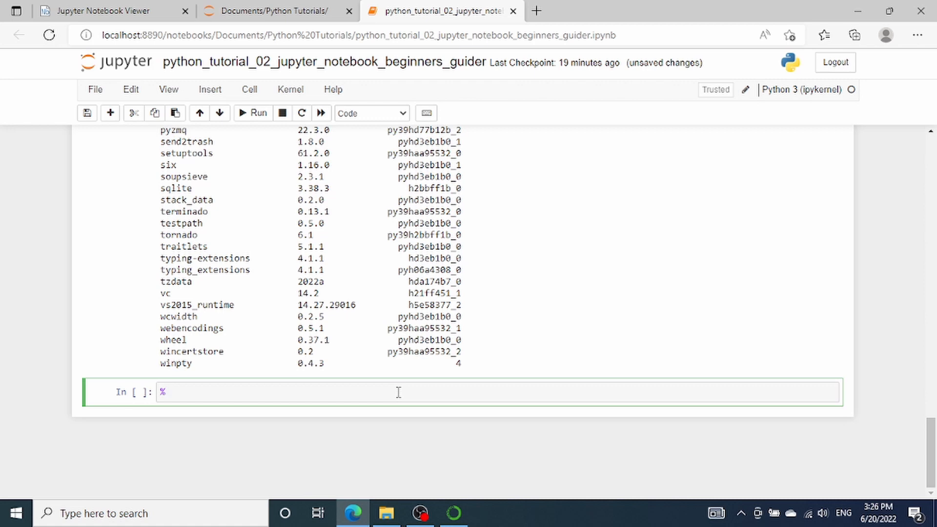
type("lsmag")
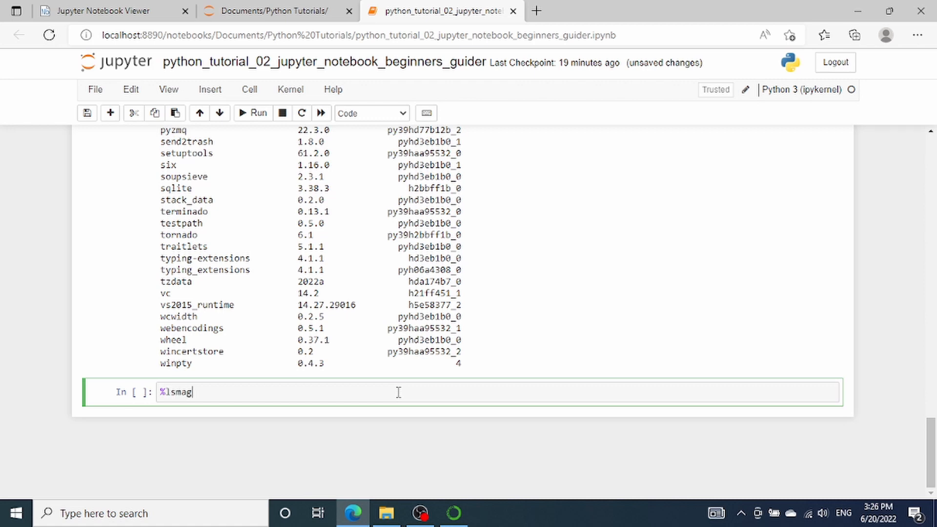
left_click(252, 113)
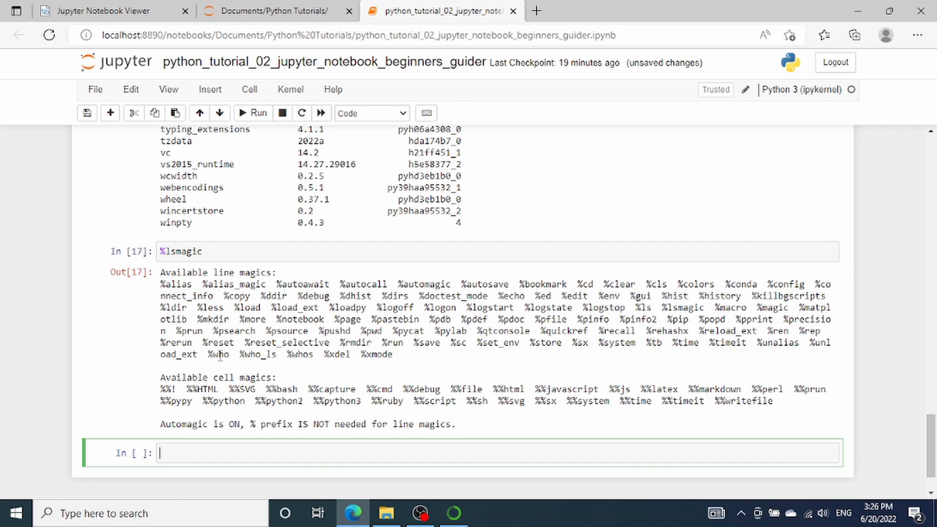
double_click(239, 272)
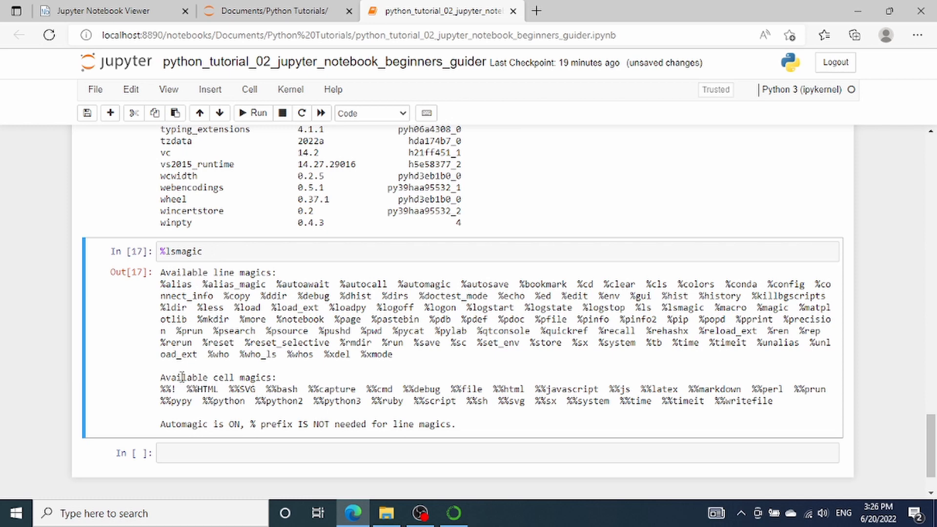
double_click(239, 378)
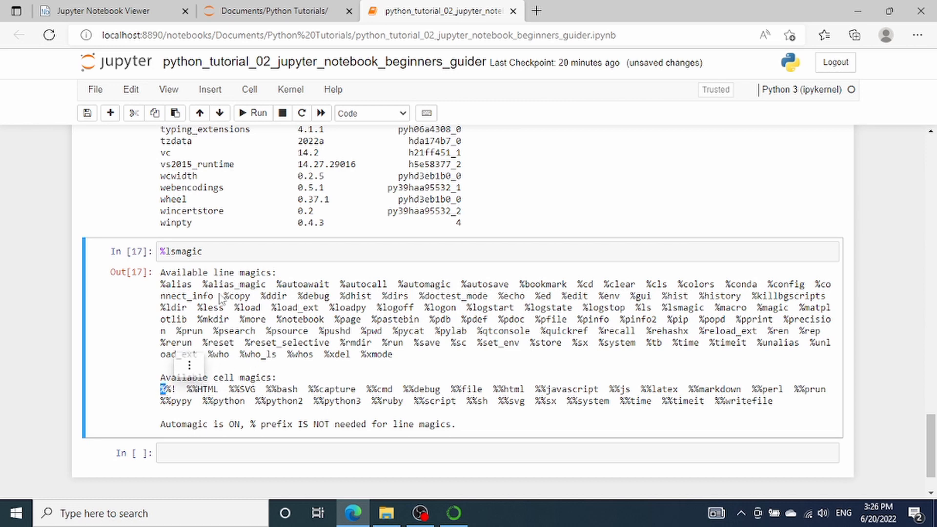
mouse_move(235, 288)
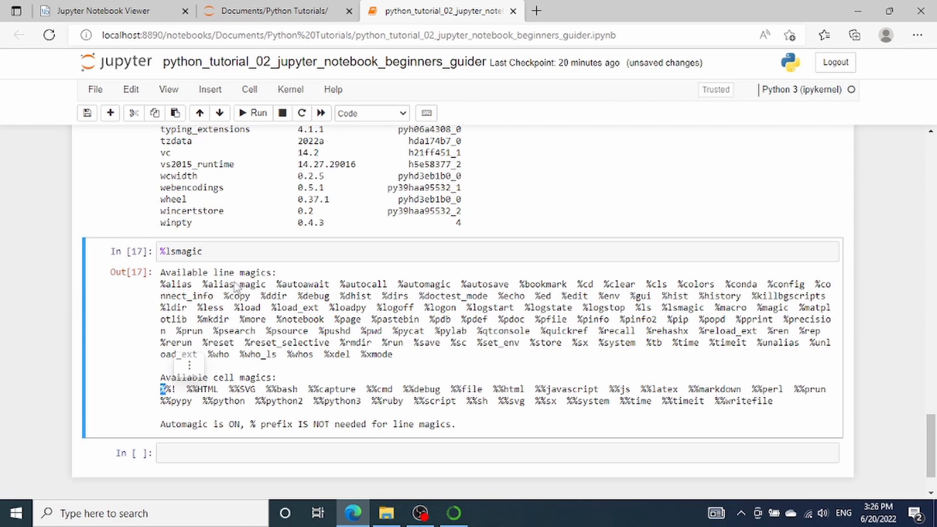
mouse_move(257, 291)
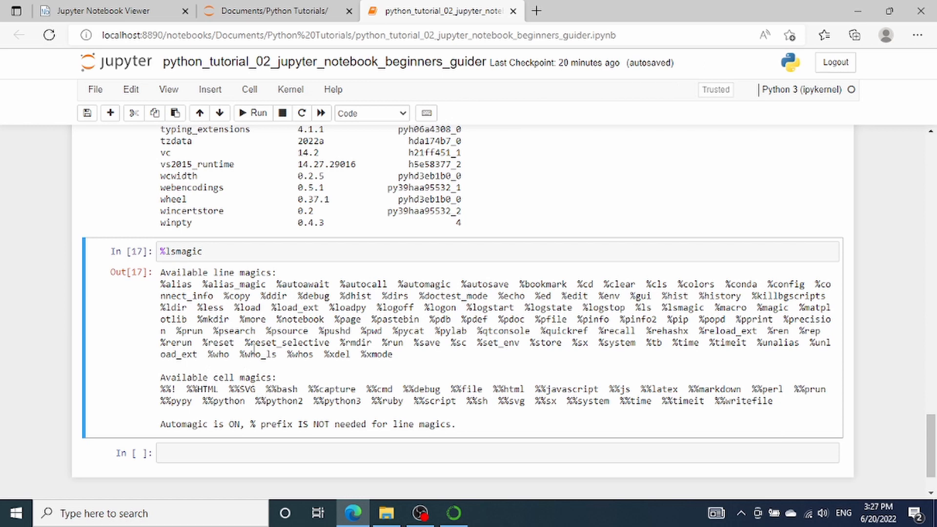
scroll("down", 3)
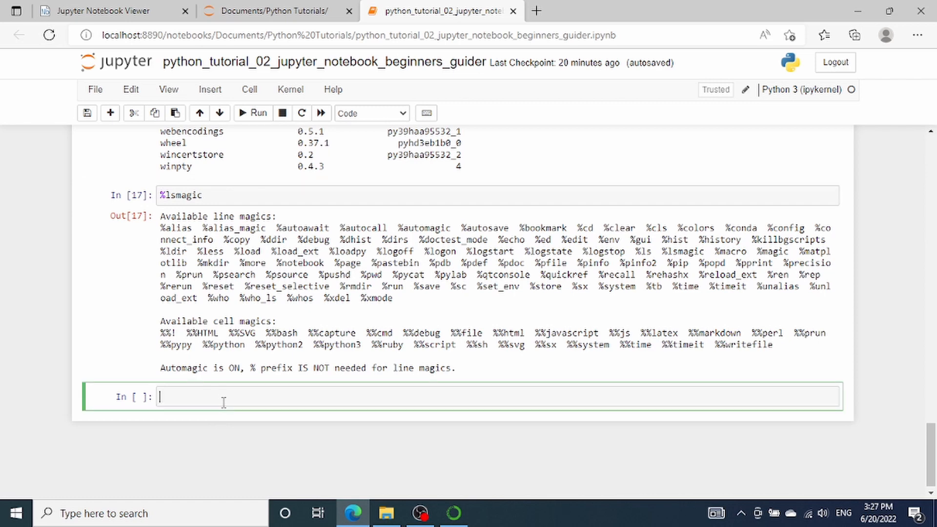
type("%who")
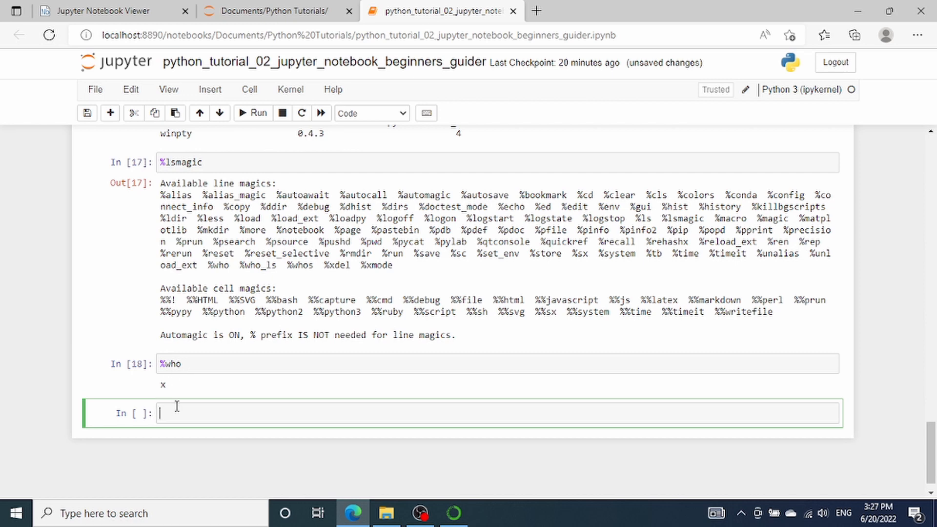
type("%who")
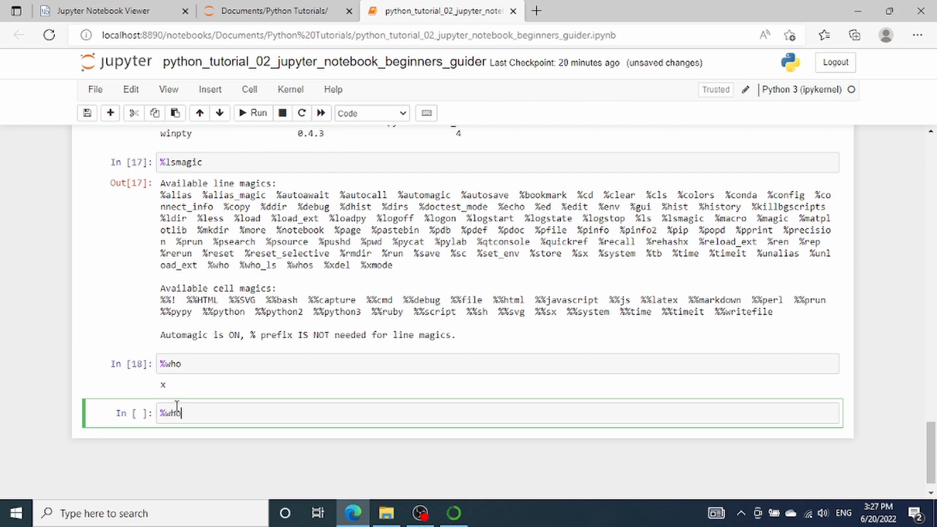
type("s")
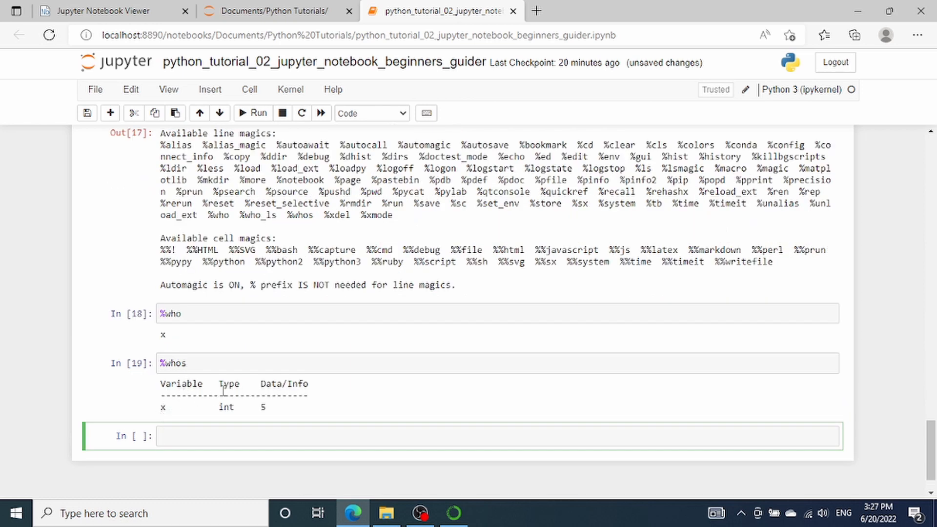
left_click(478, 436)
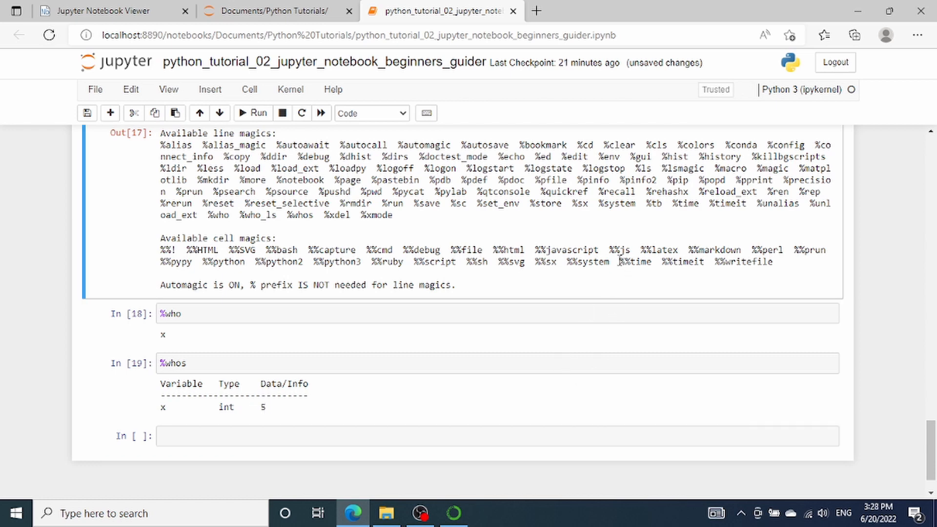
double_click(633, 261)
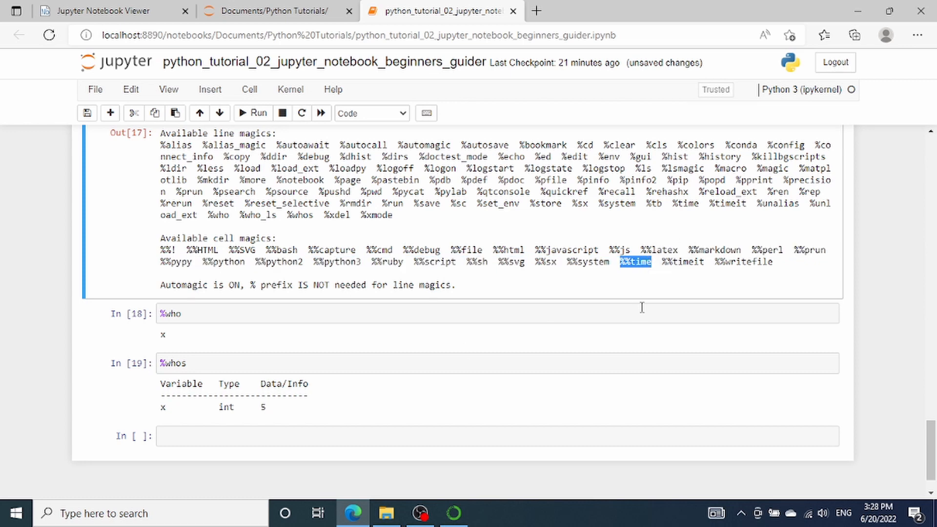
mouse_move(634, 290)
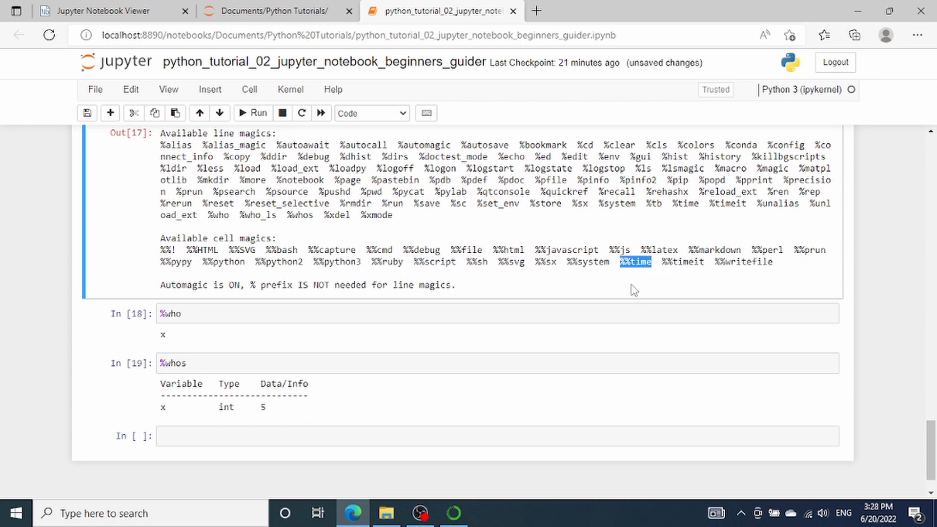
mouse_move(629, 298)
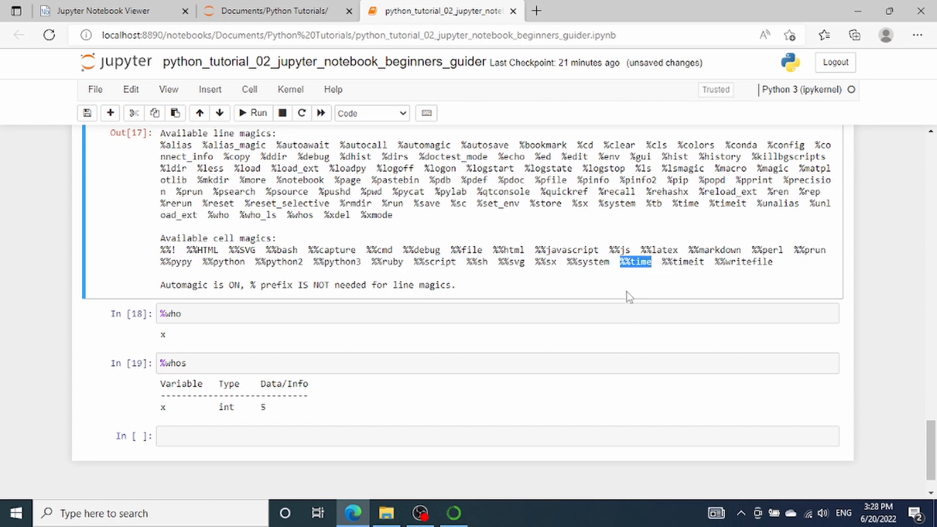
left_click(466, 436)
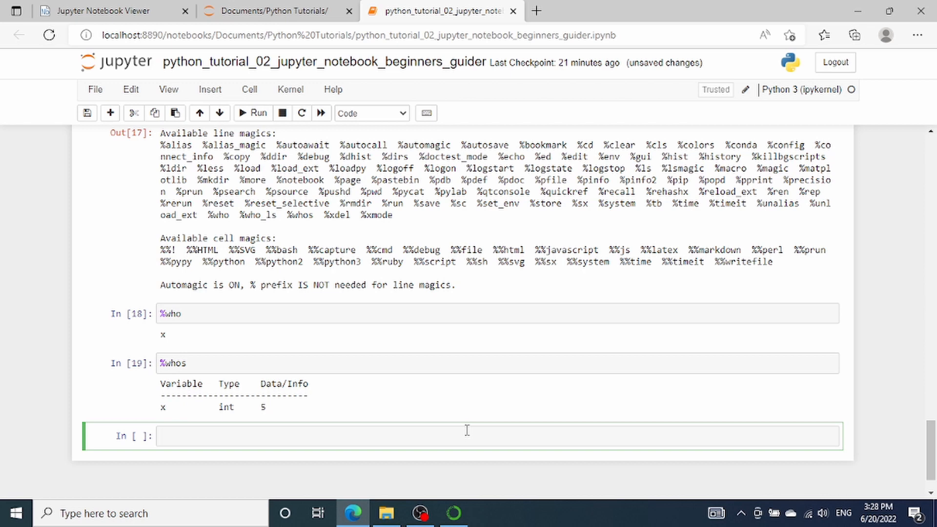
Write a %%time cell setting y = 0 and looping over range, adding each i to y
type("for")
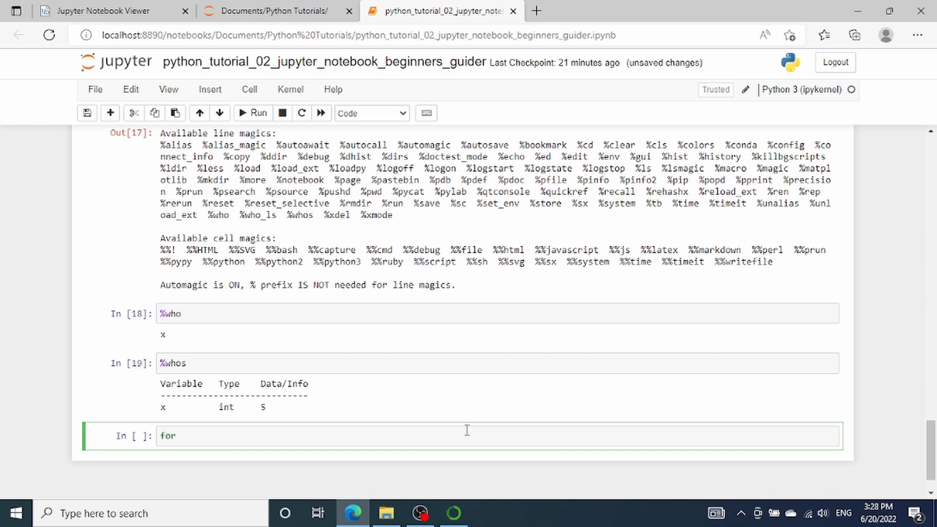
type("i")
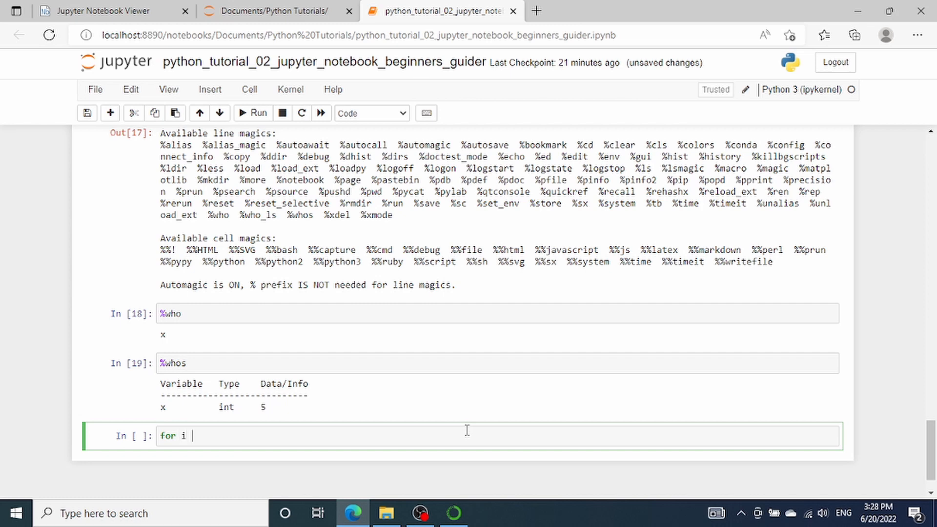
type("in ran")
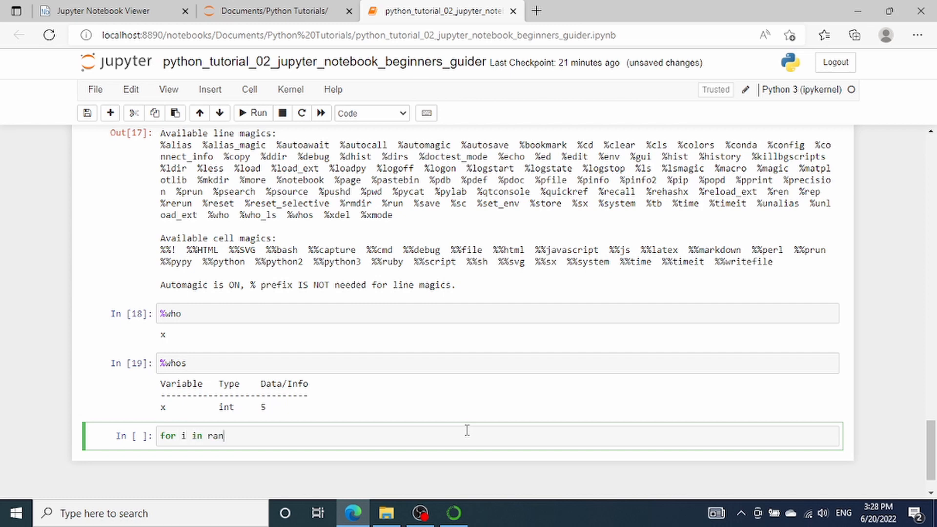
type("ge(10)")
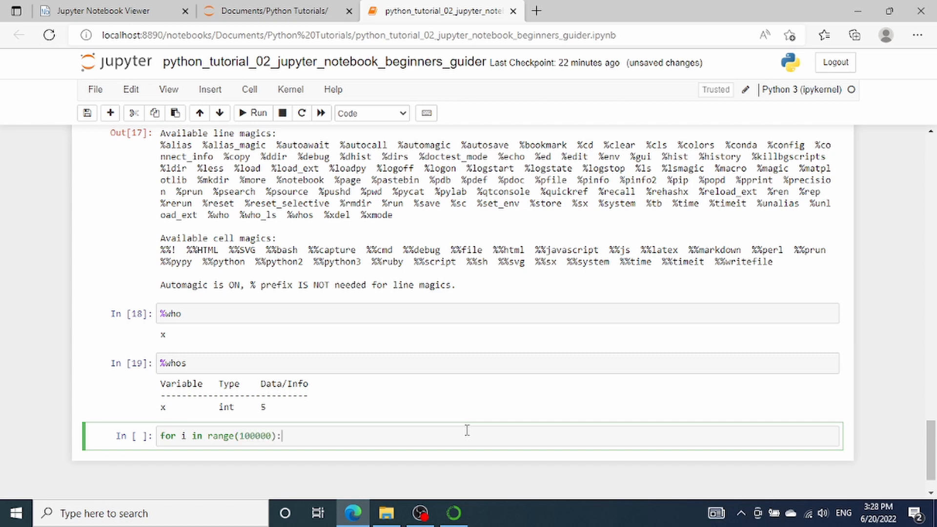
left_click(162, 436)
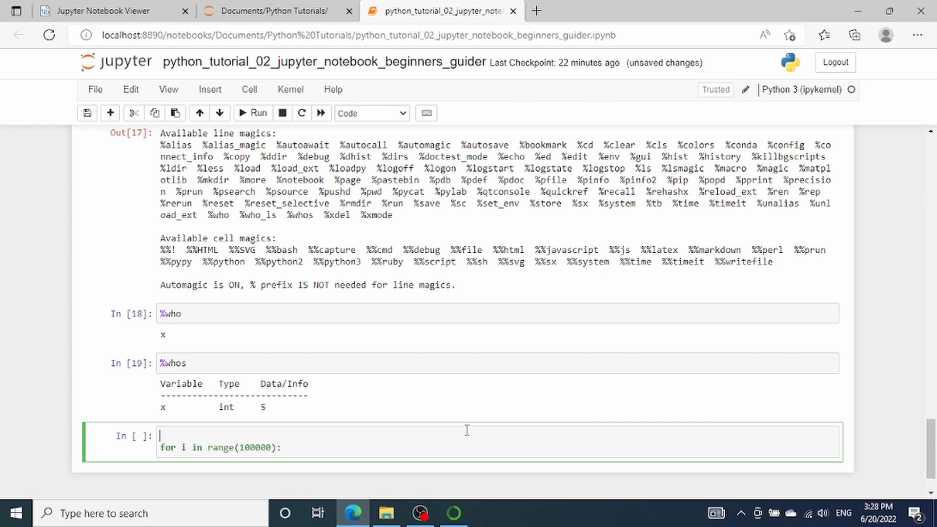
type("%%time")
type("y = 0")
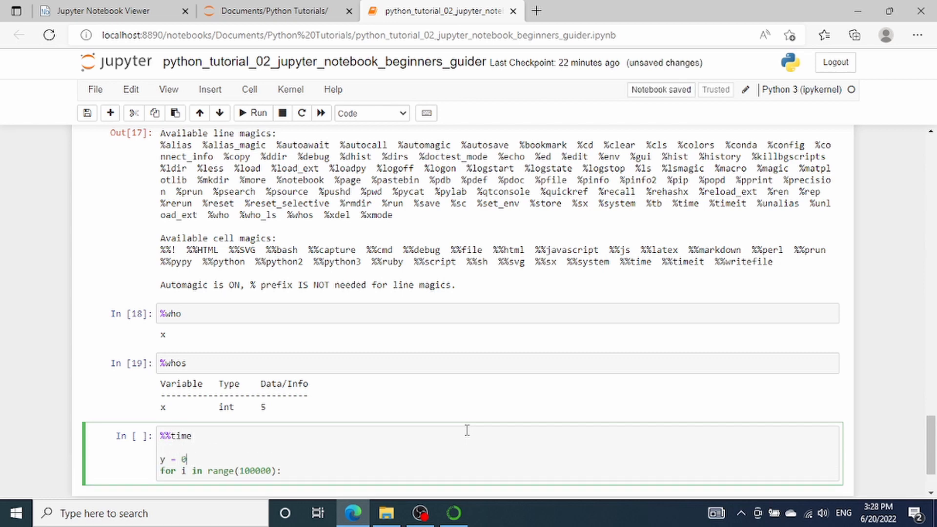
scroll("down", 3)
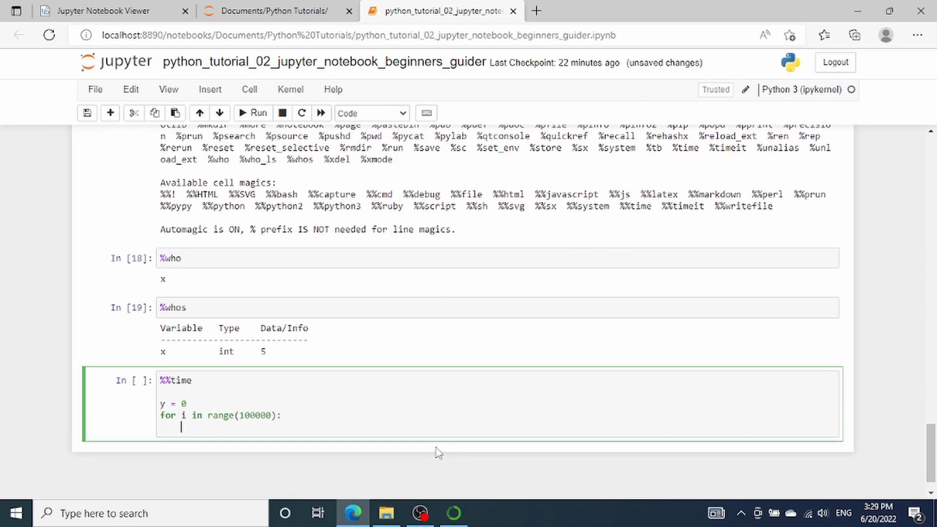
type("y =")
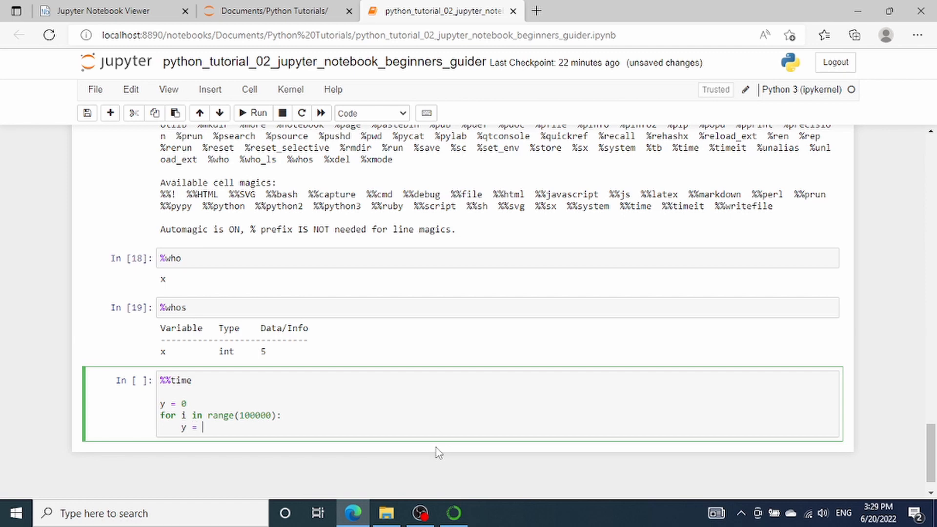
type("y + i")
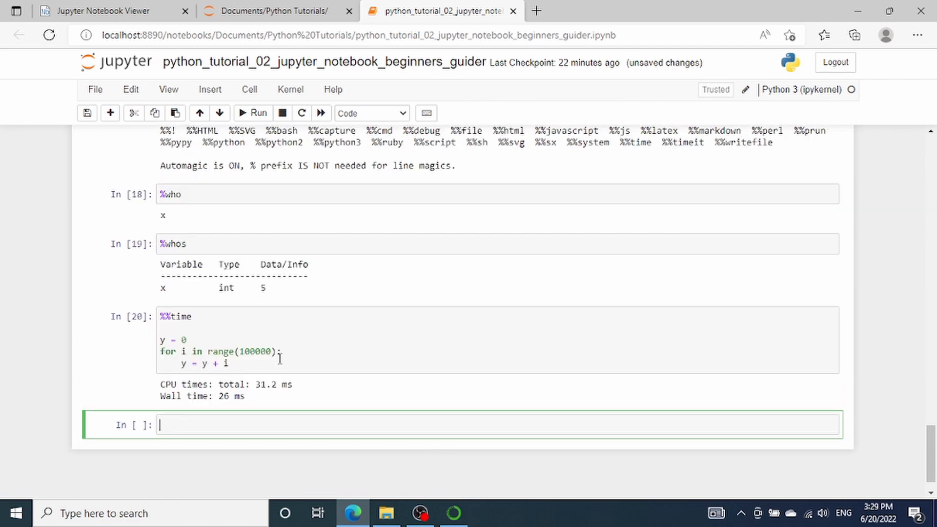
mouse_move(232, 382)
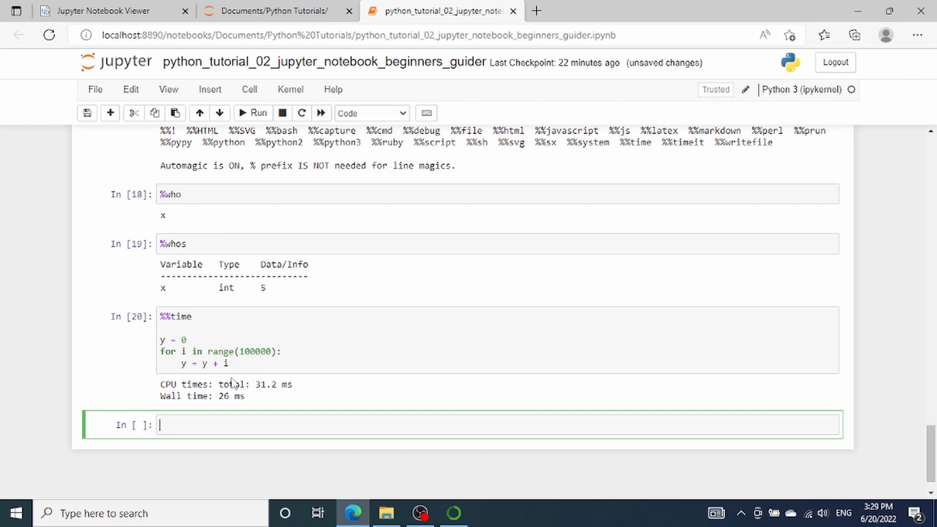
mouse_move(216, 410)
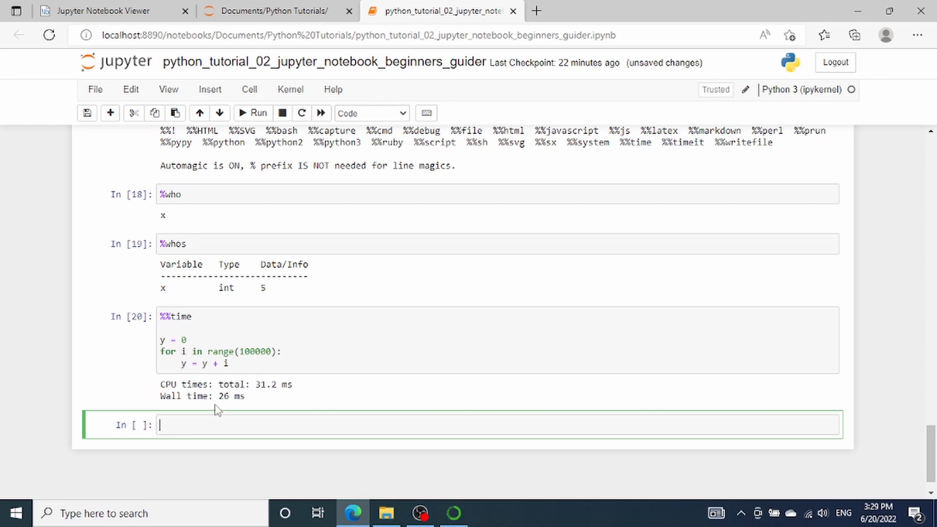
mouse_move(232, 413)
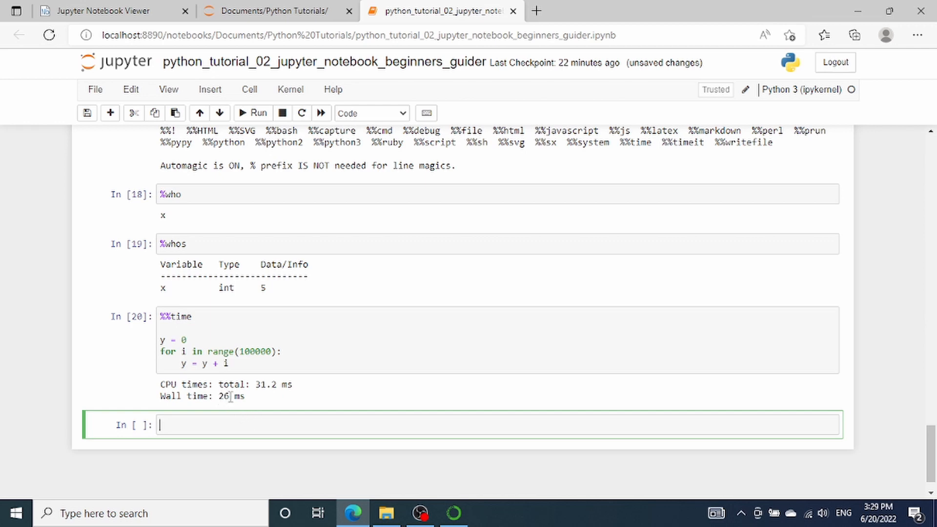
mouse_move(259, 417)
type("y")
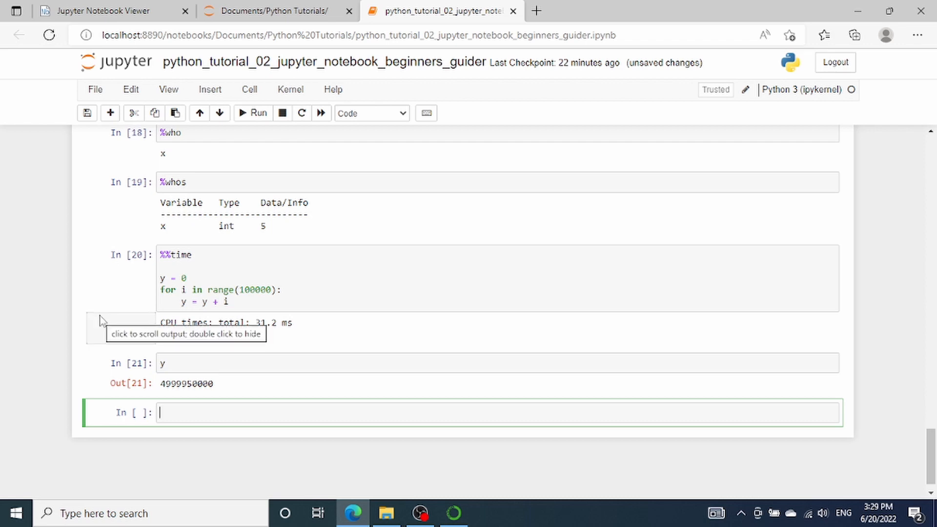
mouse_move(84, 198)
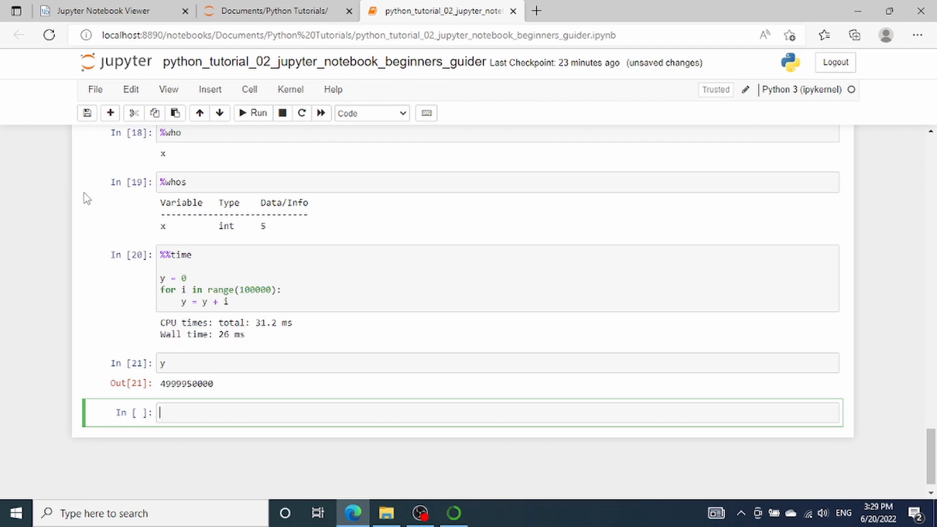
mouse_move(86, 113)
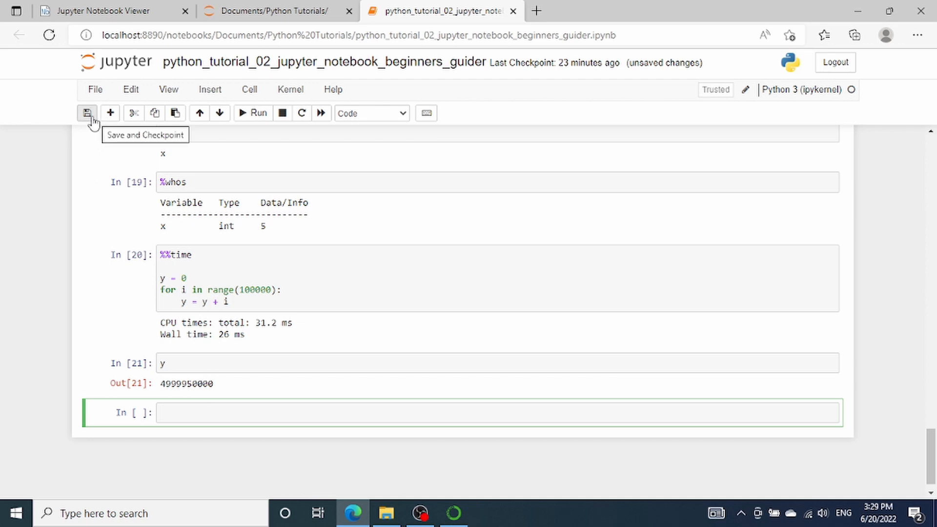
Save the notebook to a checkpoint and open the File menu to reach Download as
left_click(88, 113)
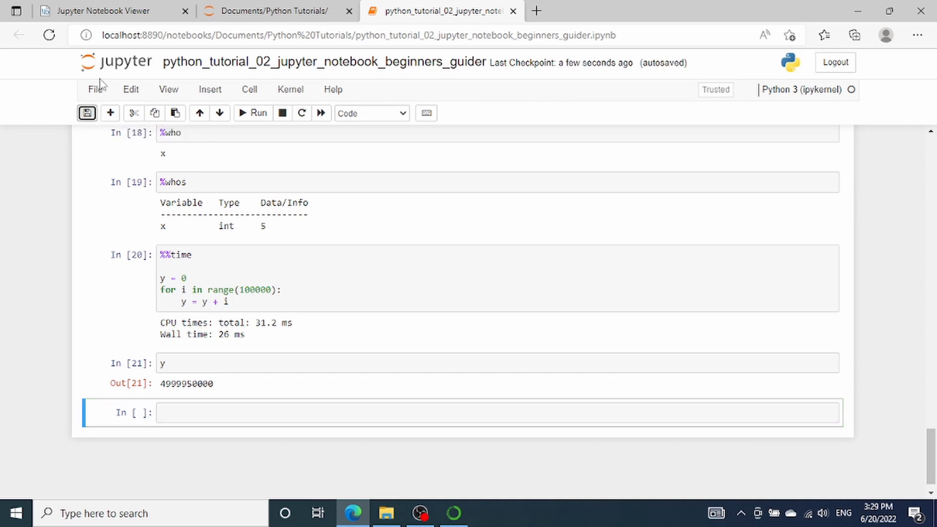
left_click(95, 89)
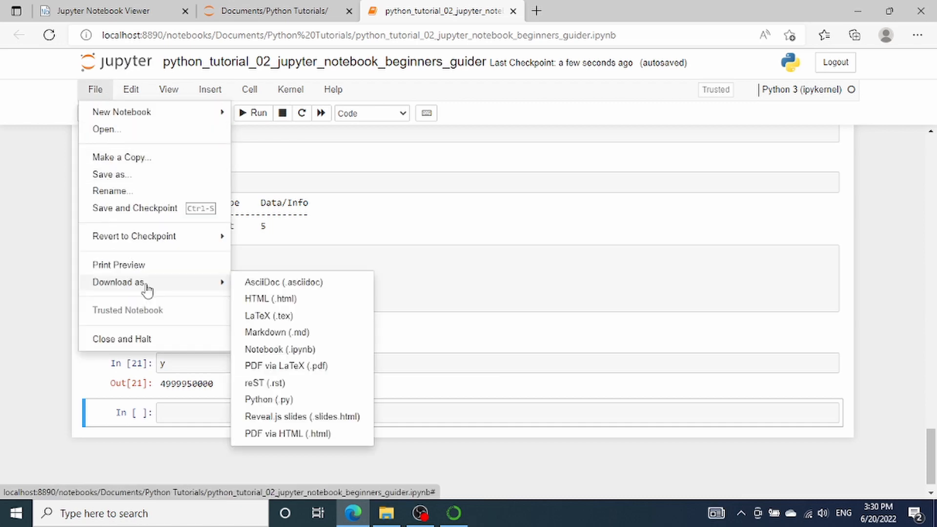
mouse_move(271, 298)
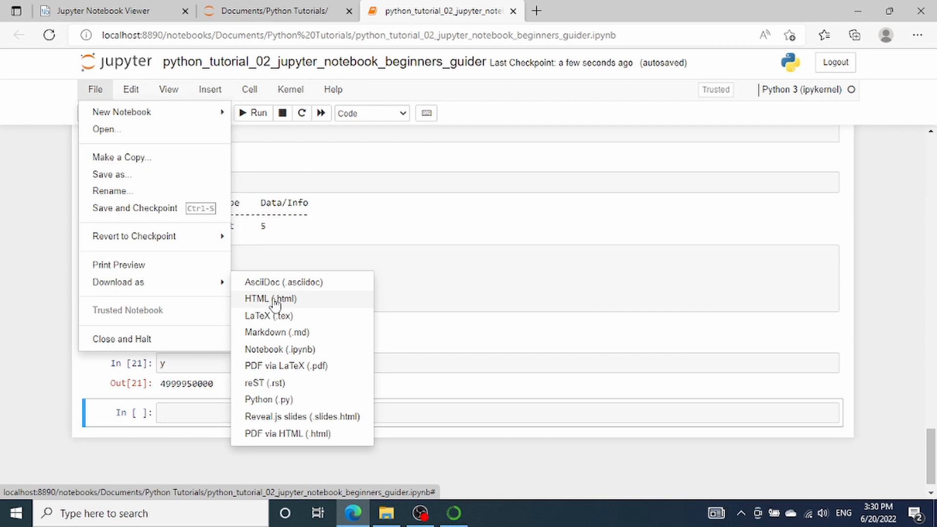
mouse_move(296, 409)
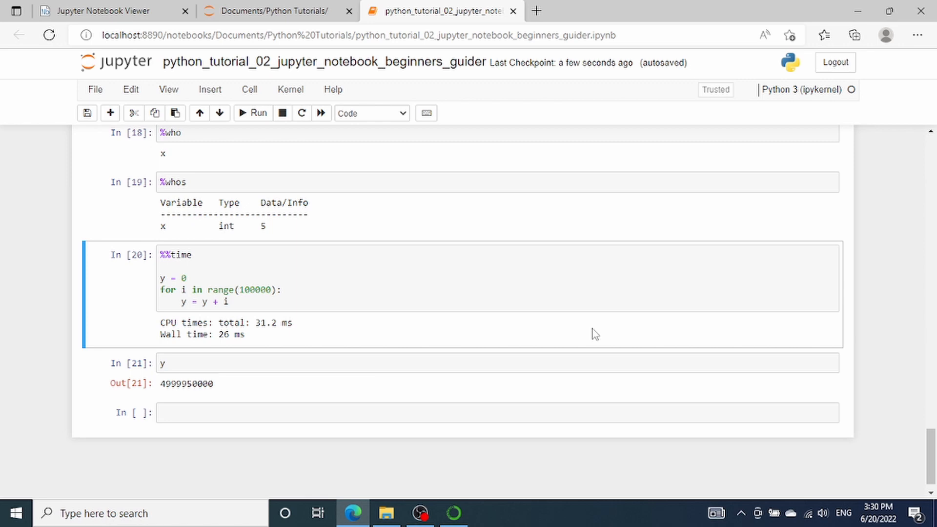
mouse_move(413, 453)
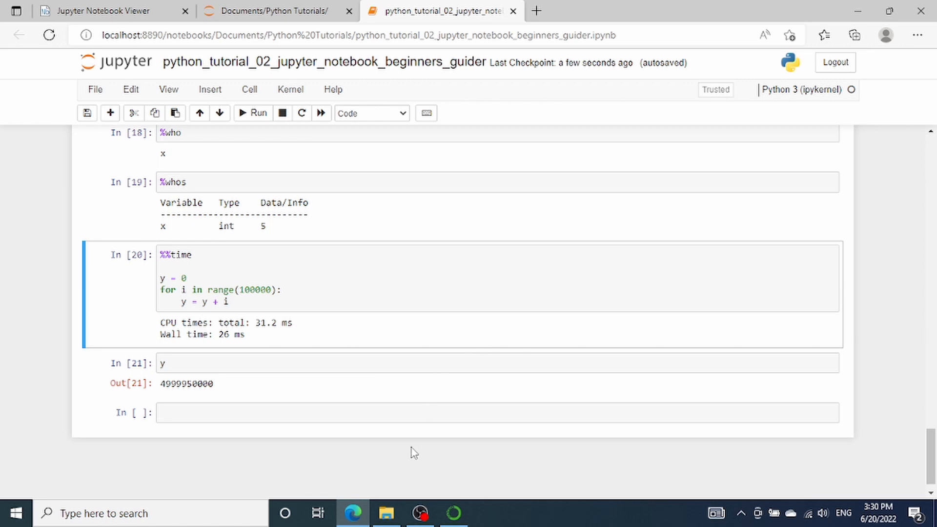